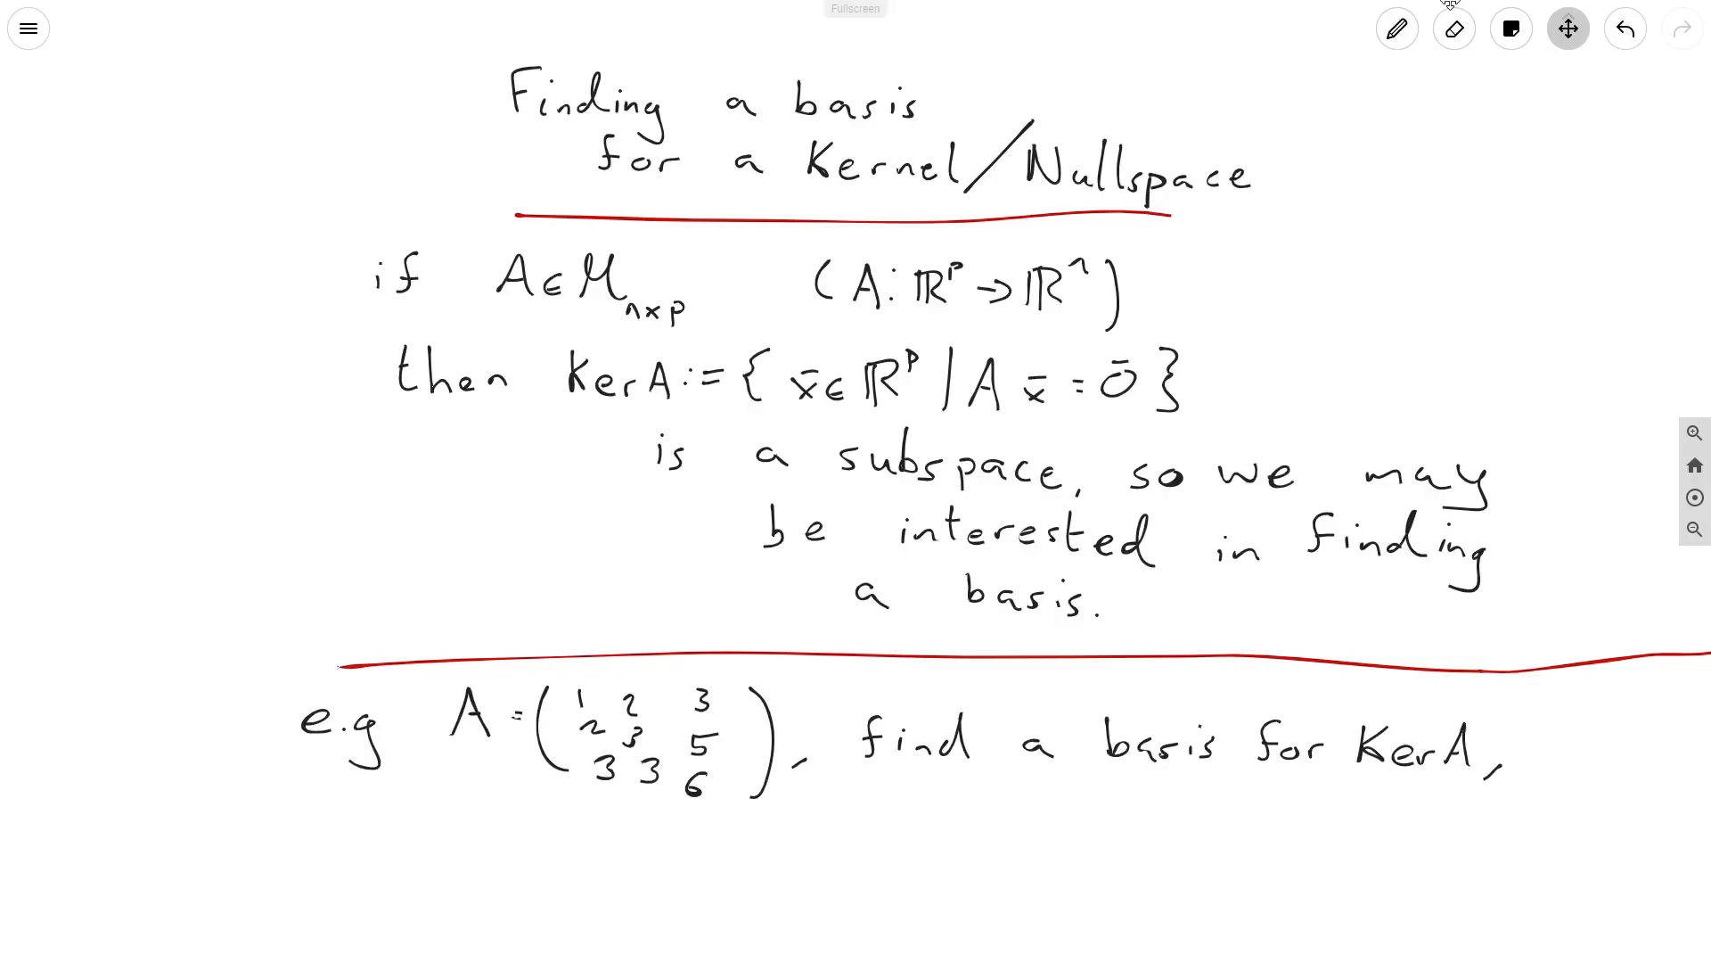
Handwrite the equation A(x1, x2, x3) = 0̄ beneath the example matrix
left_click(1398, 28)
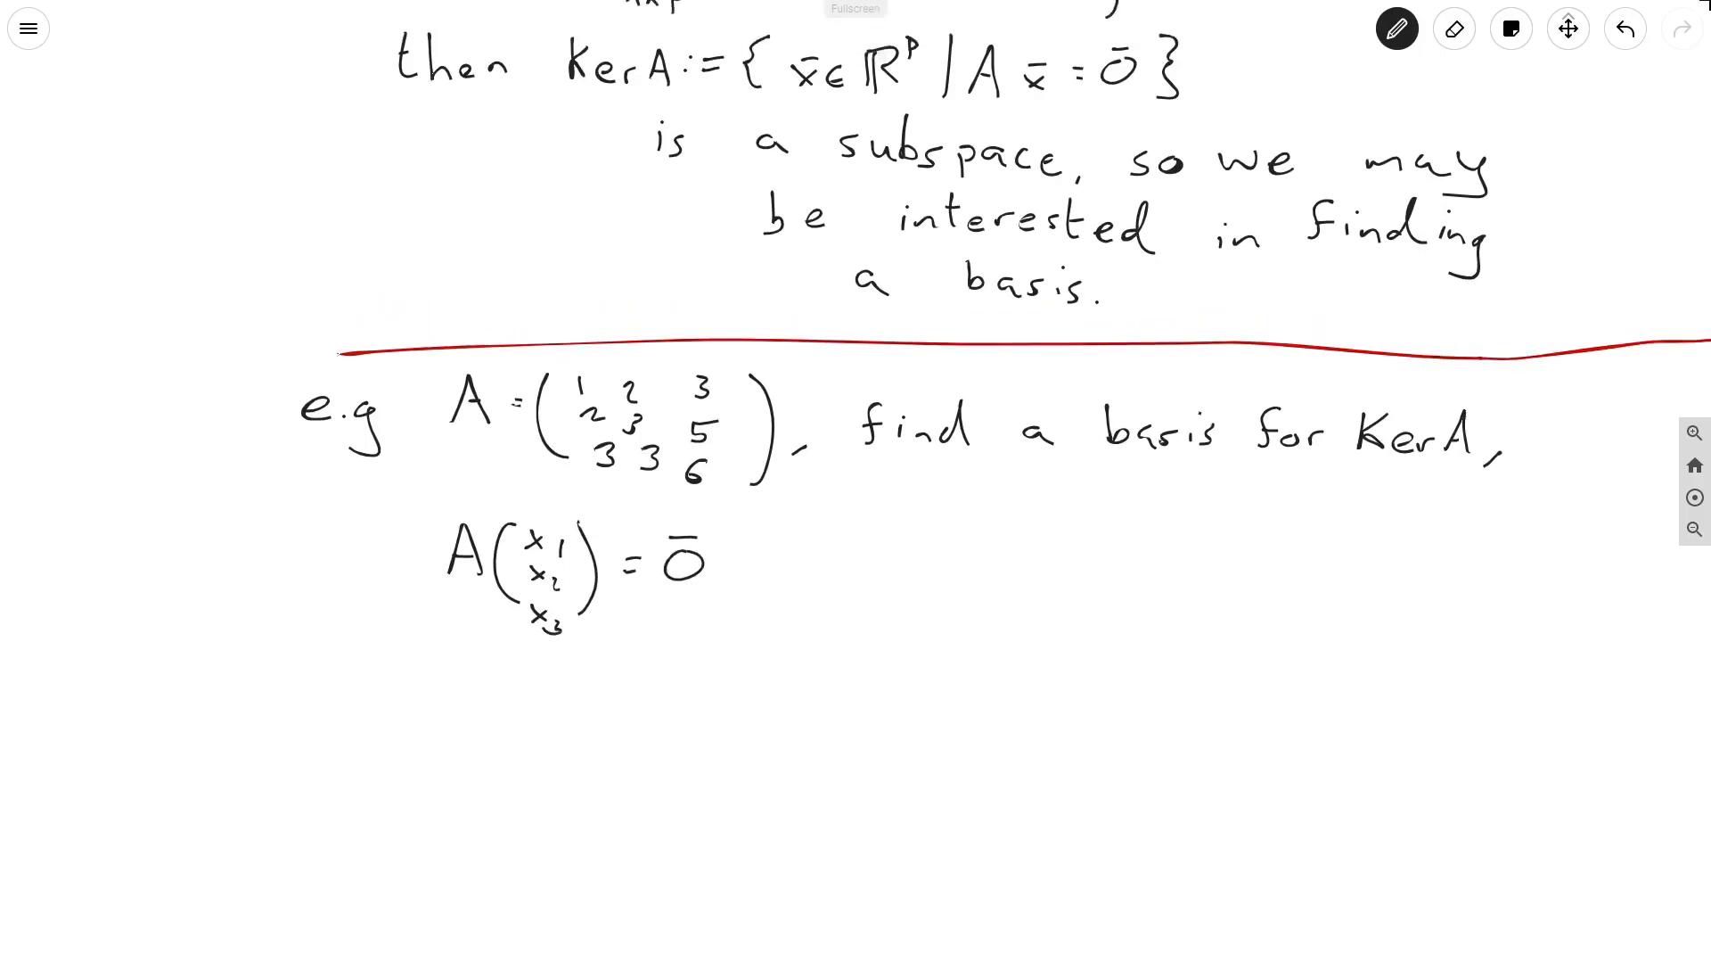
scroll("down", 3)
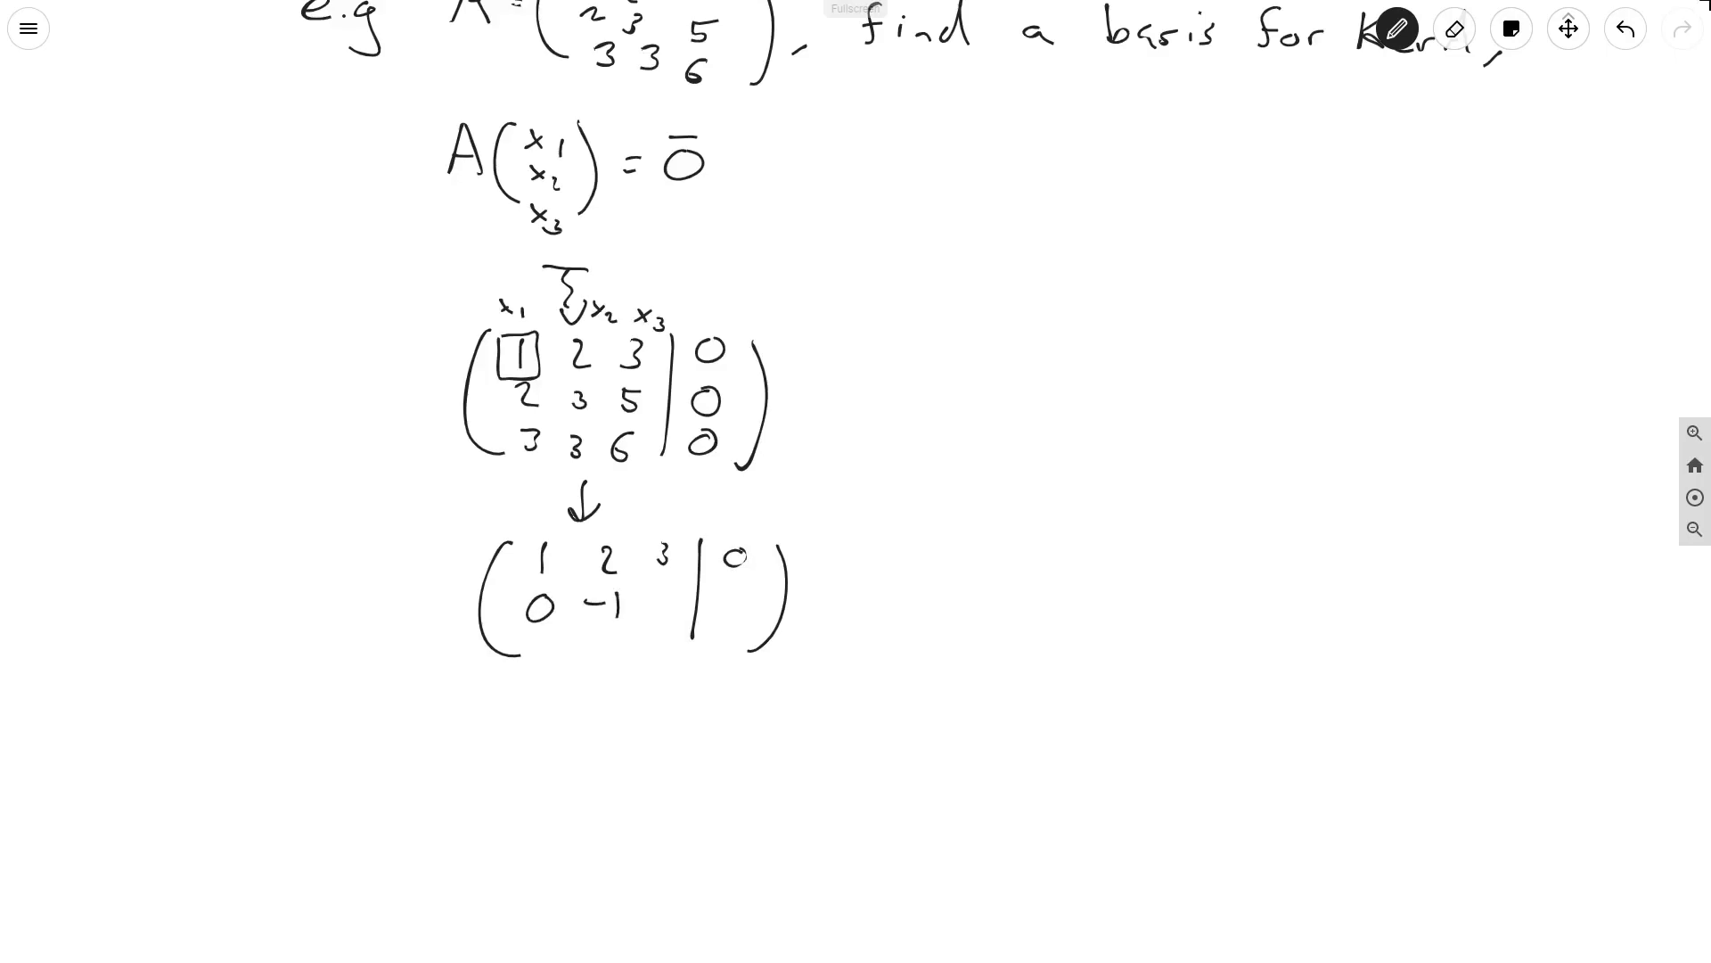
Write the augmented matrix [A | 0] with row -1 0 -3, label columns and box the first pivot
type("-1 0 -3")
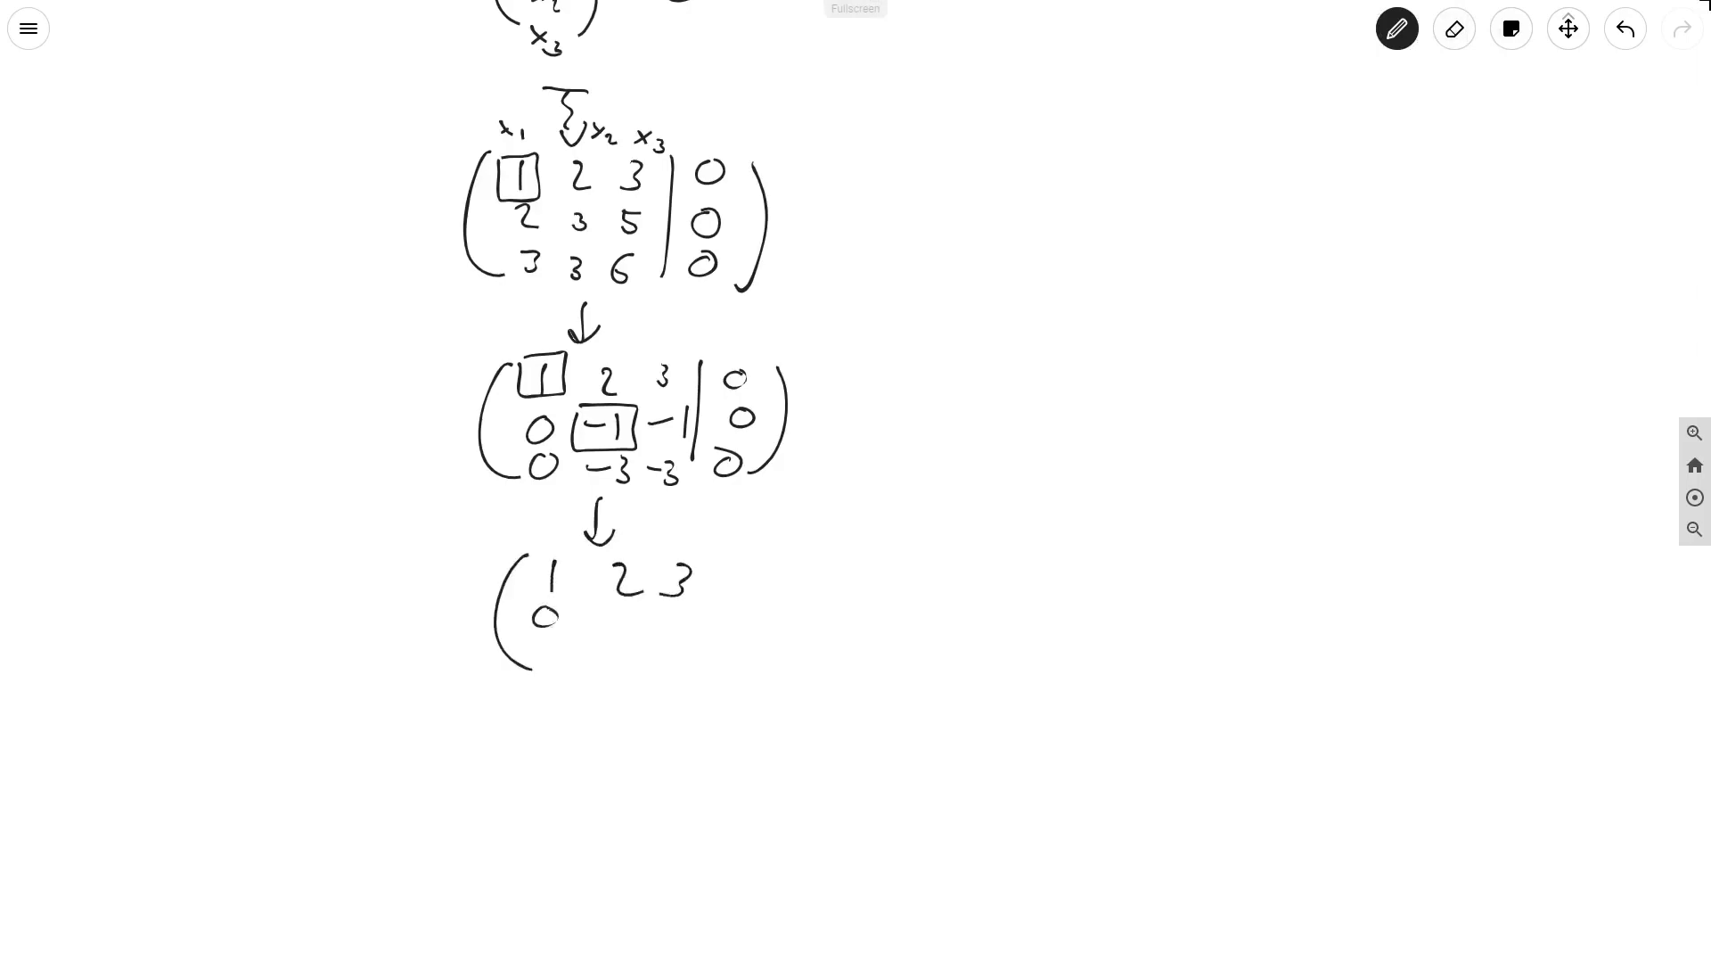
Write the next reduced matrix with its zero third row and augmented zero column
left_click_drag(622, 622, 677, 628)
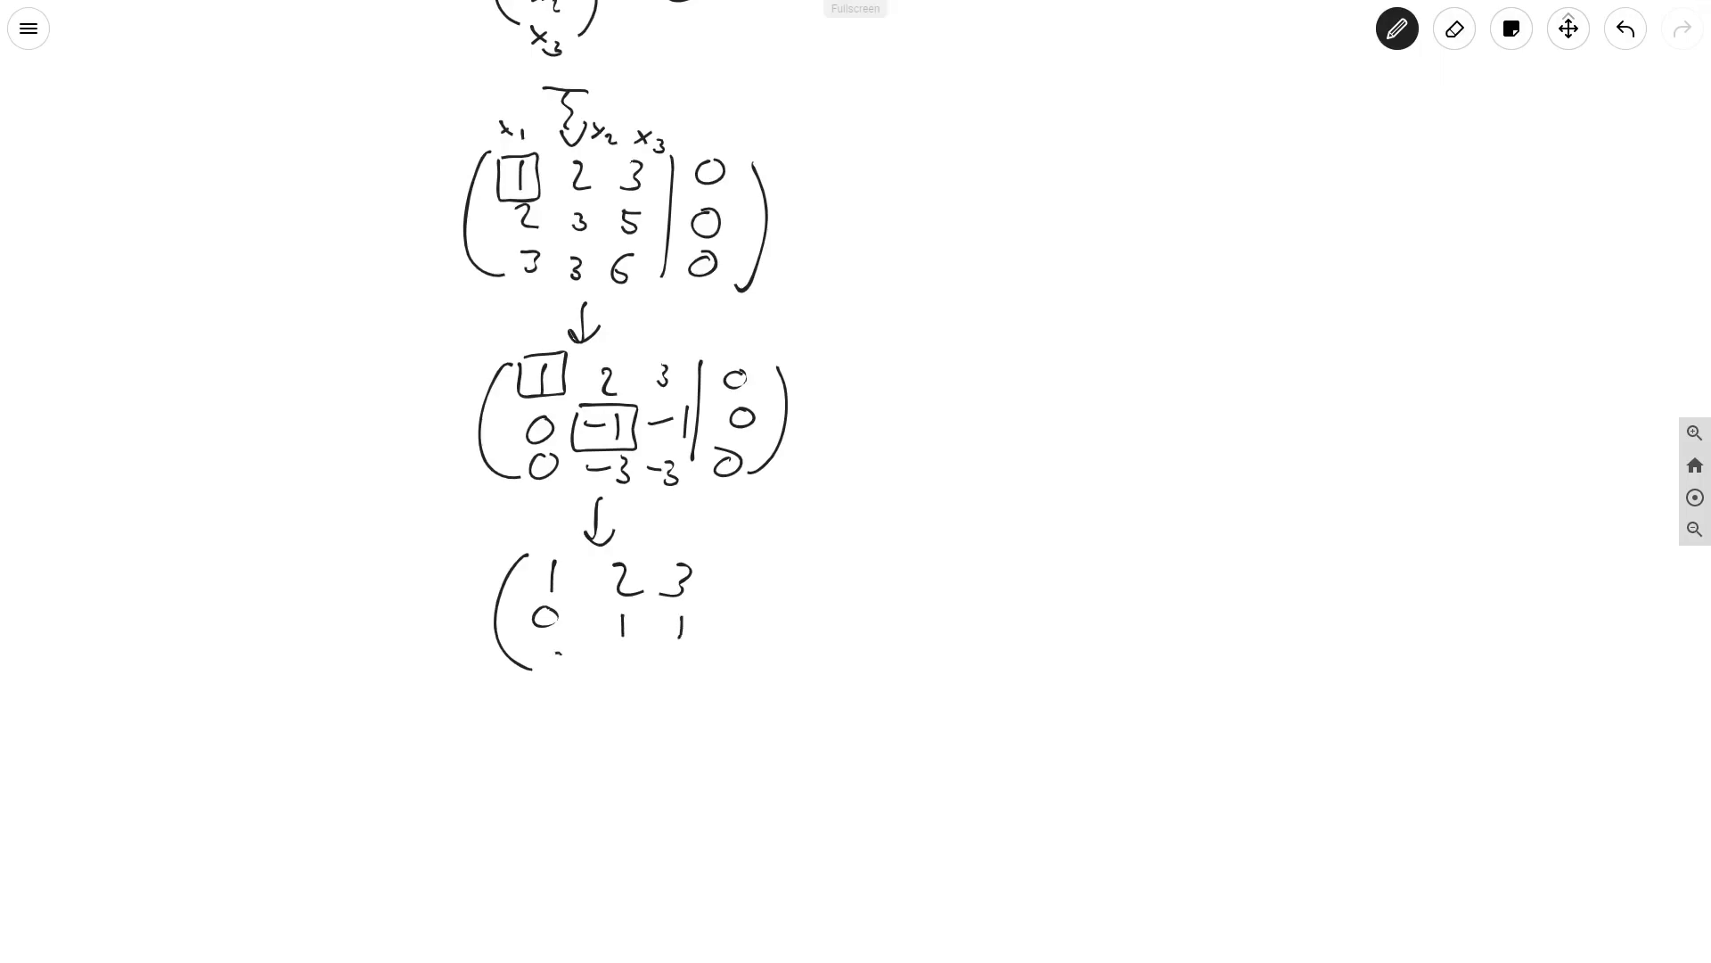
left_click_drag(546, 663, 693, 663)
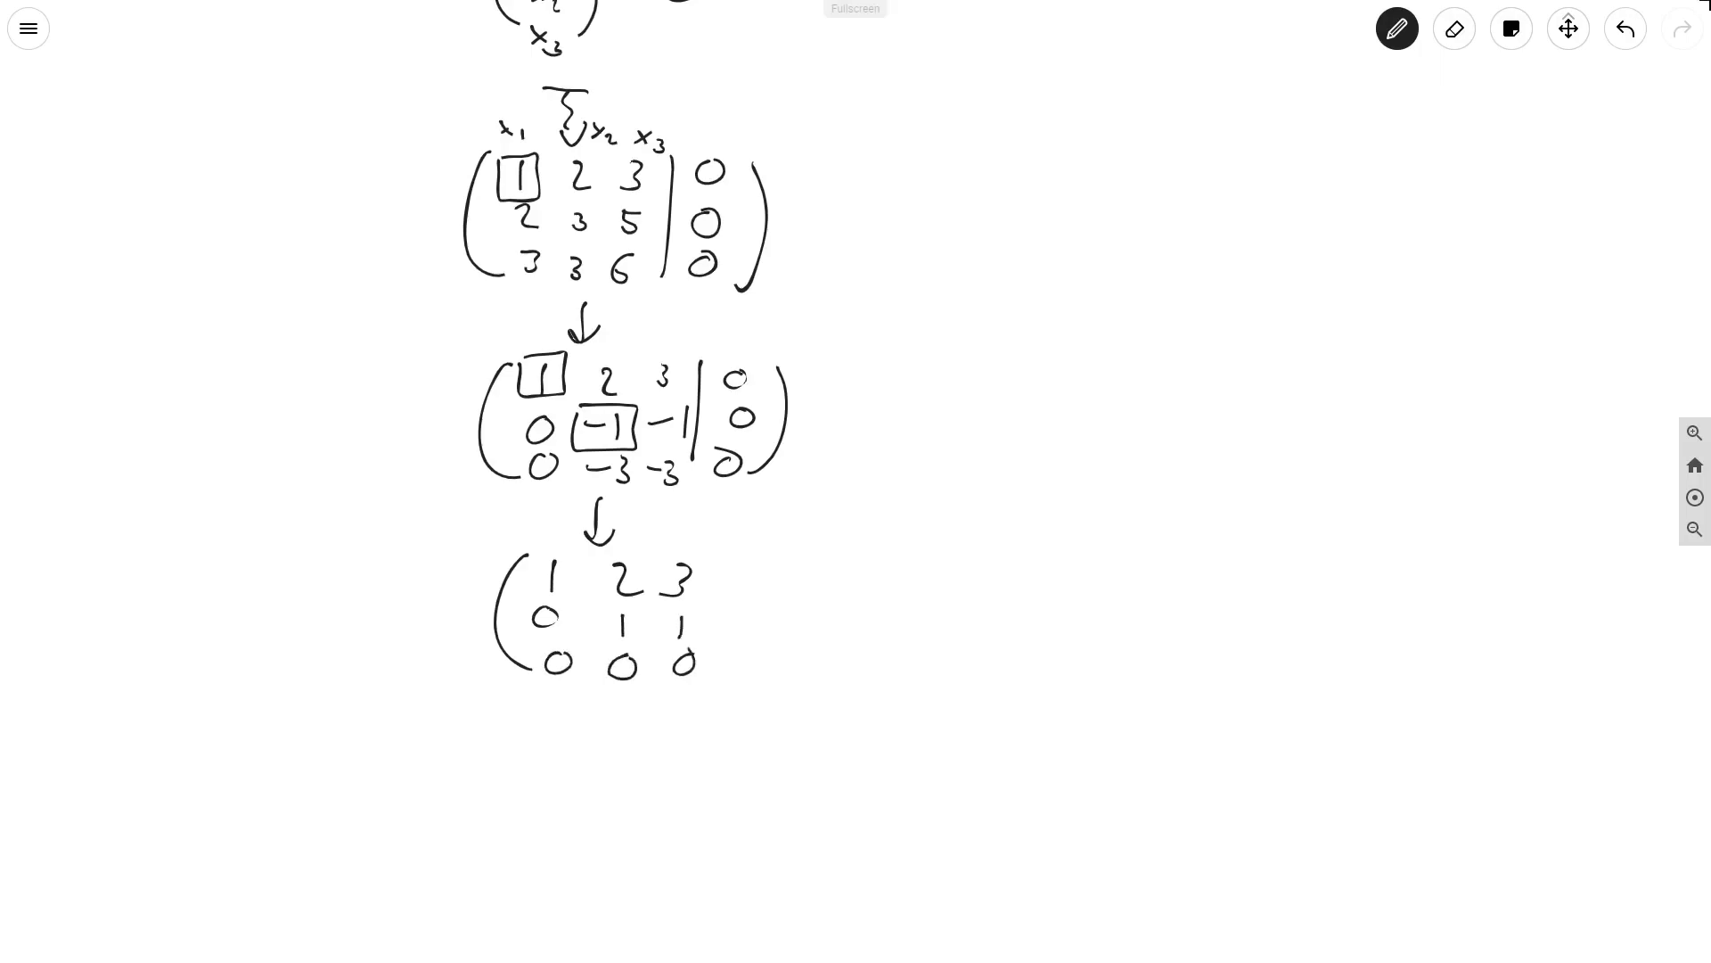
left_click_drag(709, 566, 707, 683)
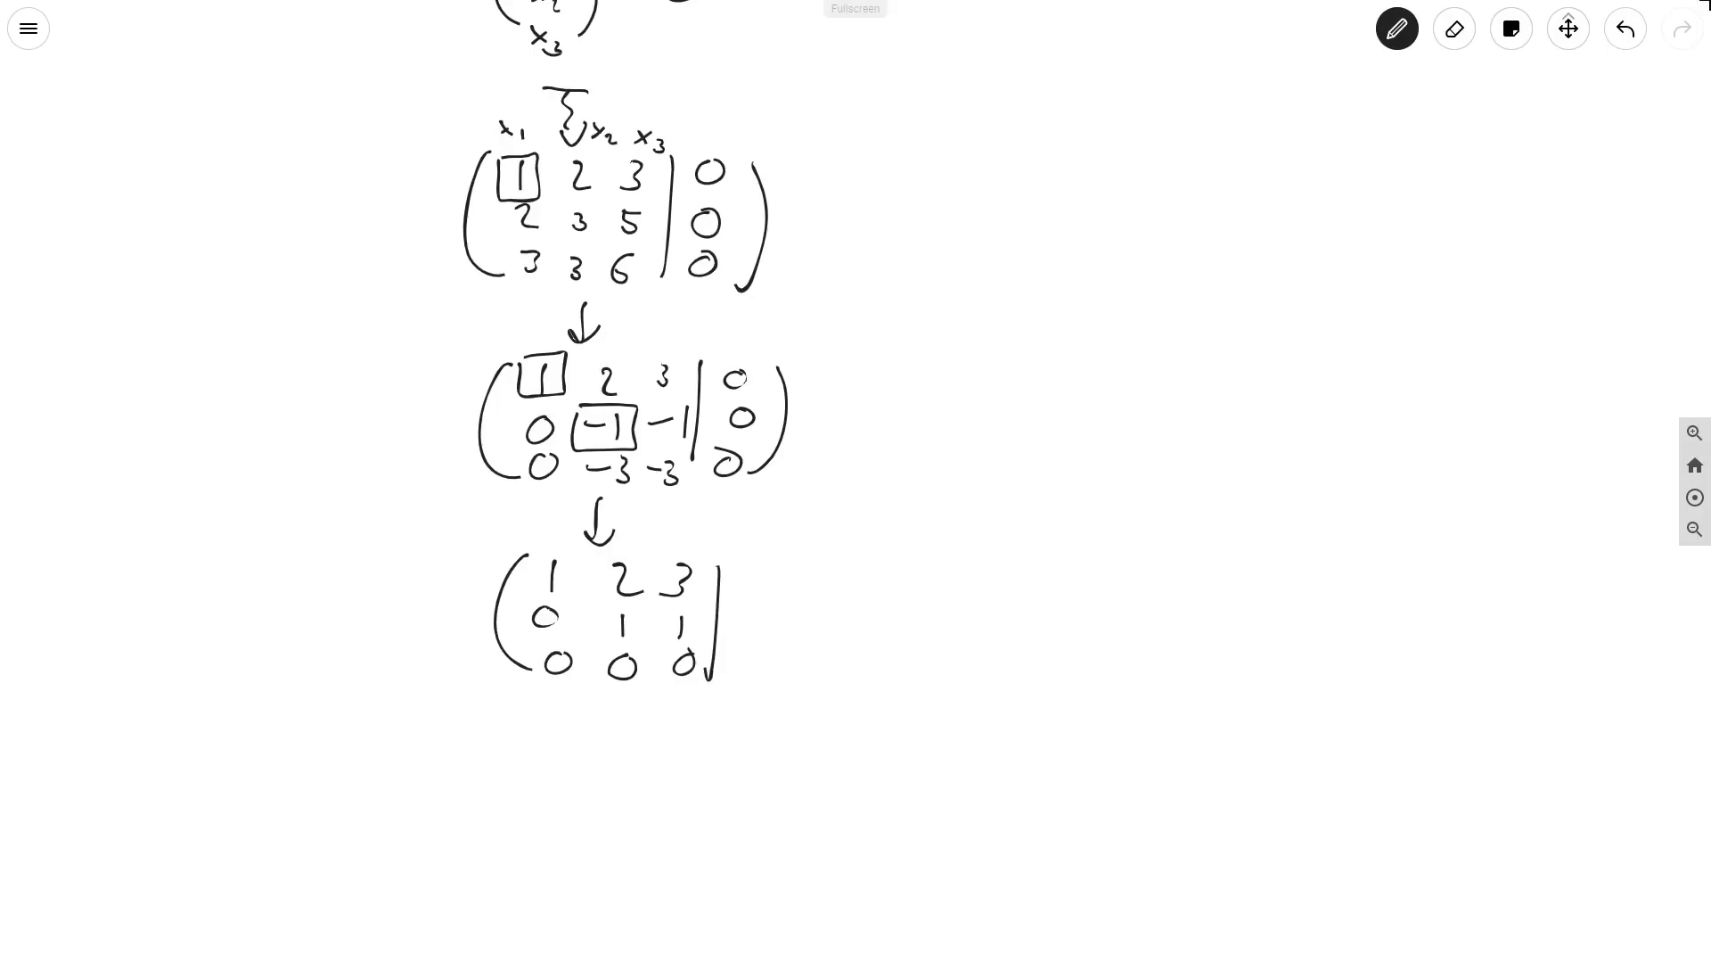
left_click_drag(747, 573, 742, 672)
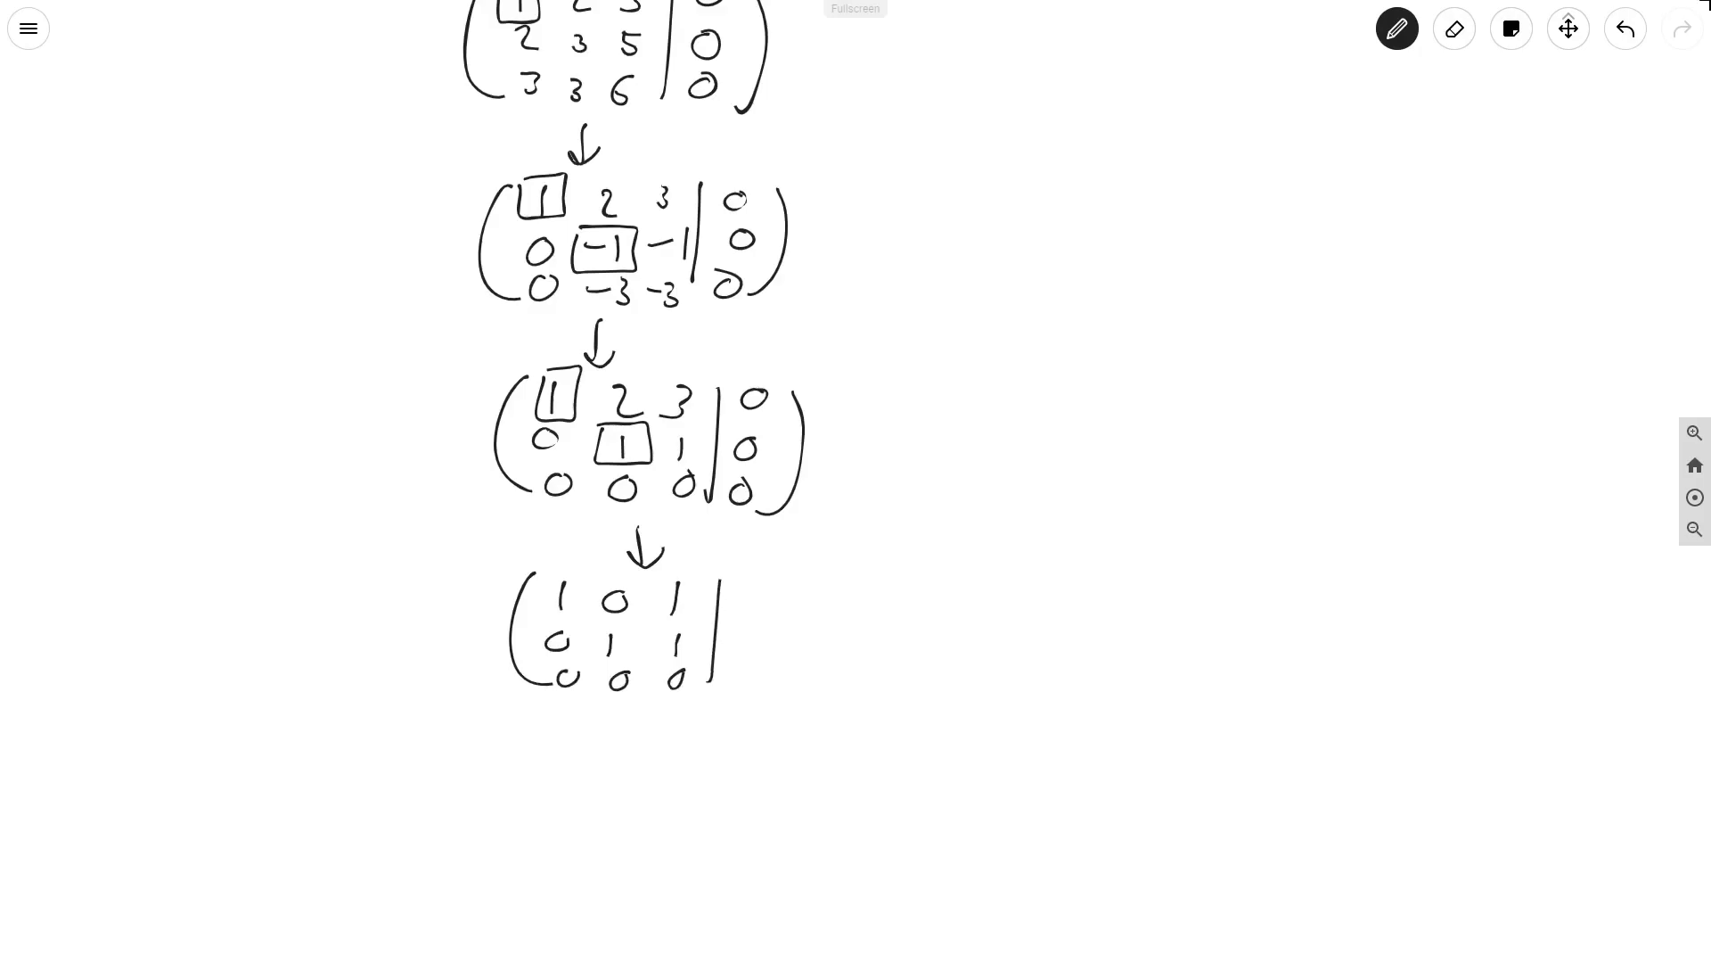
Finish the fully reduced matrix (1 0 1 | 0), (0 1 1 | 0), (0 0 0 | 0)
left_click_drag(747, 638, 747, 677)
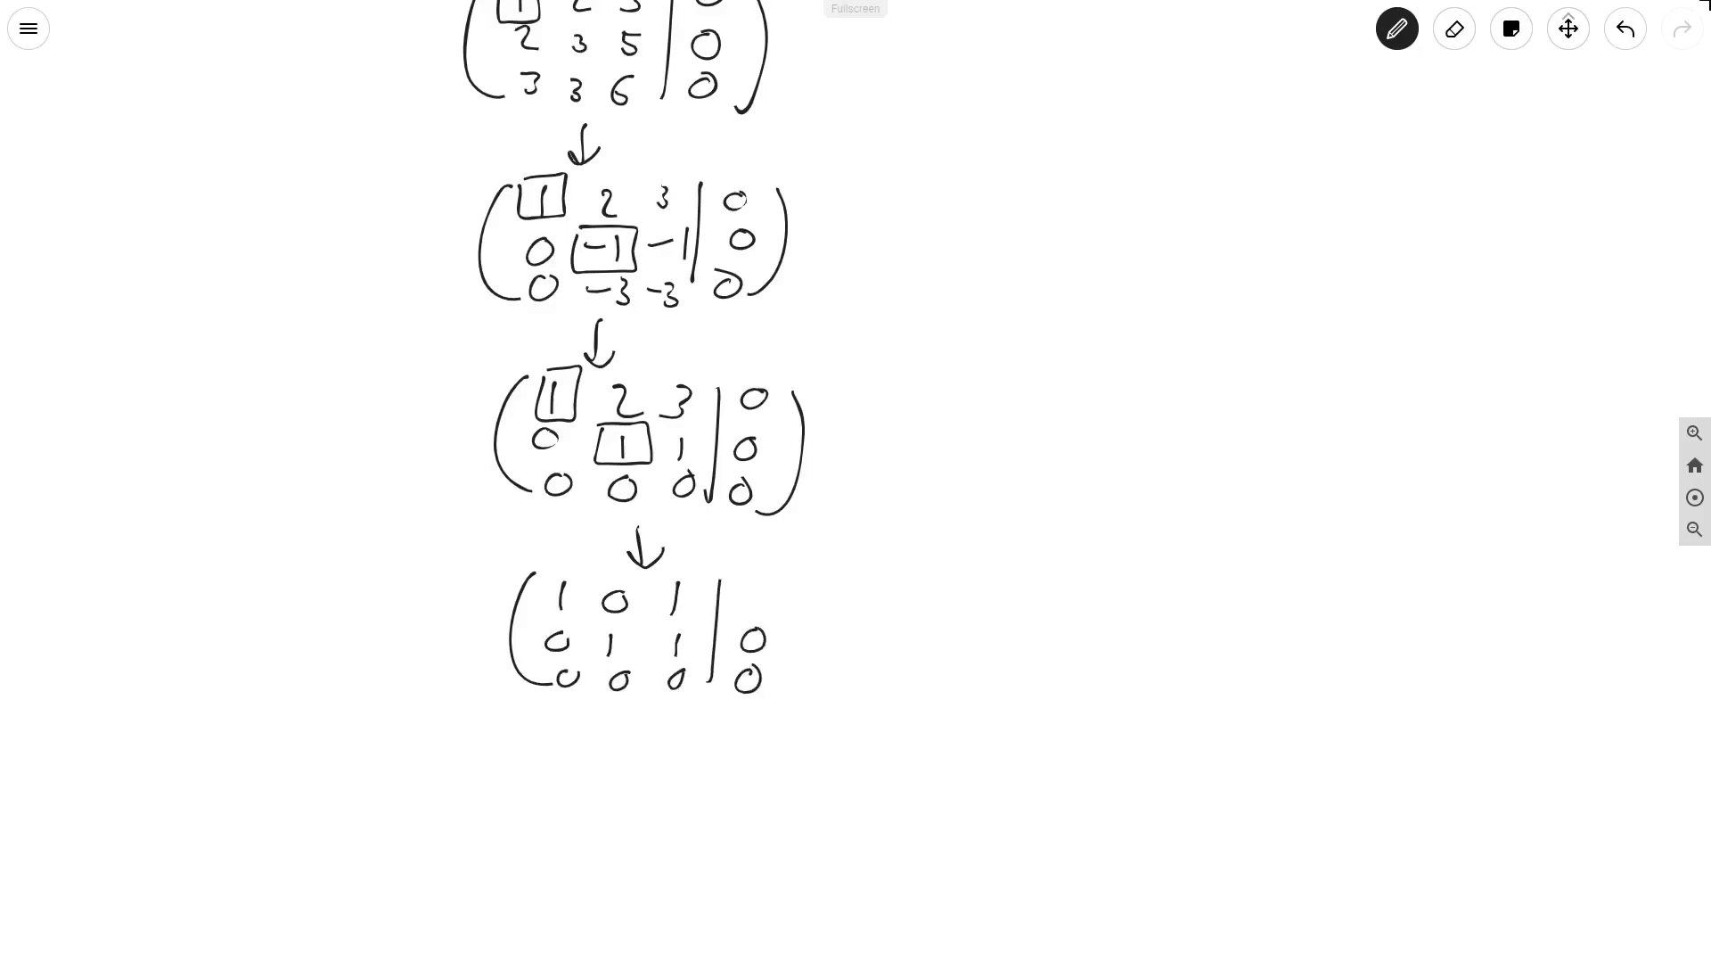
left_click_drag(752, 596, 813, 688)
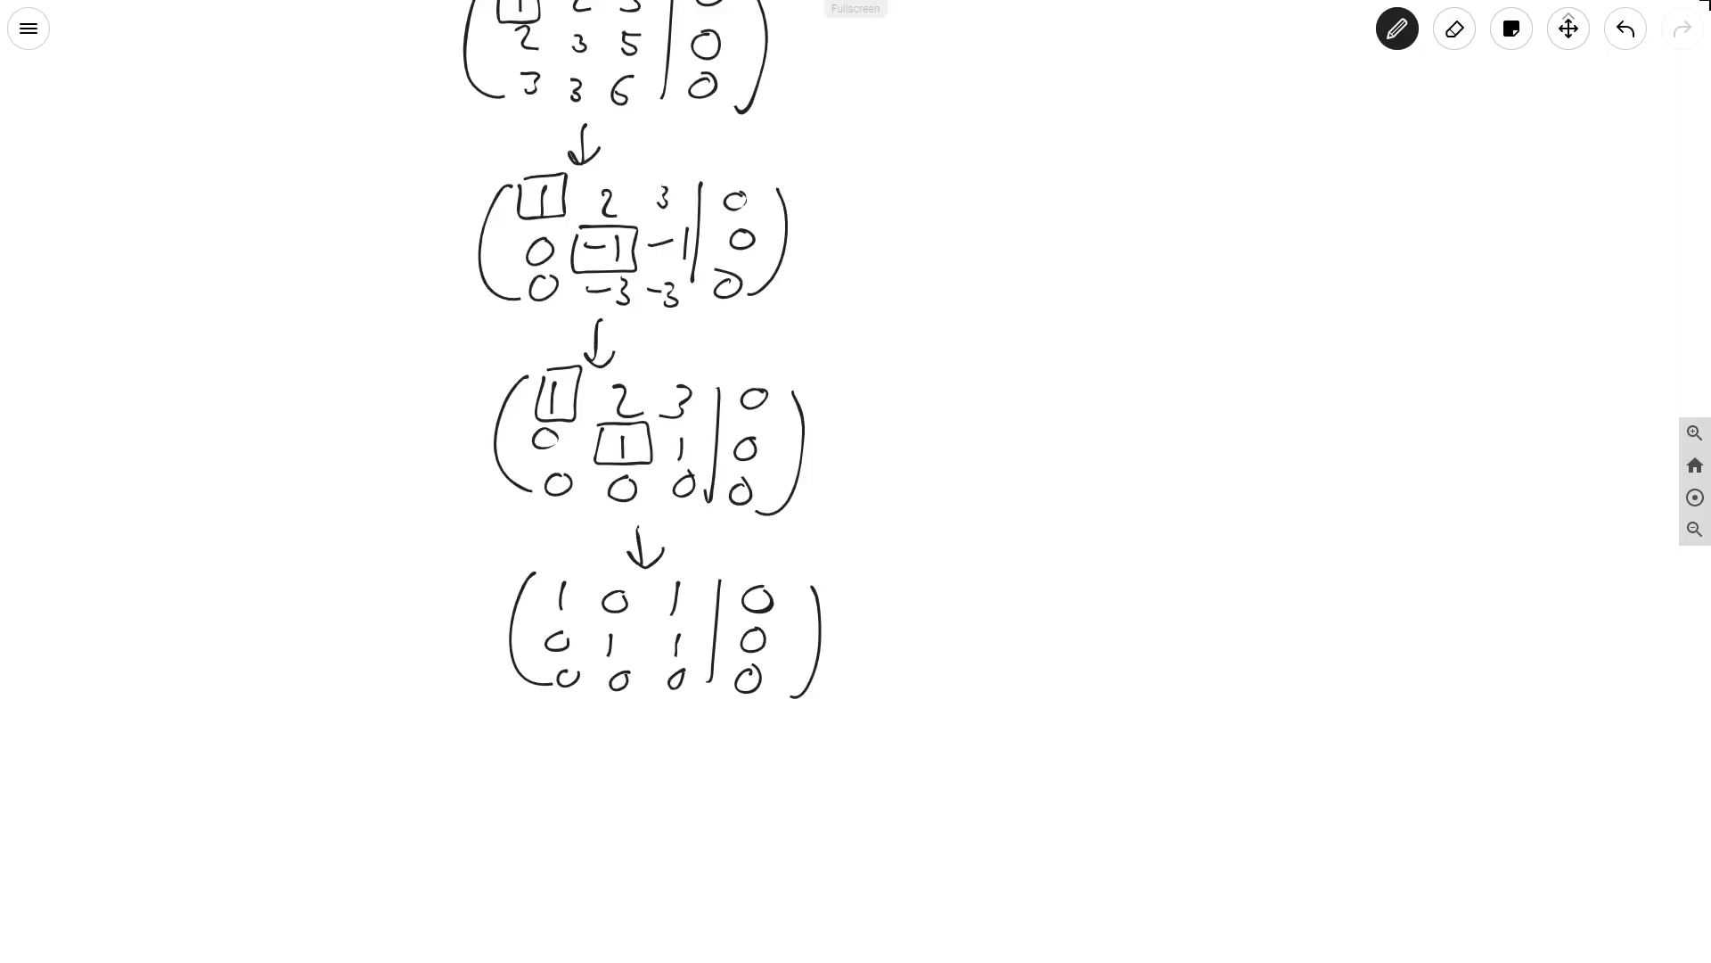
scroll("down", 3)
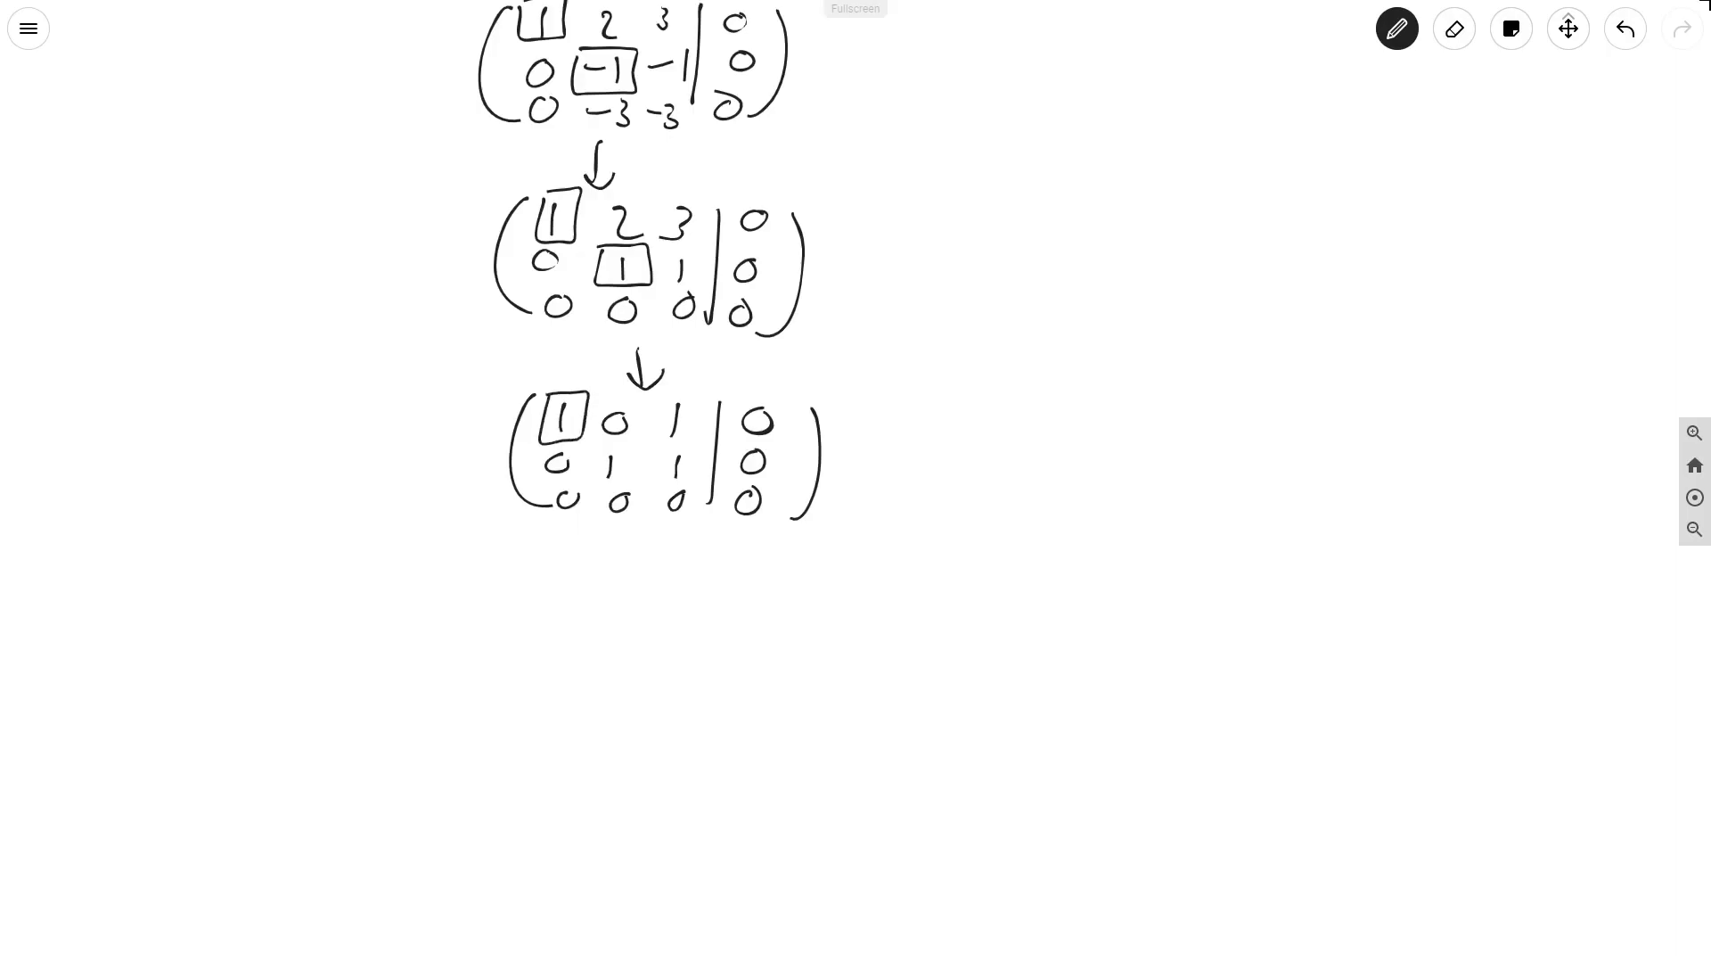
Box both pivots and write x1 + x3 = 0, x2 + x3 = 0, so x1 = -x3, x2 = -x3
left_click_drag(595, 445, 644, 479)
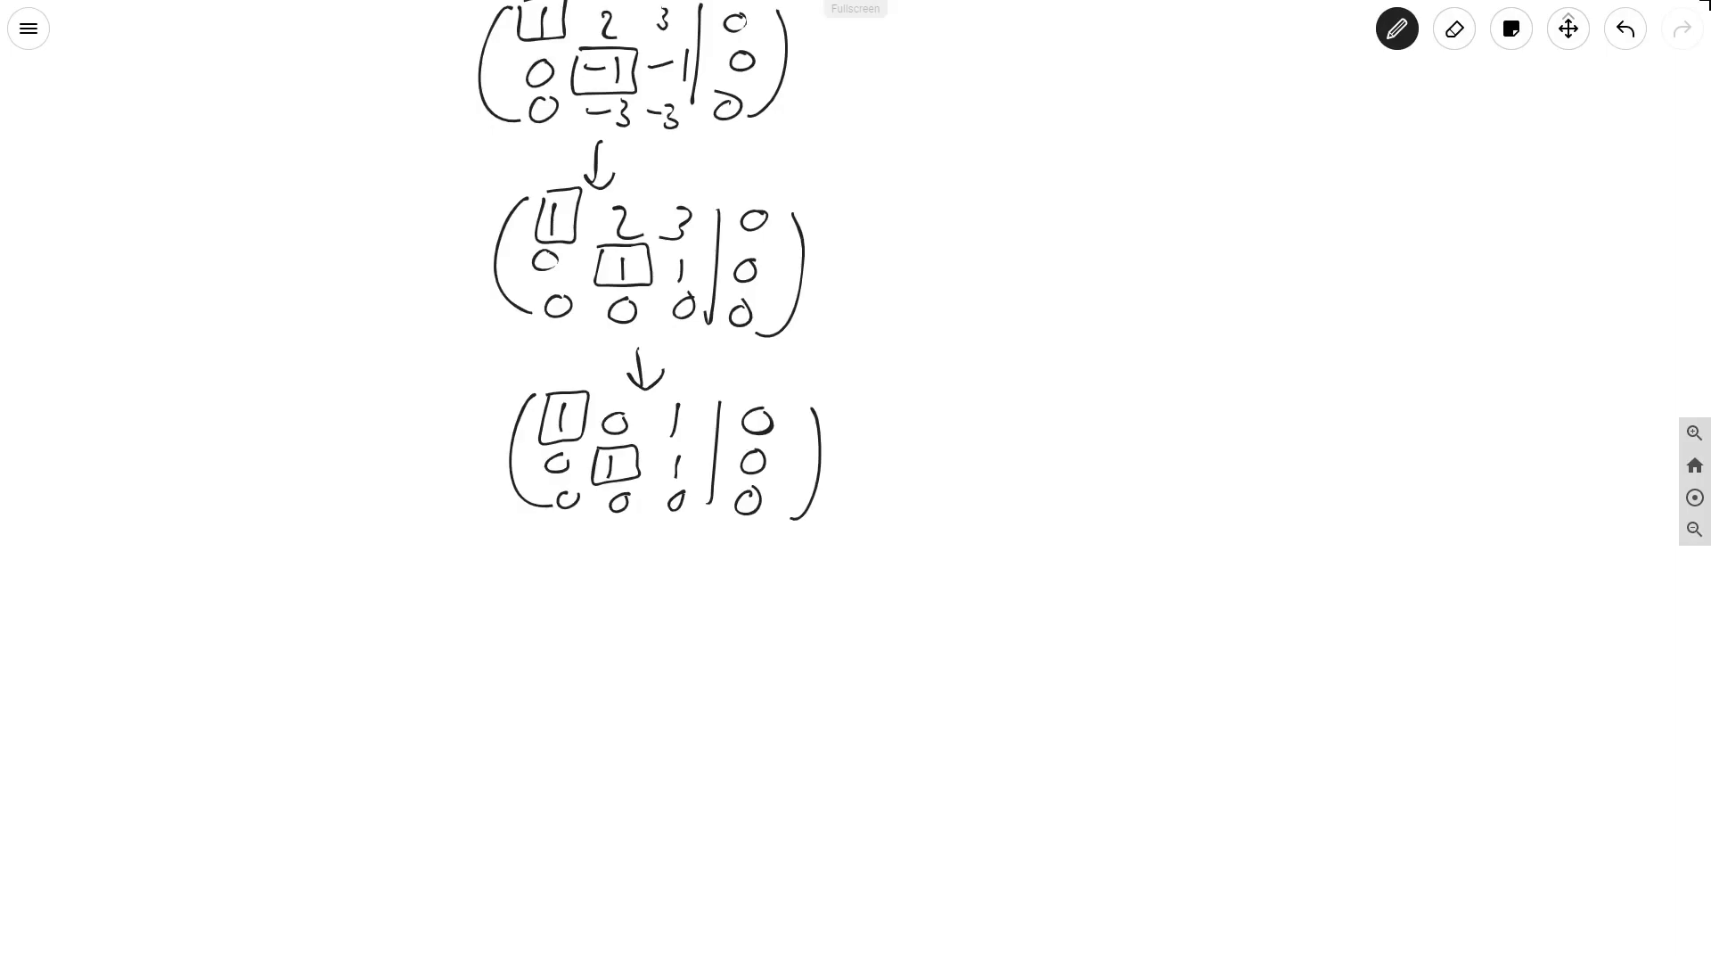
left_click_drag(597, 549, 587, 567)
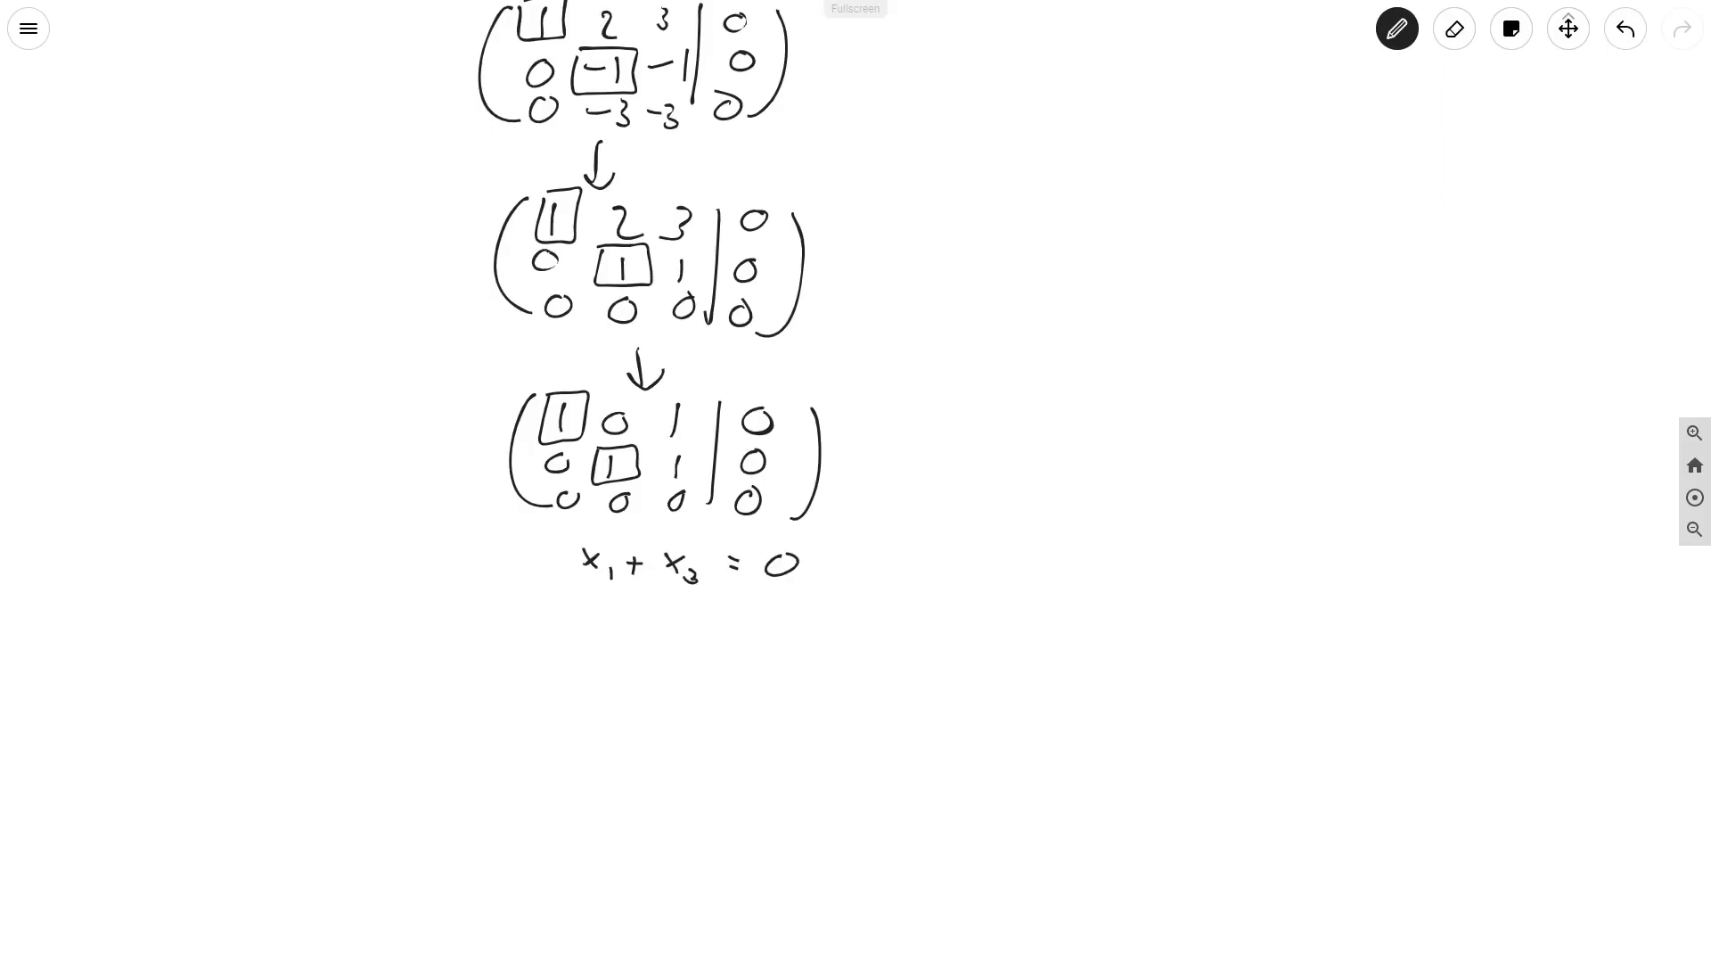
left_click_drag(590, 611, 710, 617)
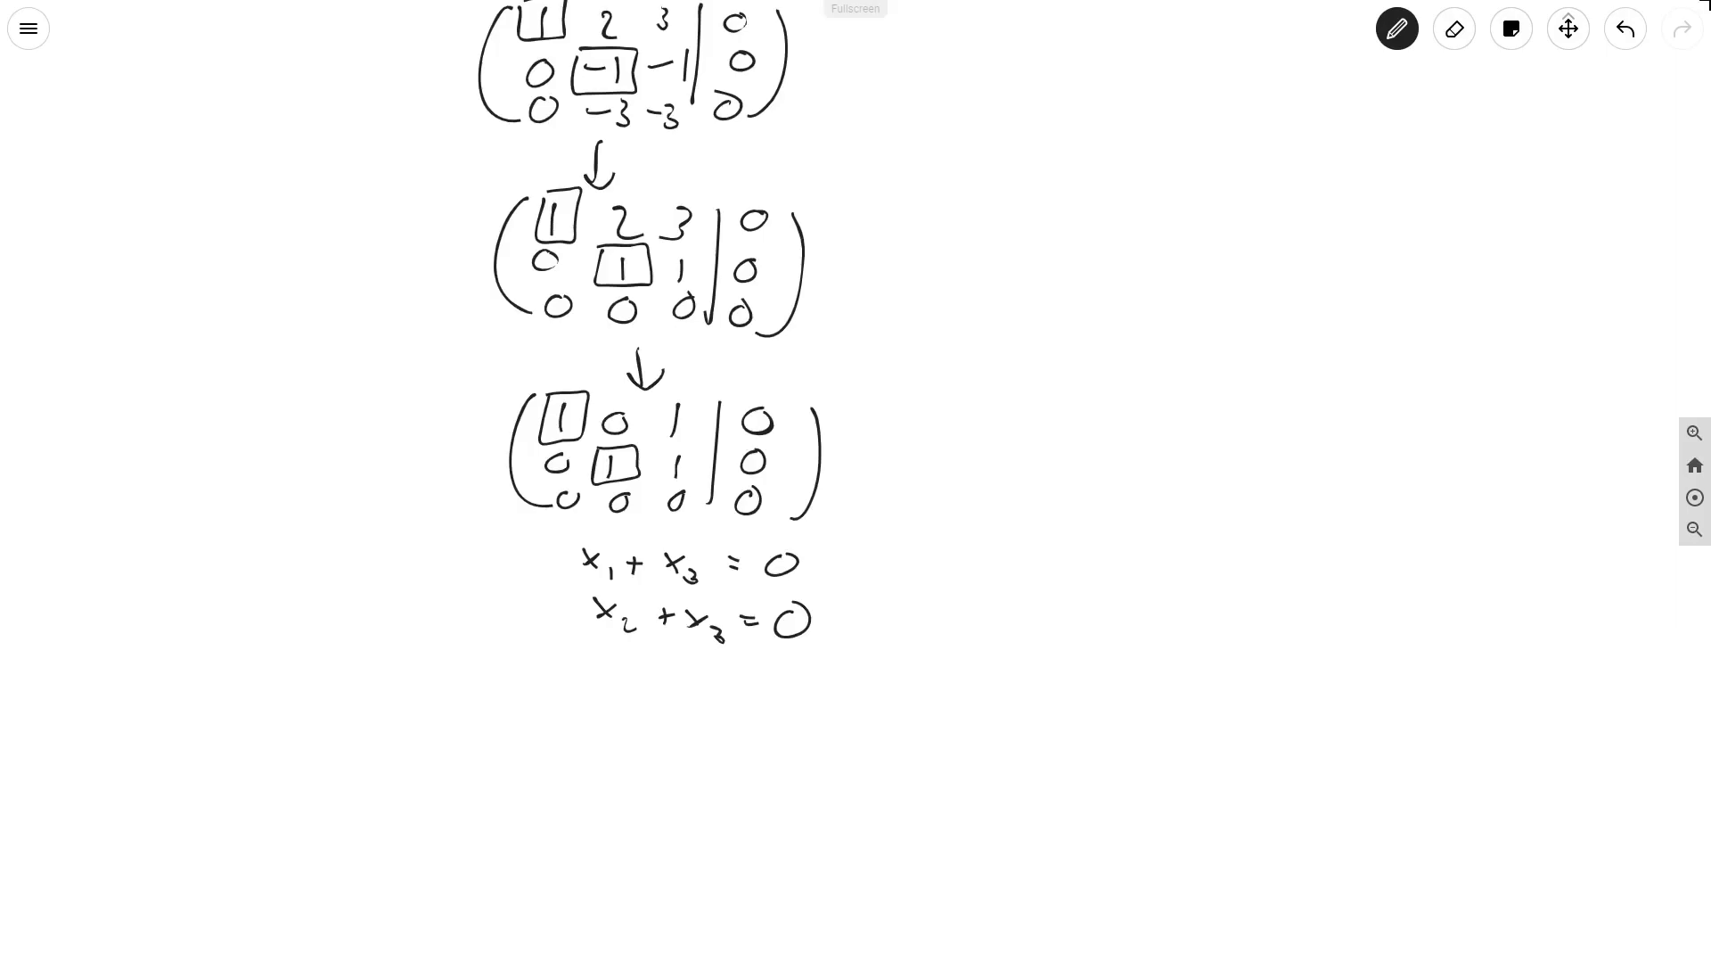
left_click_drag(611, 677, 649, 699)
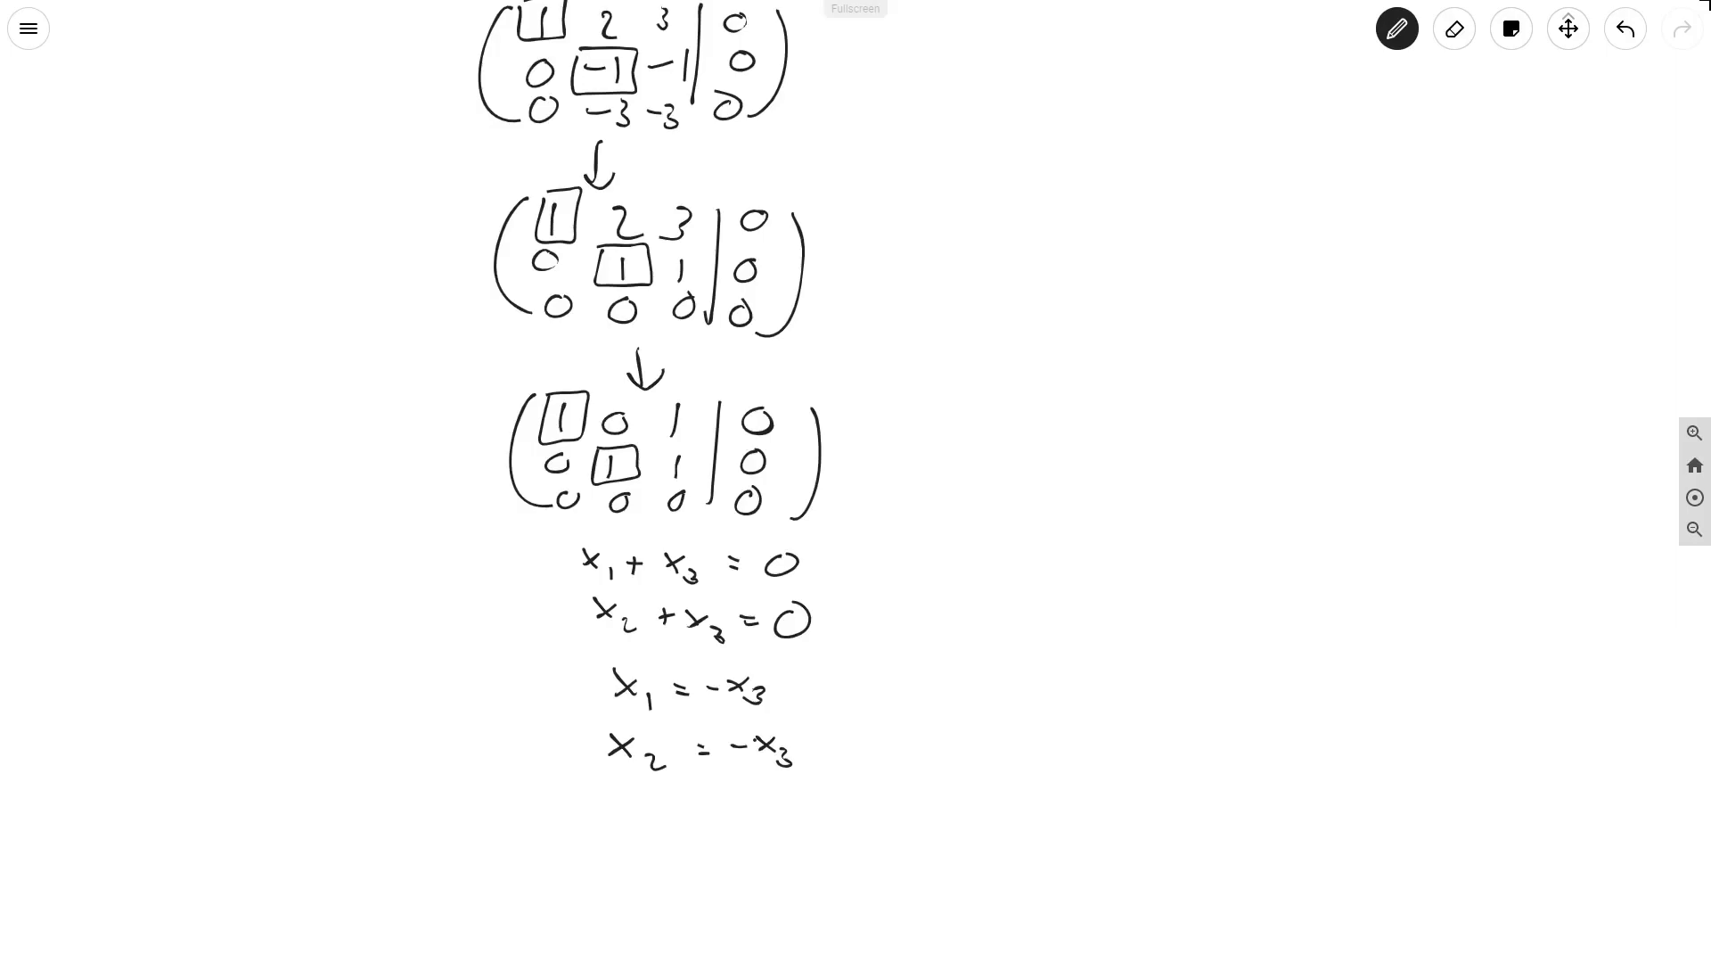
Write v̄ ∈ Ker A ⇒ v̄ = (-x3, -x3, x3) for some x3 ∈ ℝ beside the equations
left_click_drag(1004, 628, 1004, 719)
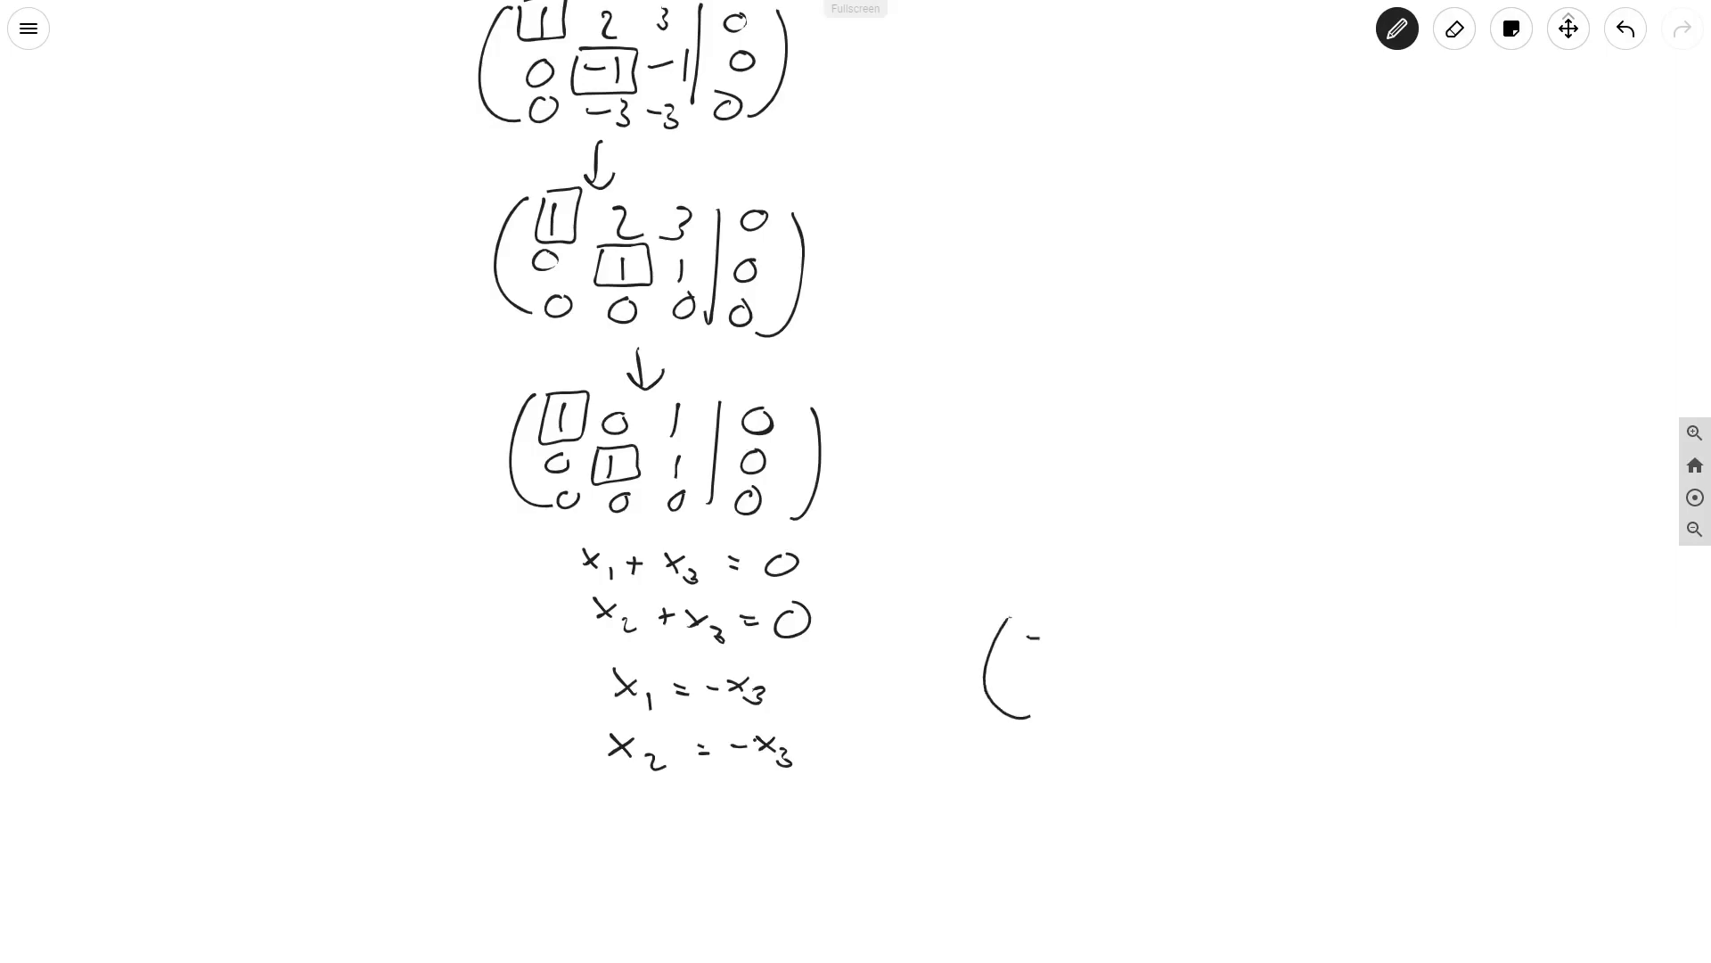
type("-x_3")
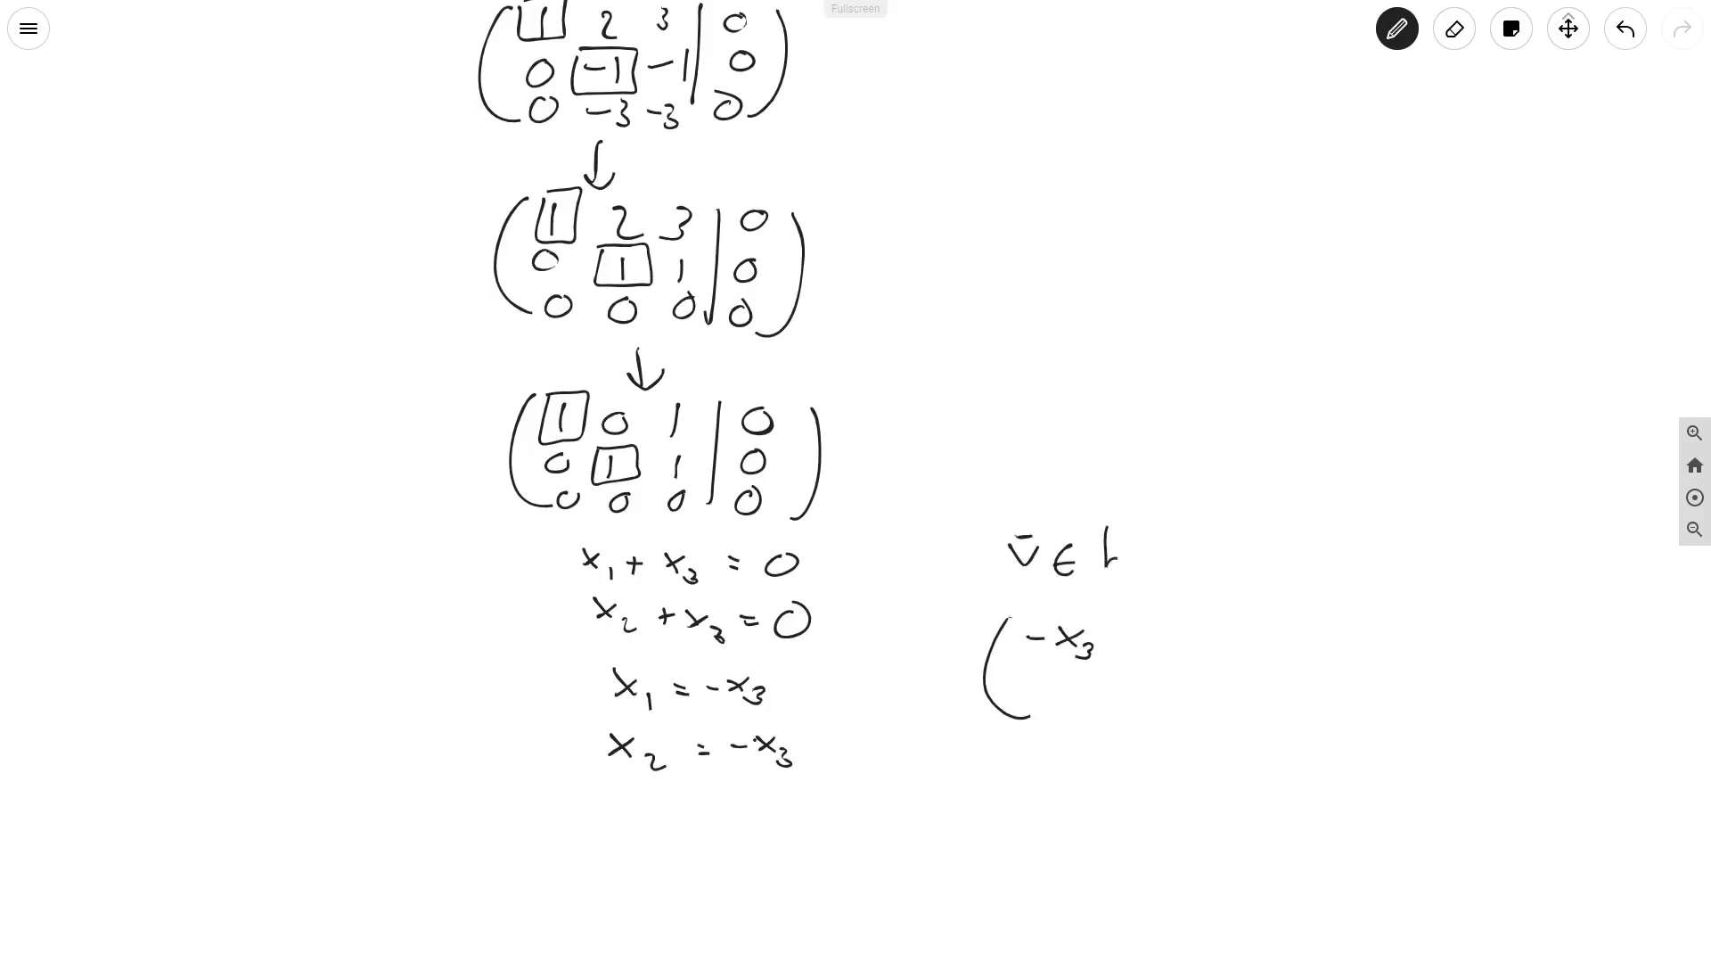
type("Ker Λ")
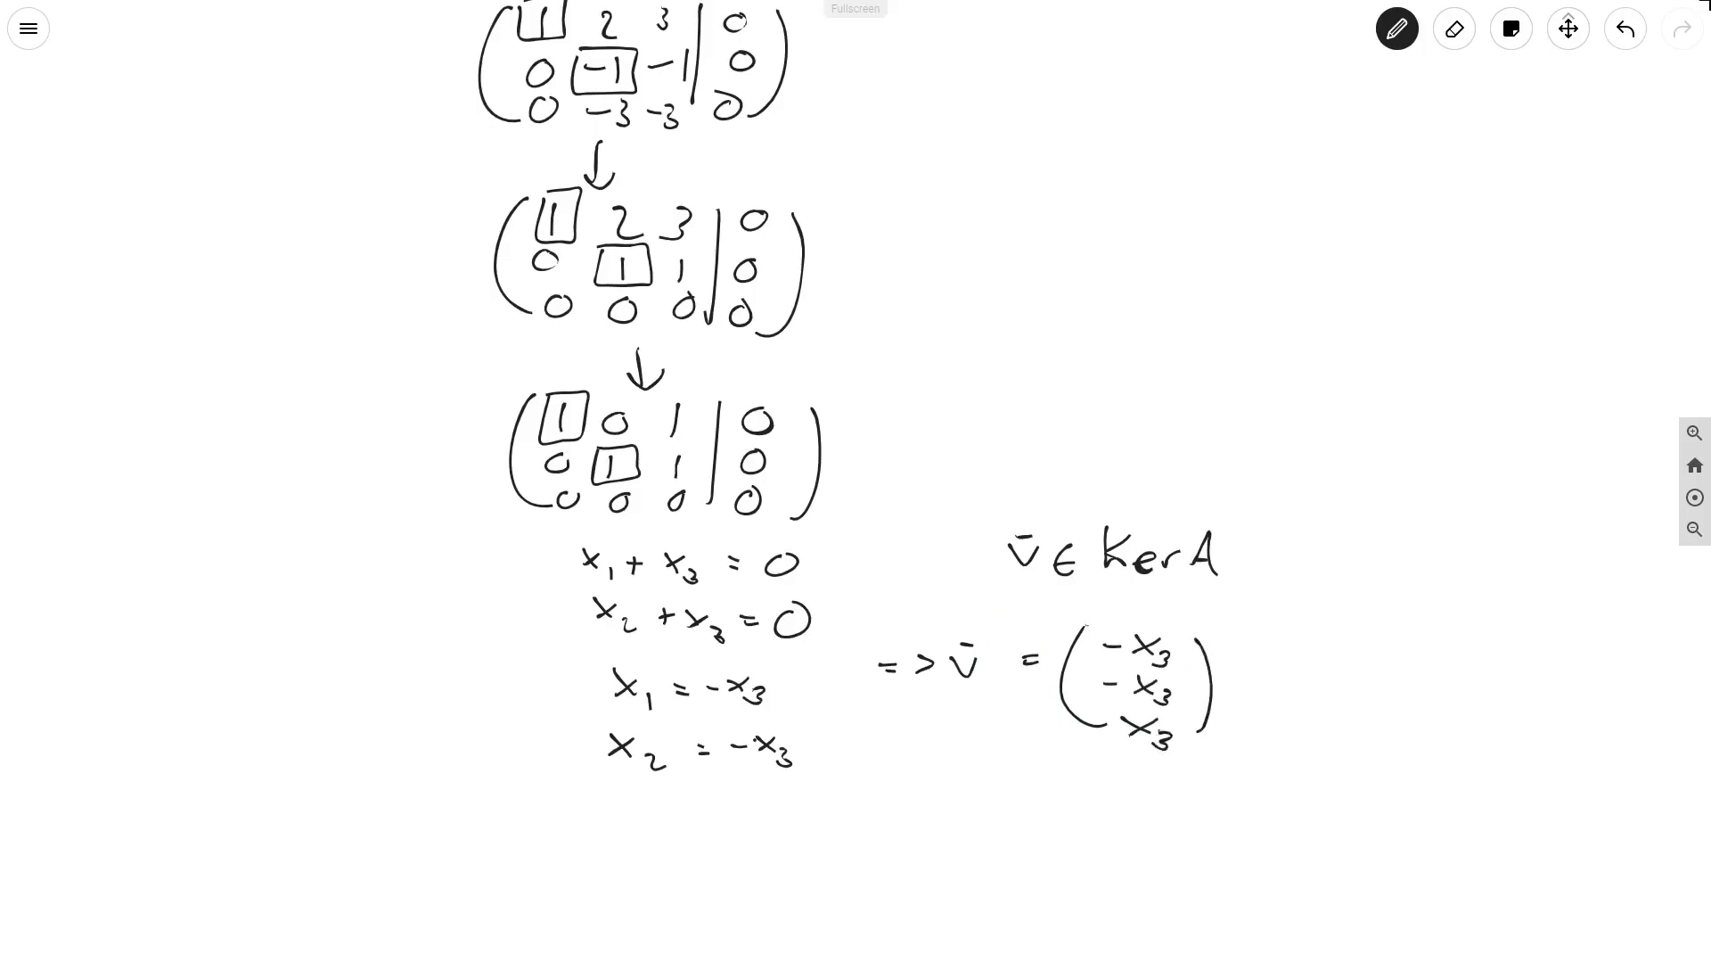
type("for some x_3 ∈ ℝ")
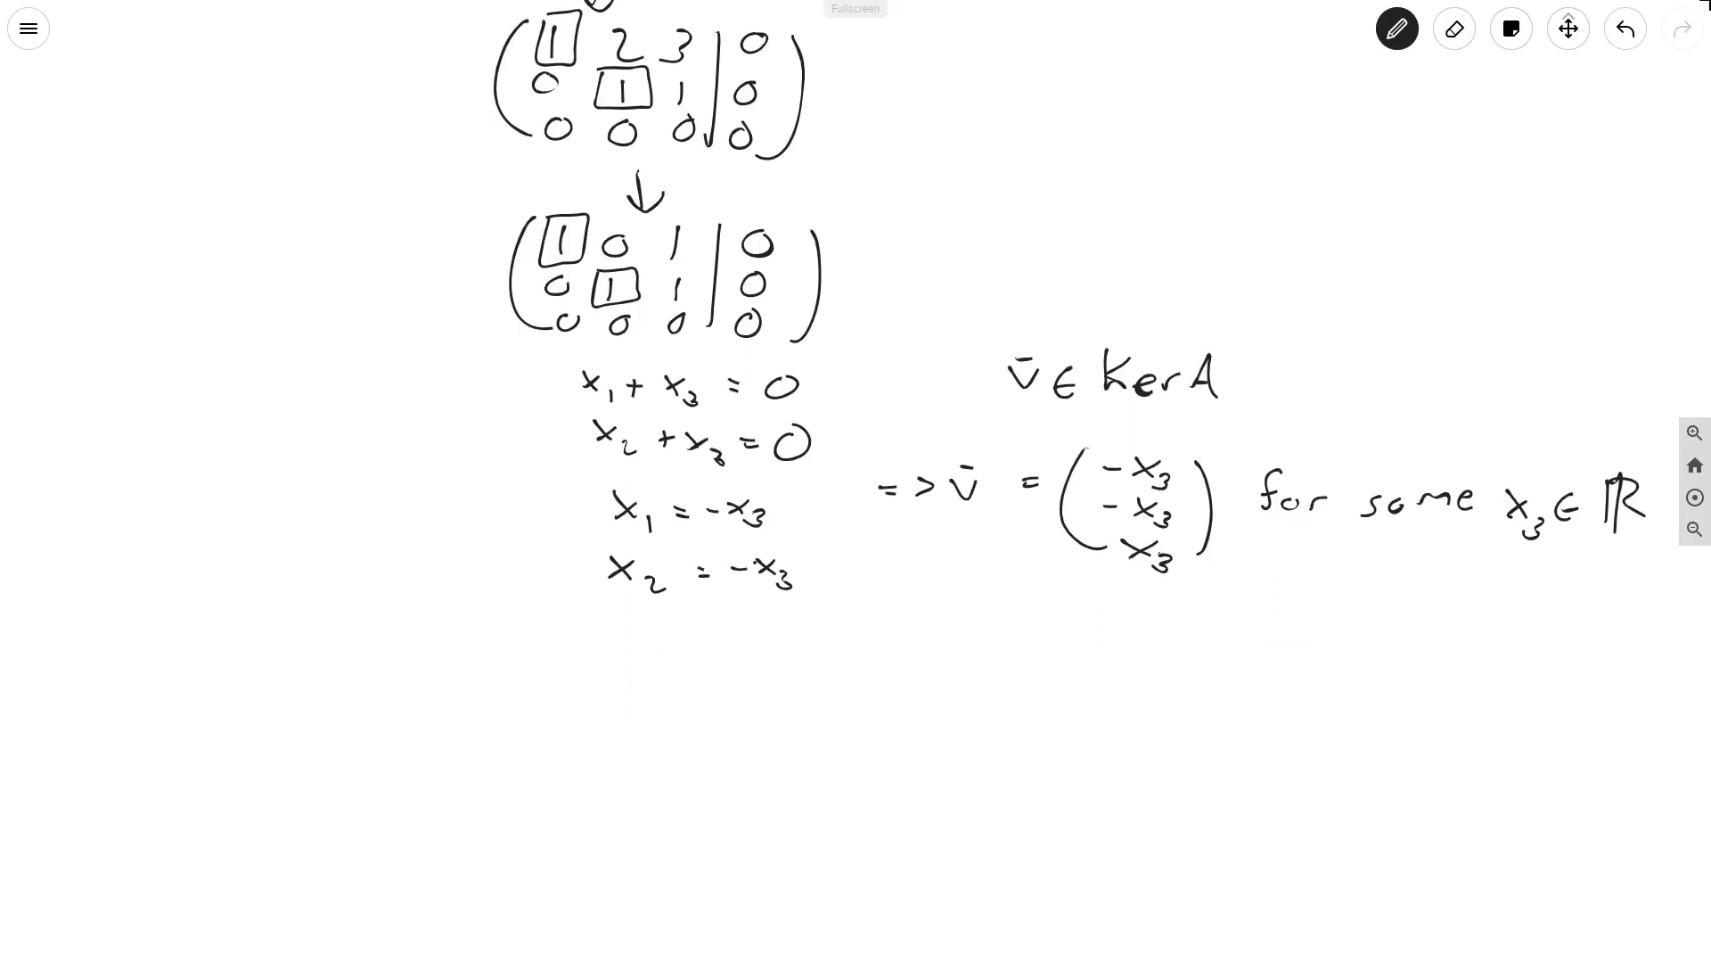
Write Ker A = {(-x, -x, x) | x ∈ ℝ} = span(-1, -1, 1)
left_click_drag(956, 590, 959, 644)
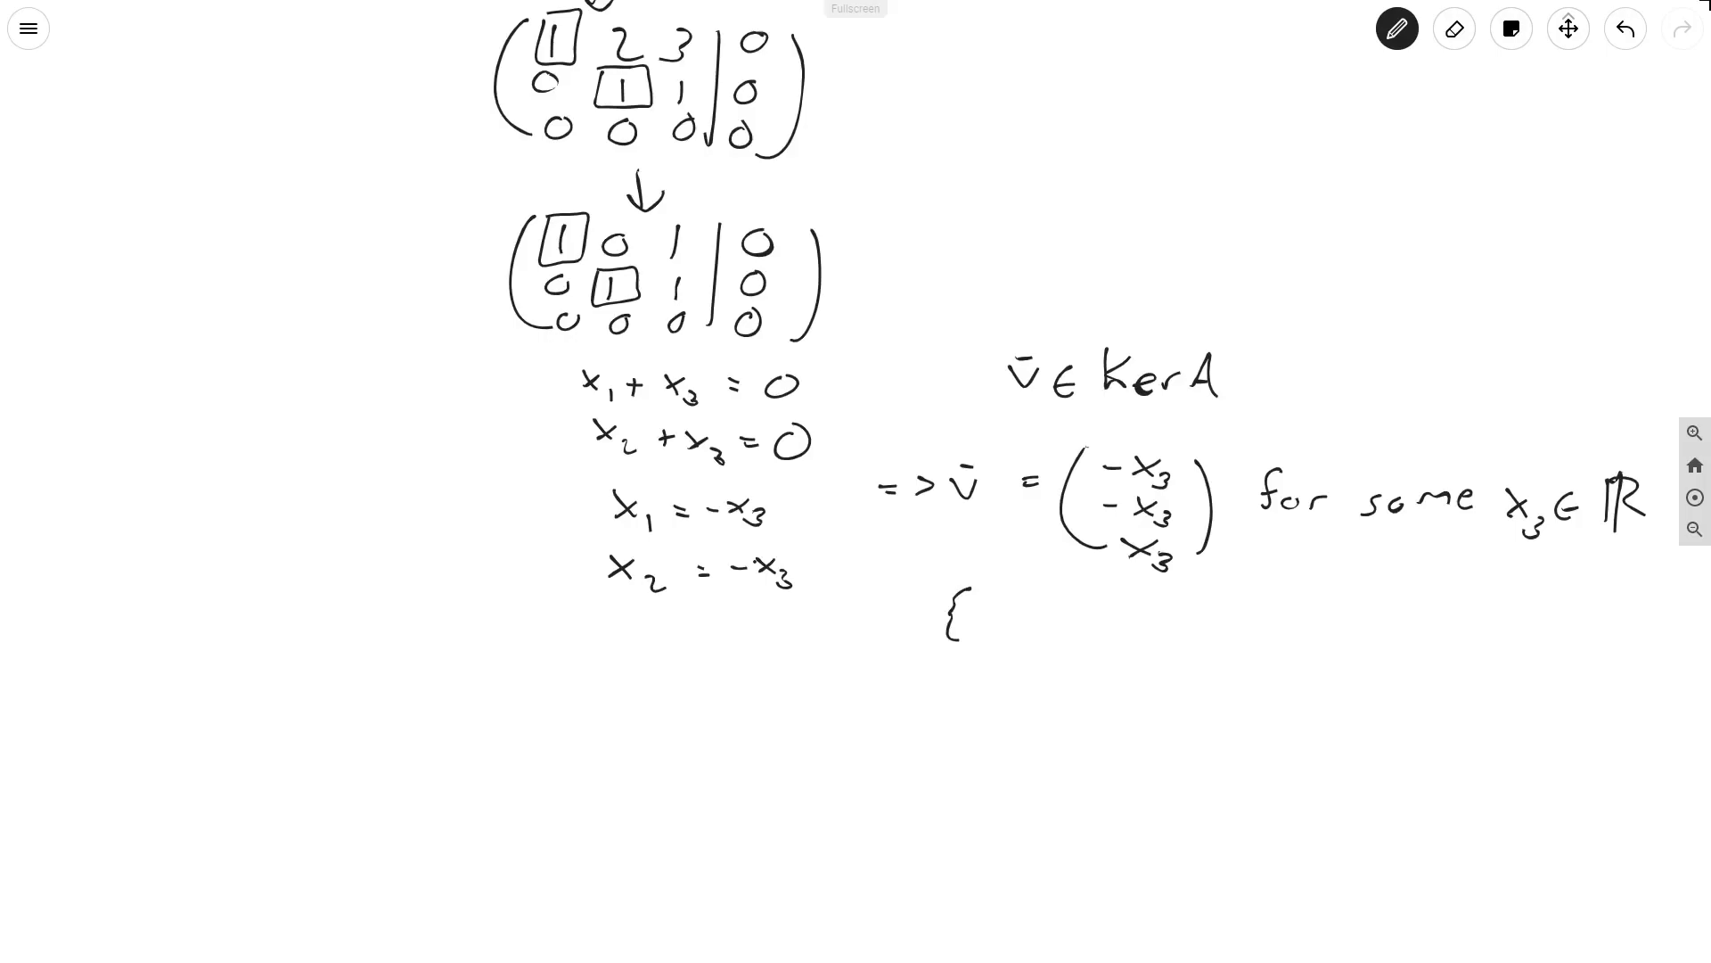
type("Ker")
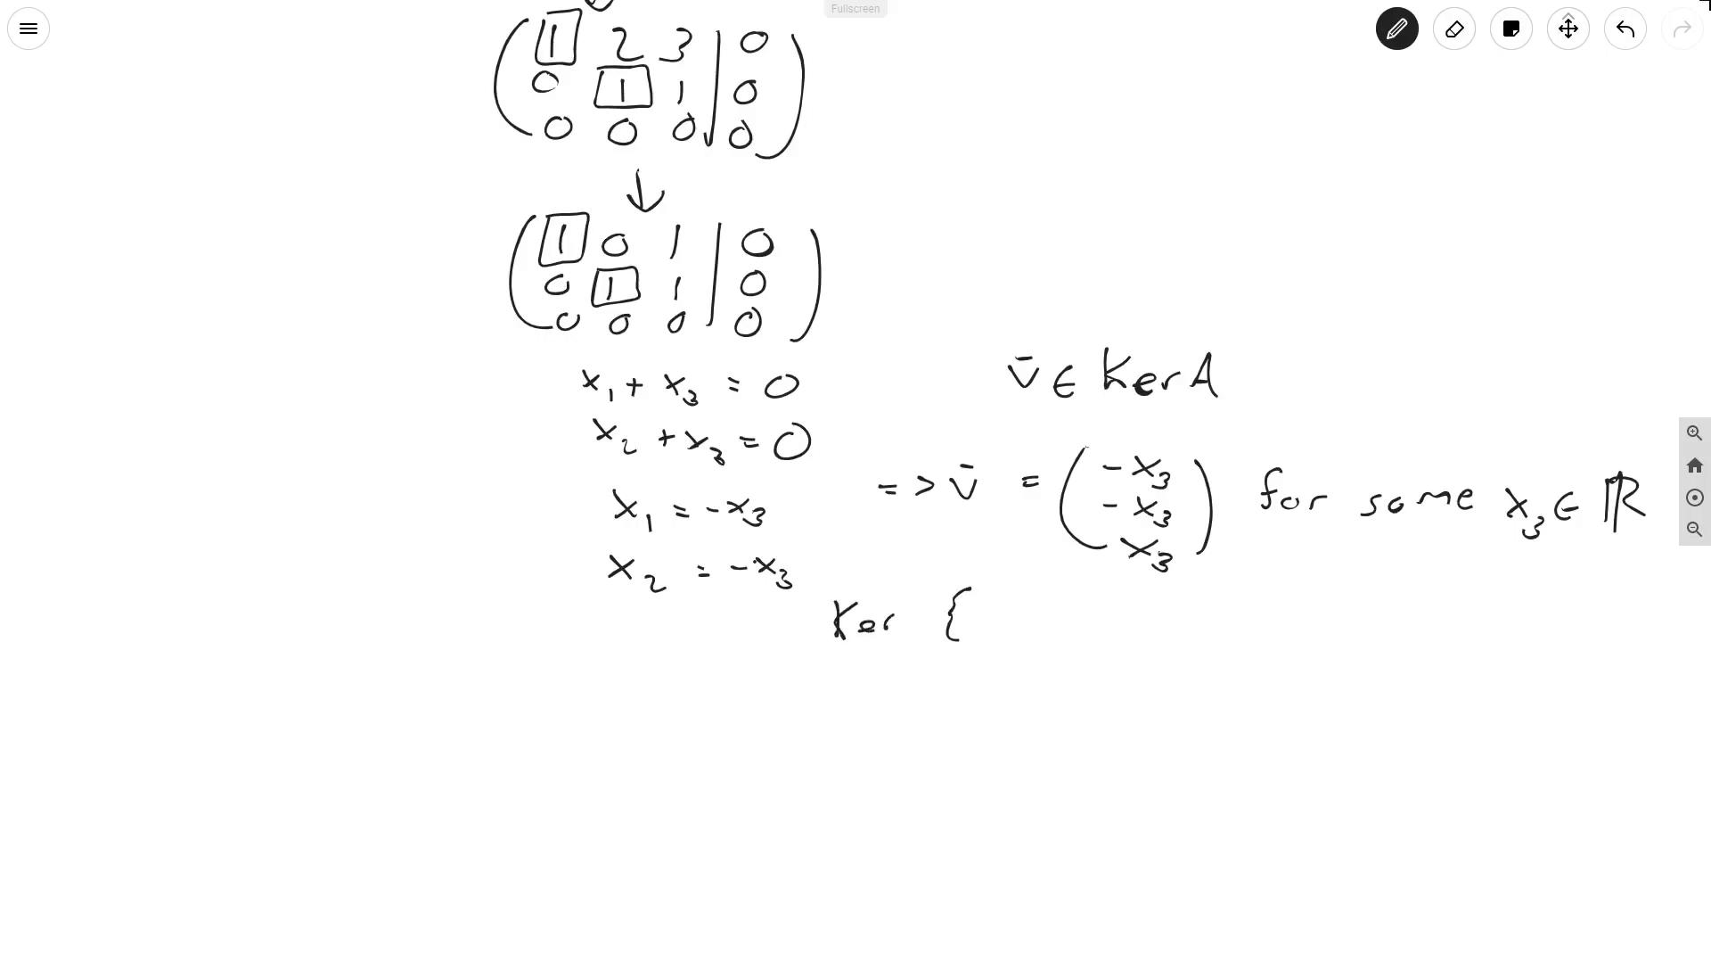
type("A:")
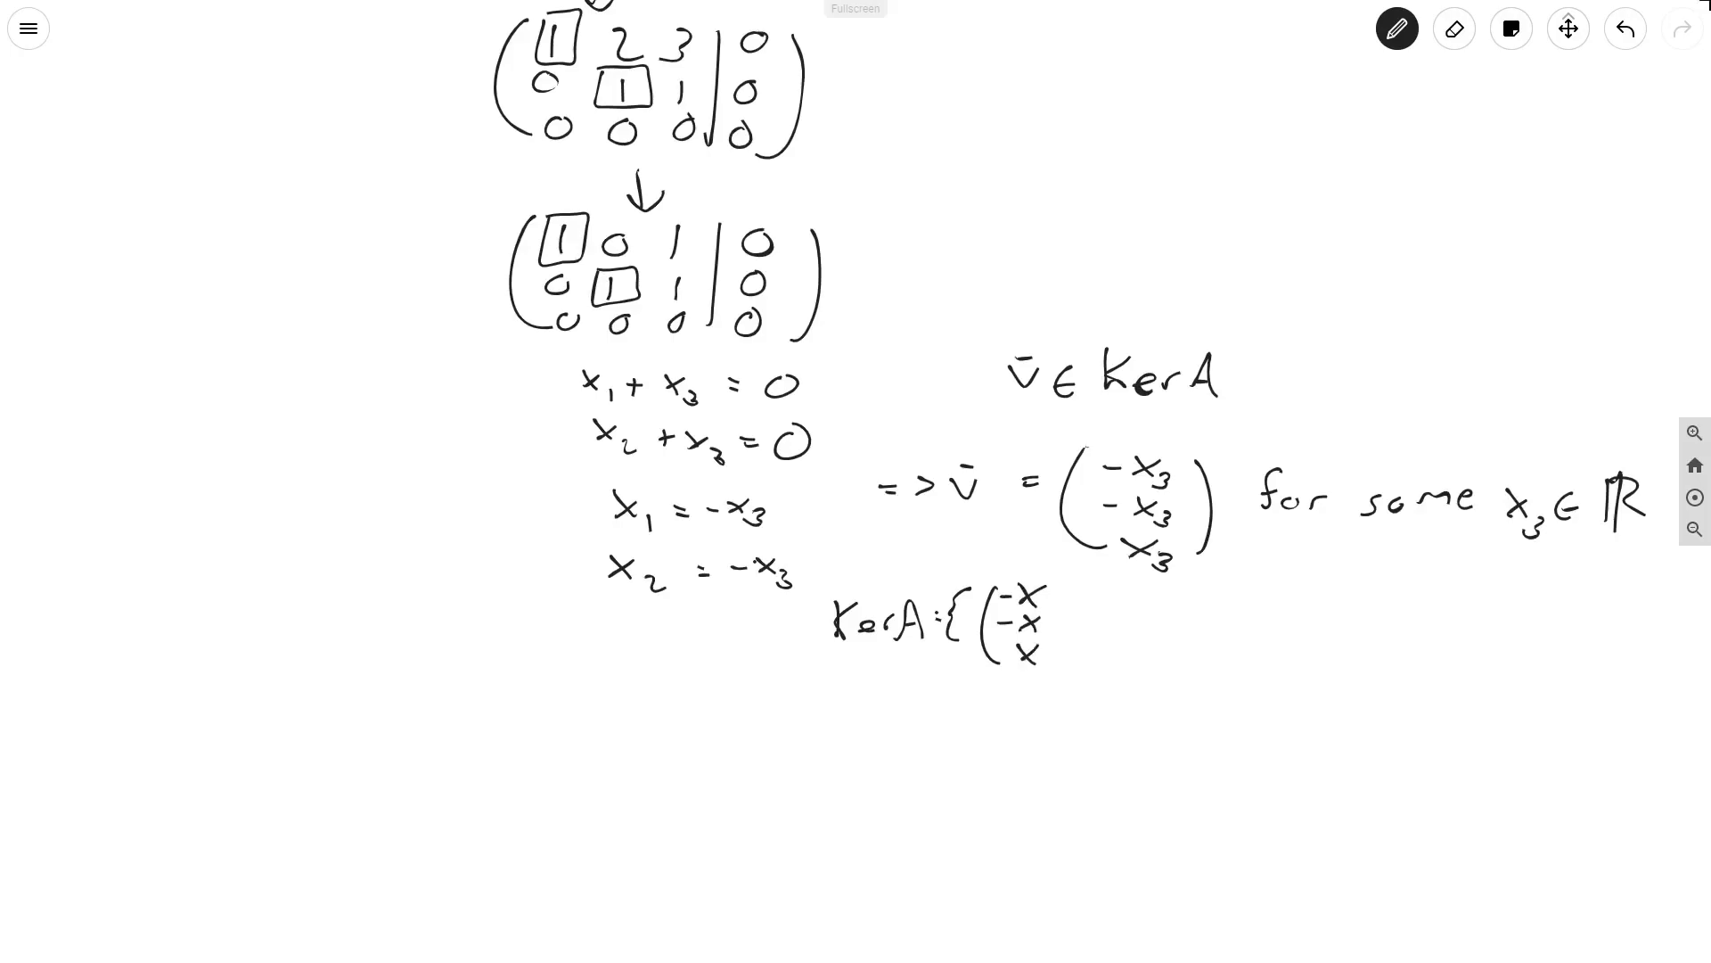
left_click_drag(1075, 596, 1135, 648)
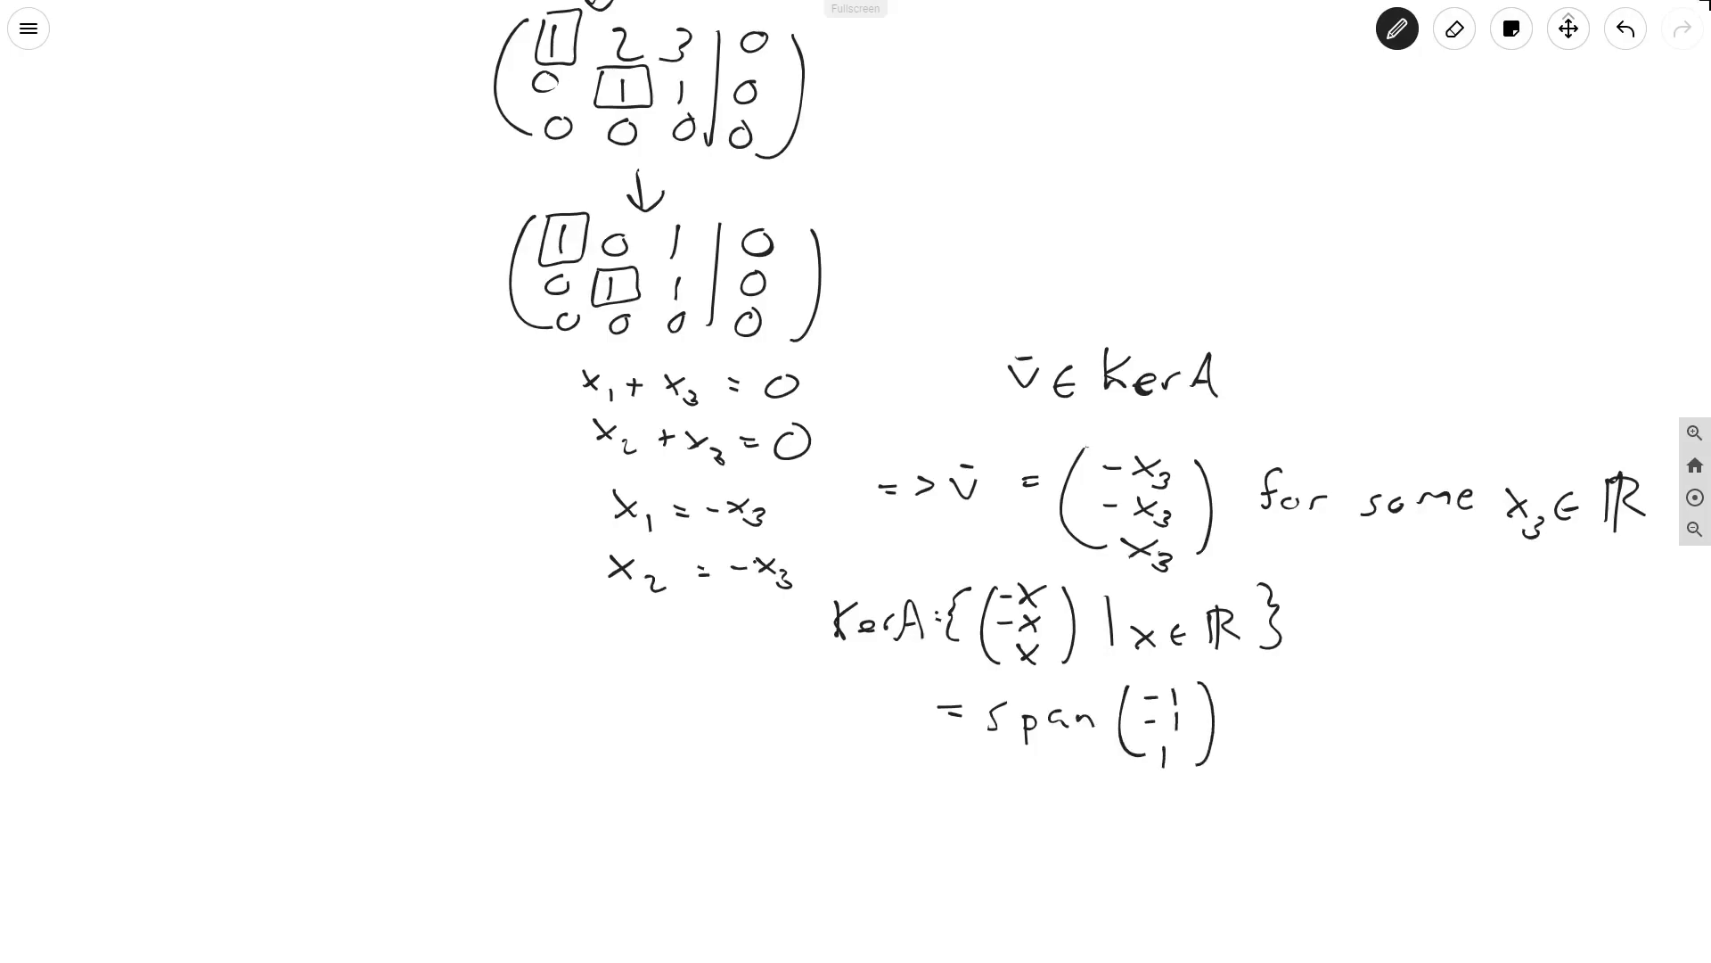
State the conclusion that (-1, -1, 1) is a basis for Ker A
scroll("down", 3)
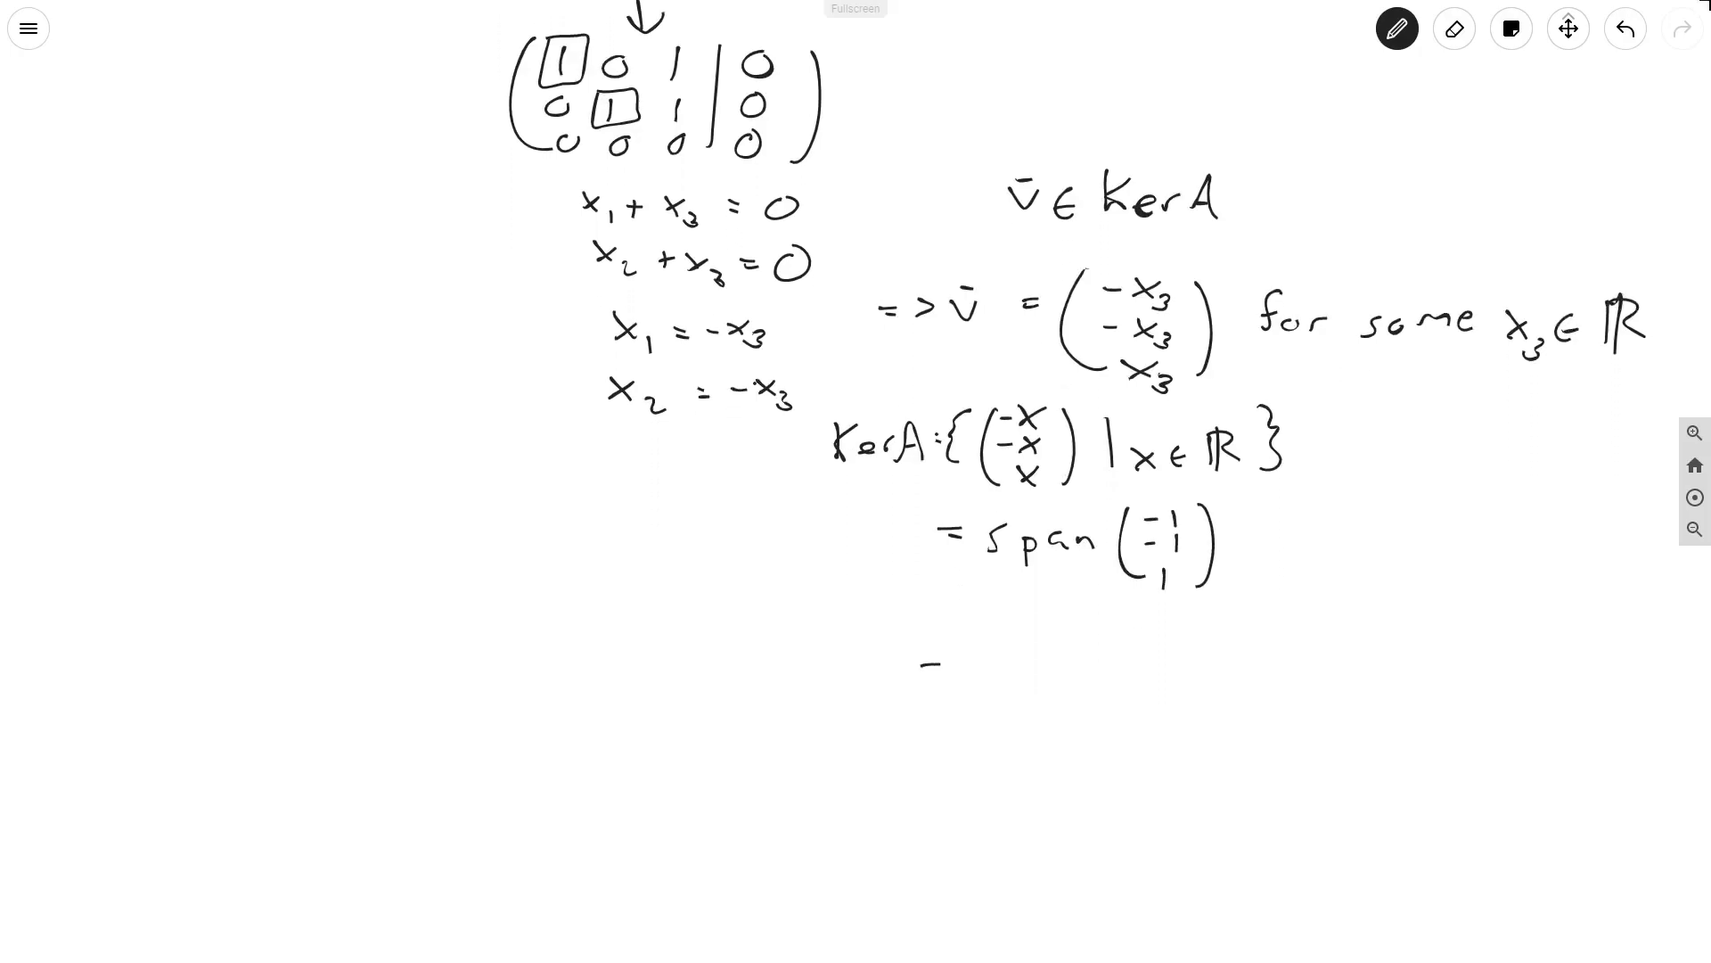
left_click_drag(922, 665, 998, 665)
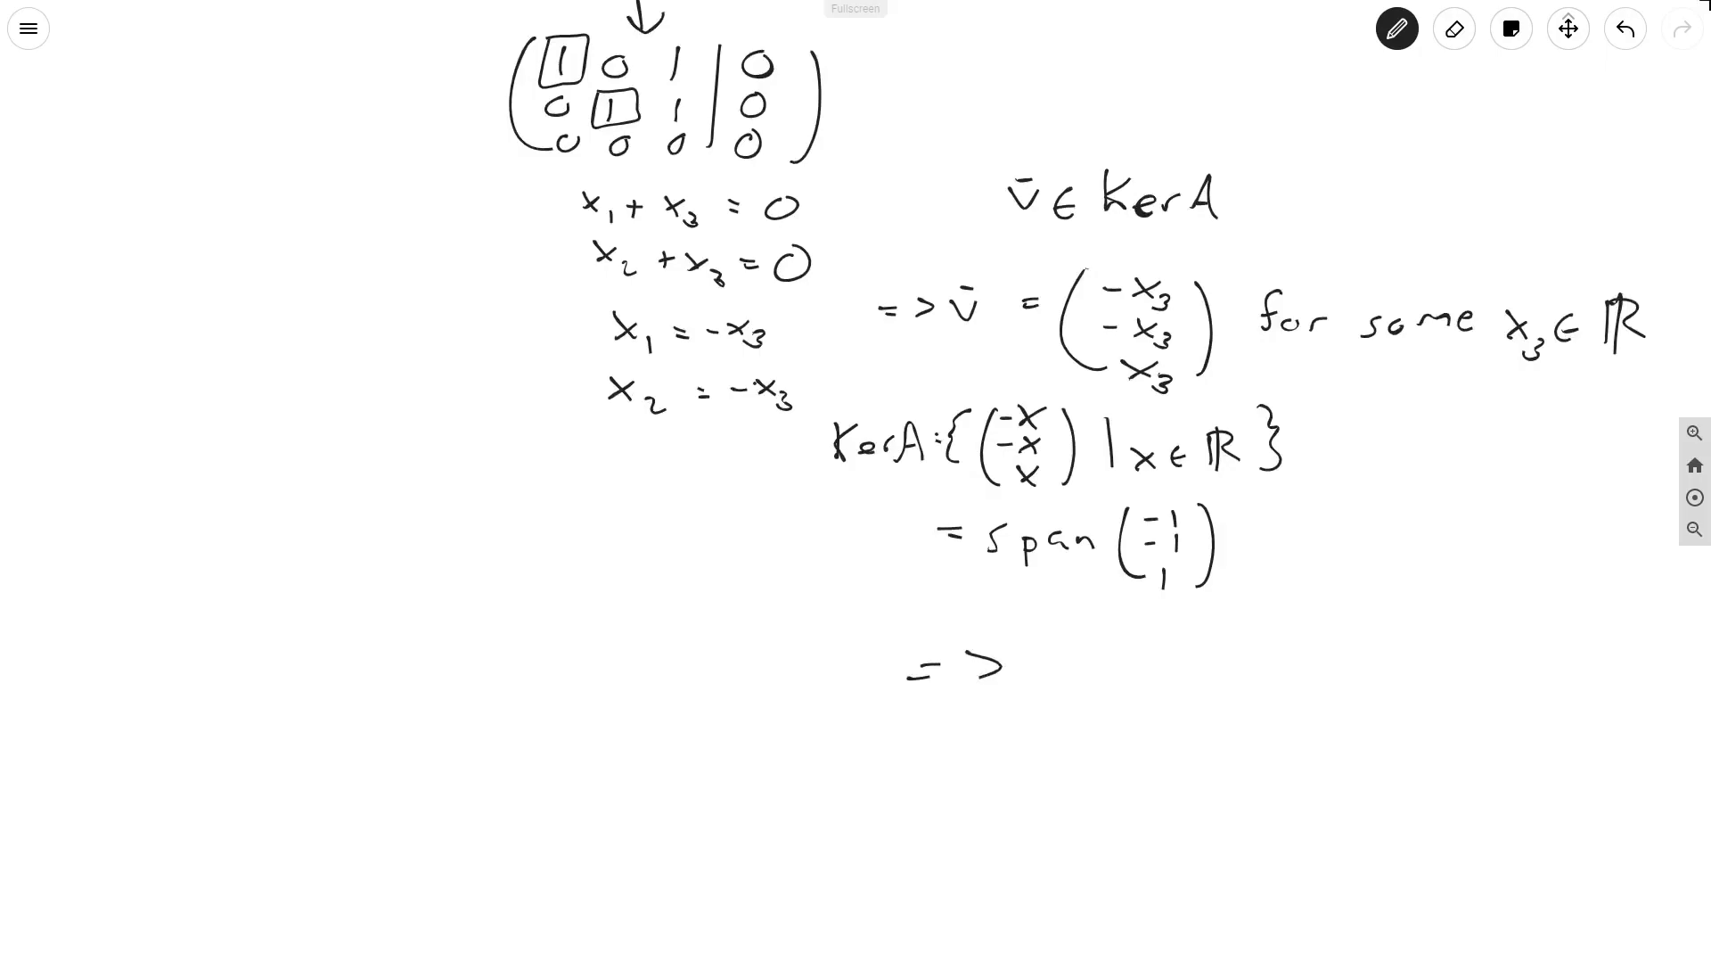
left_click_drag(1053, 632, 1152, 721)
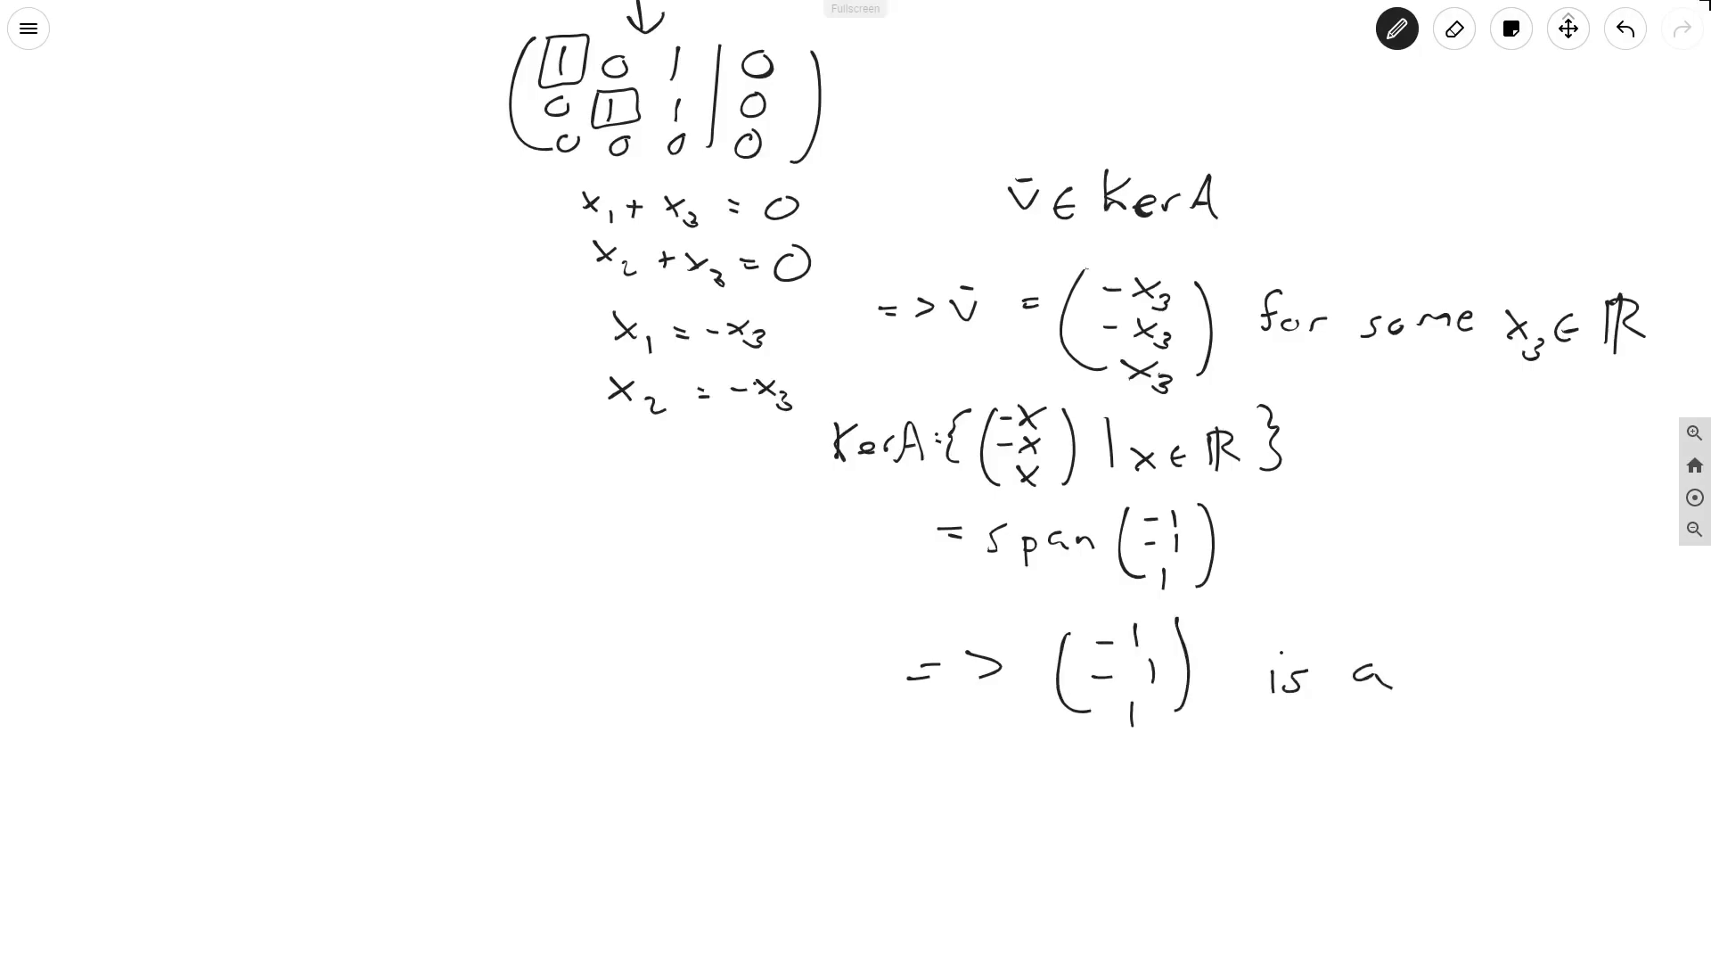
type("basi")
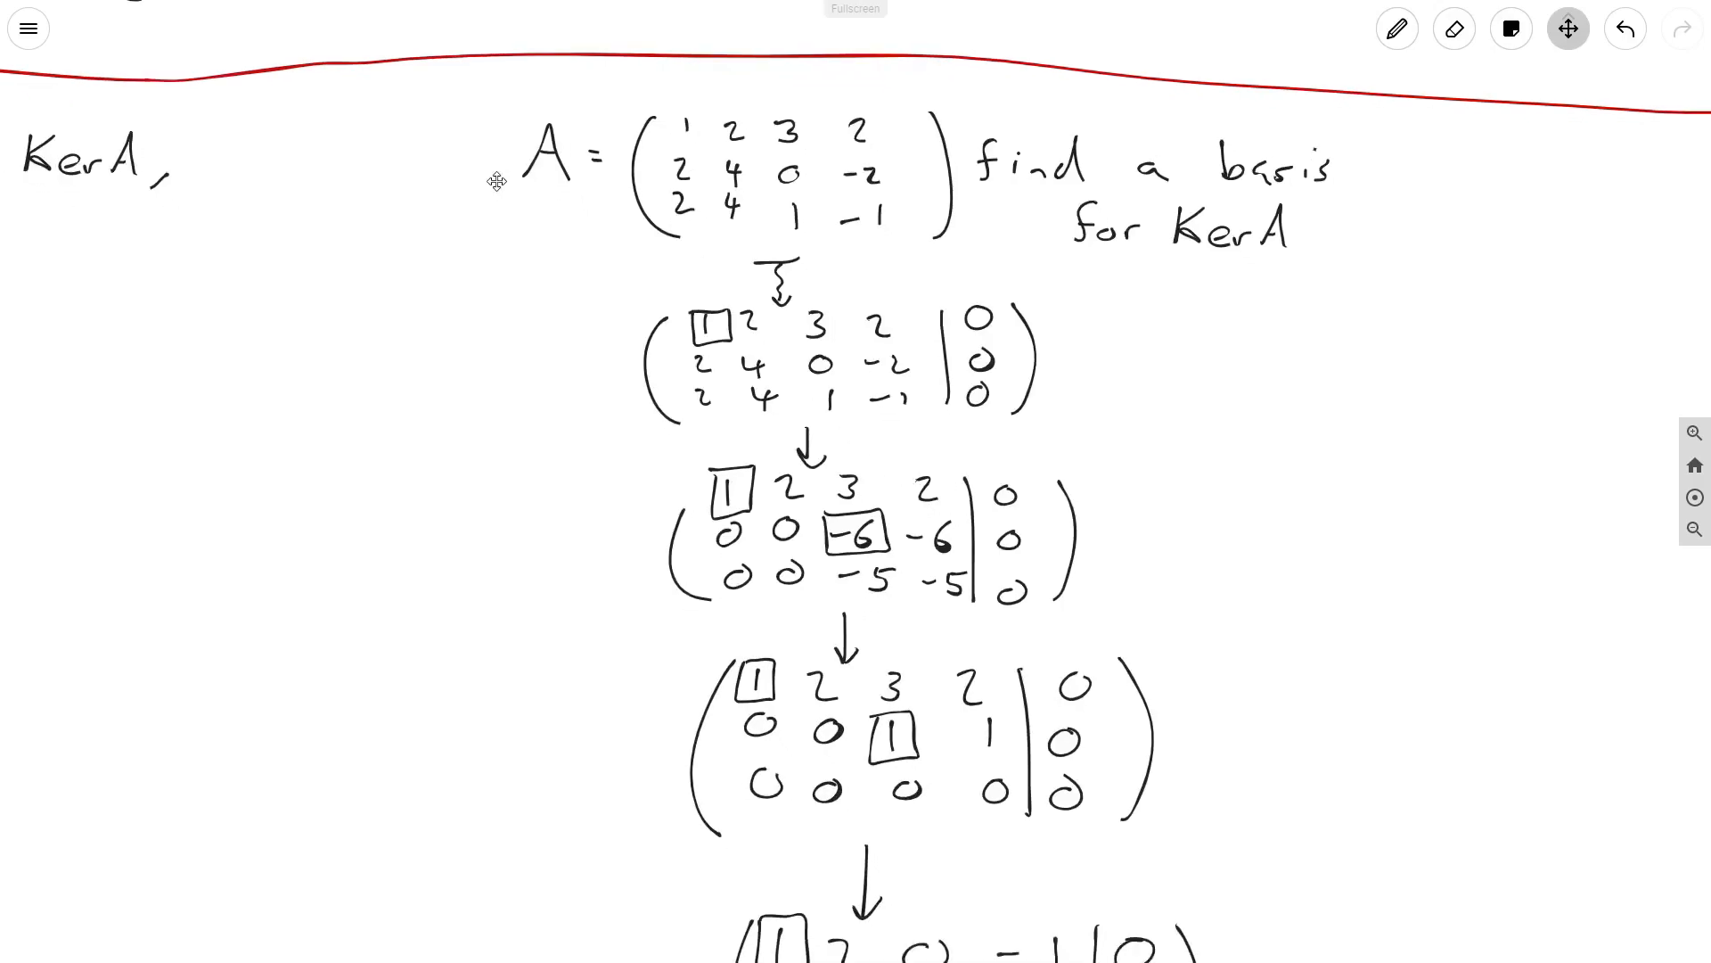
mouse_move(941, 148)
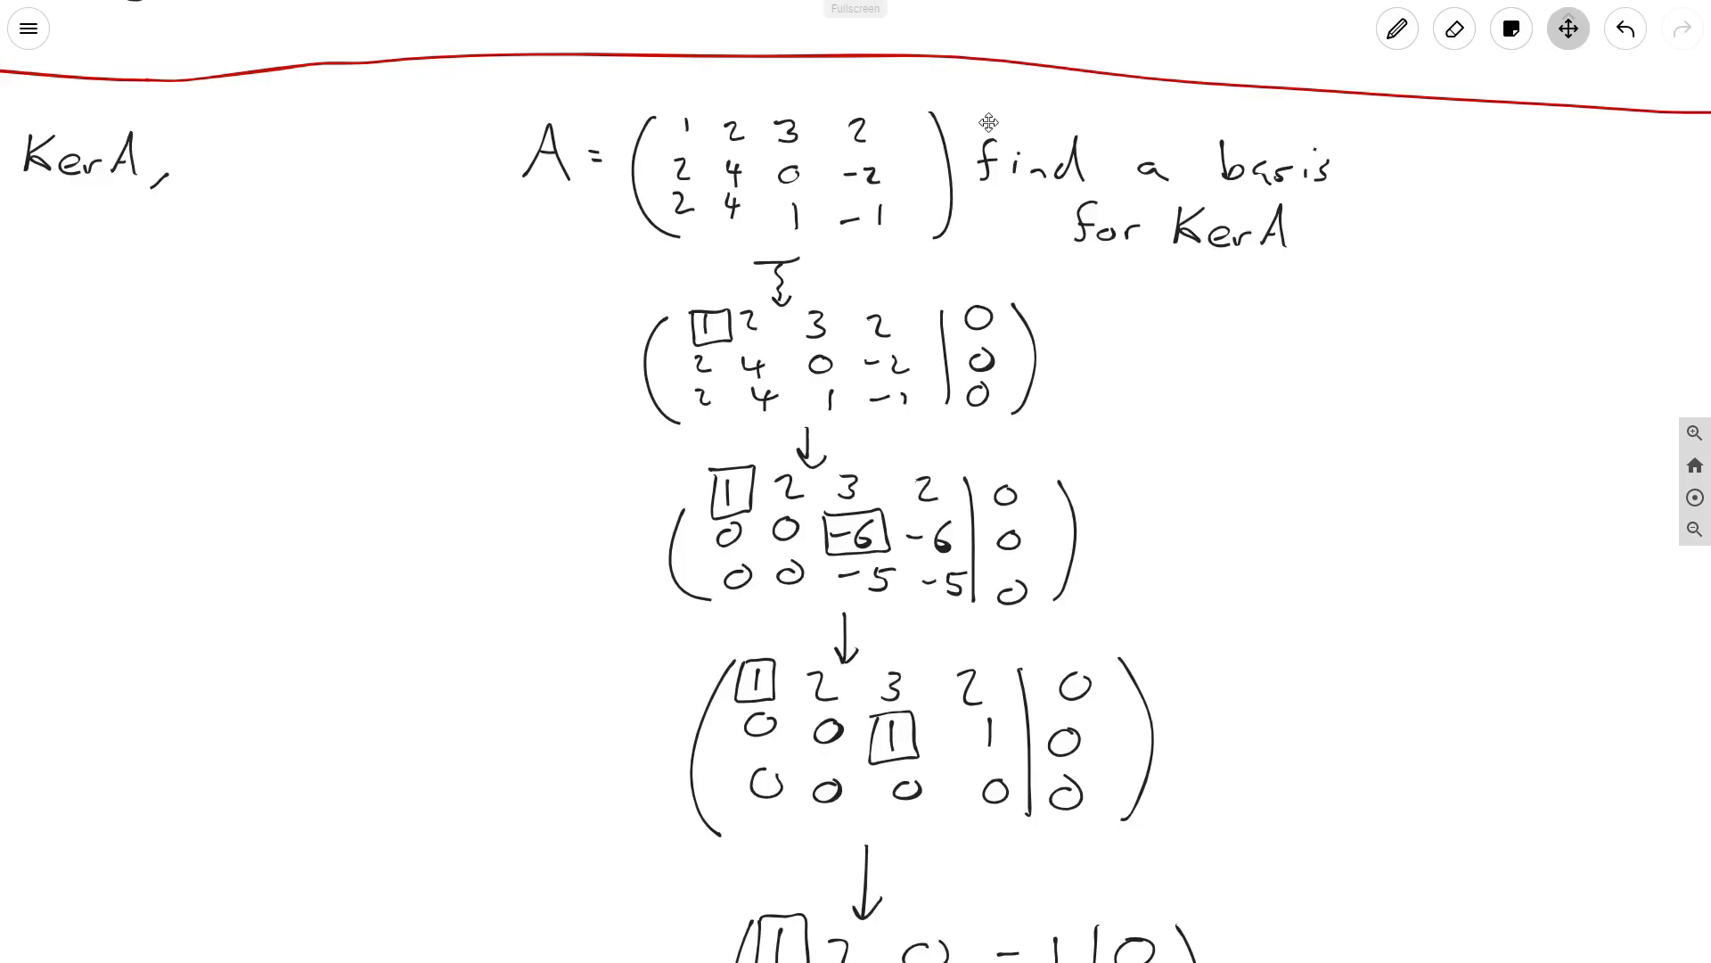
mouse_move(1628, 132)
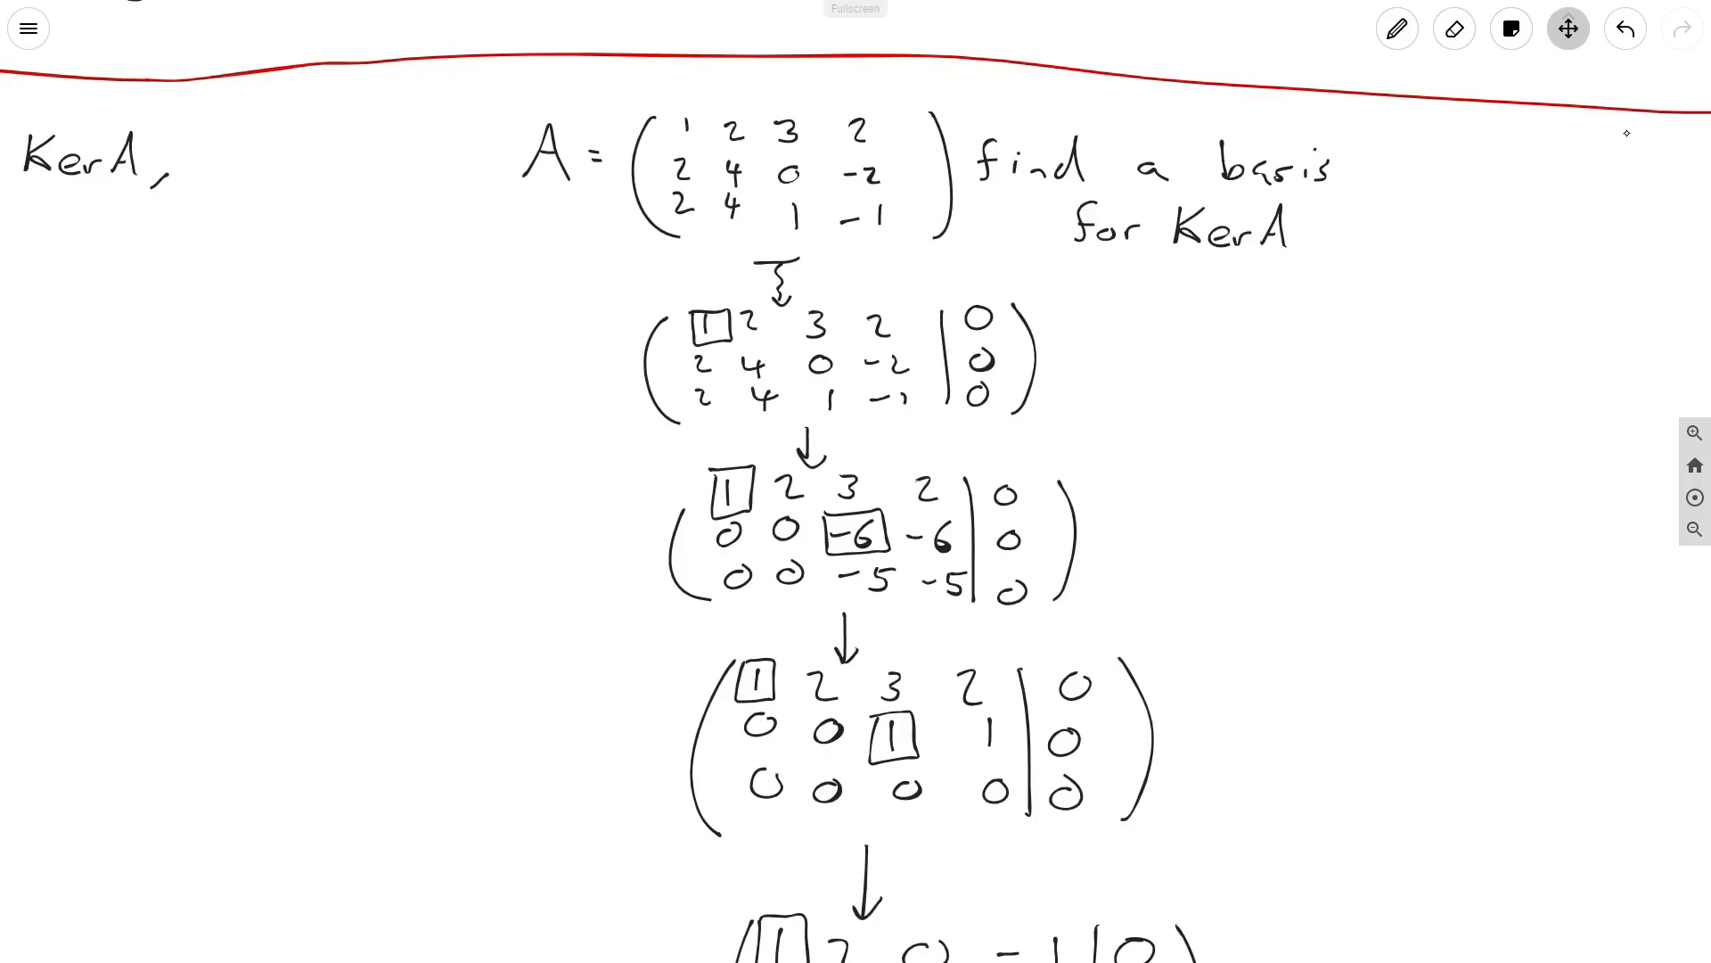
Handwrite A(x1, x2, x3, x4) = 0̄ with an arrow leading into the augmented matrix
left_click(1396, 29)
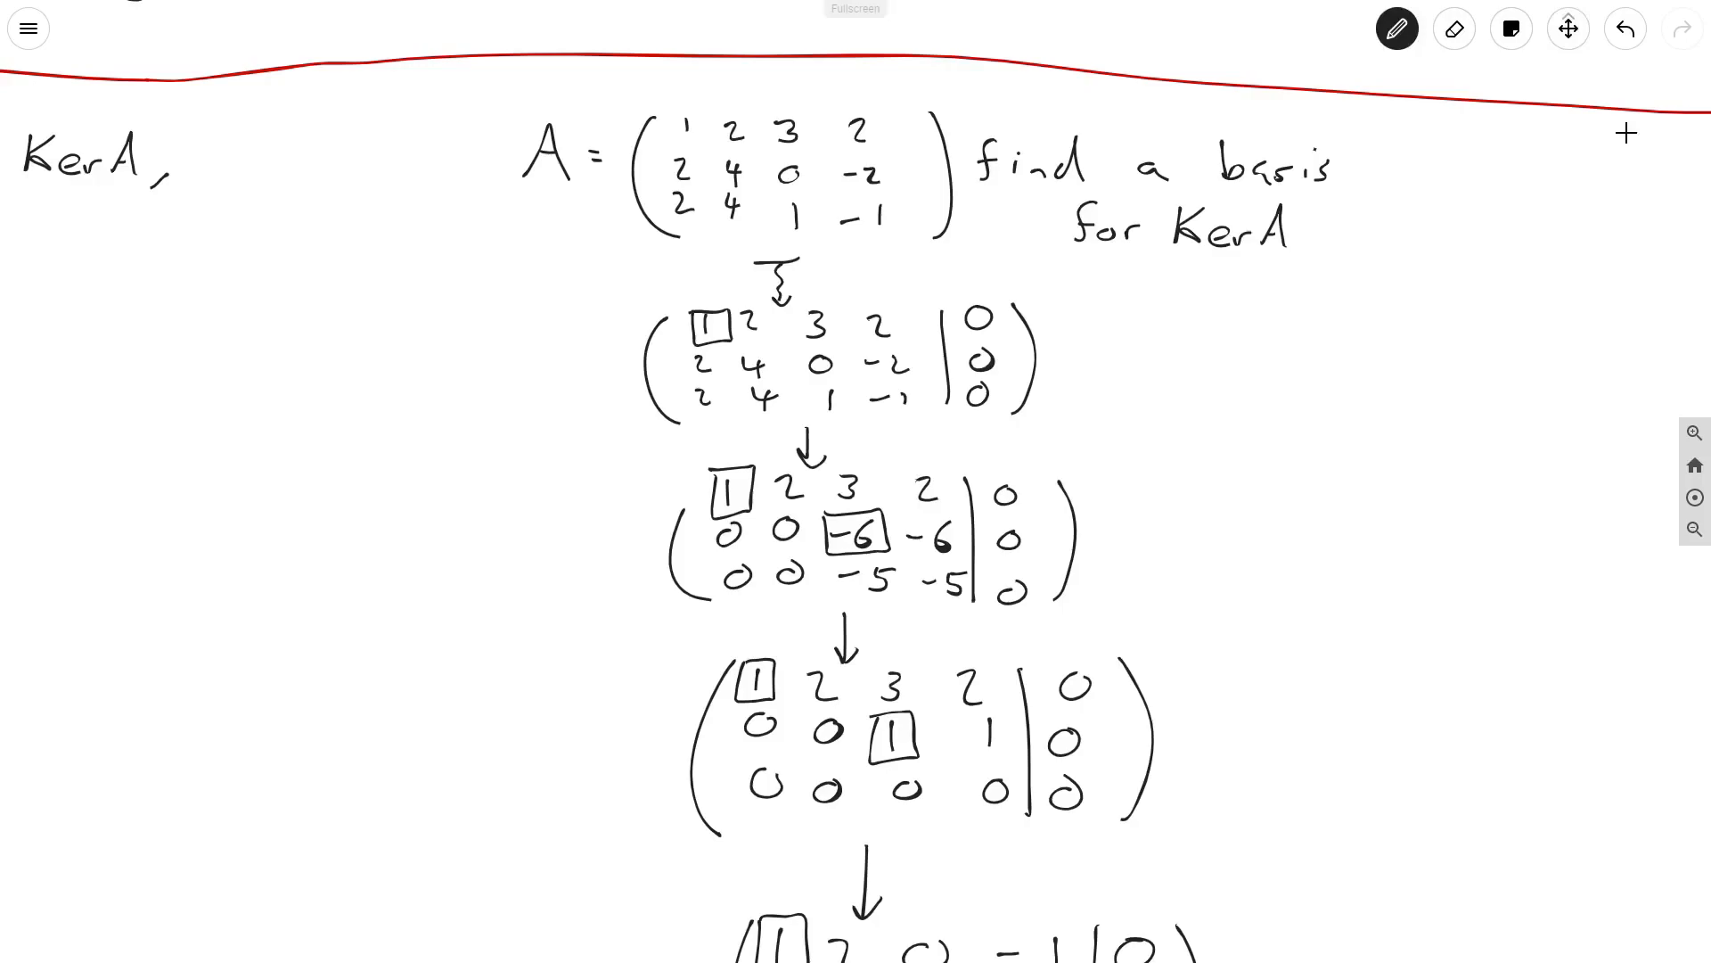
left_click_drag(379, 374, 424, 328)
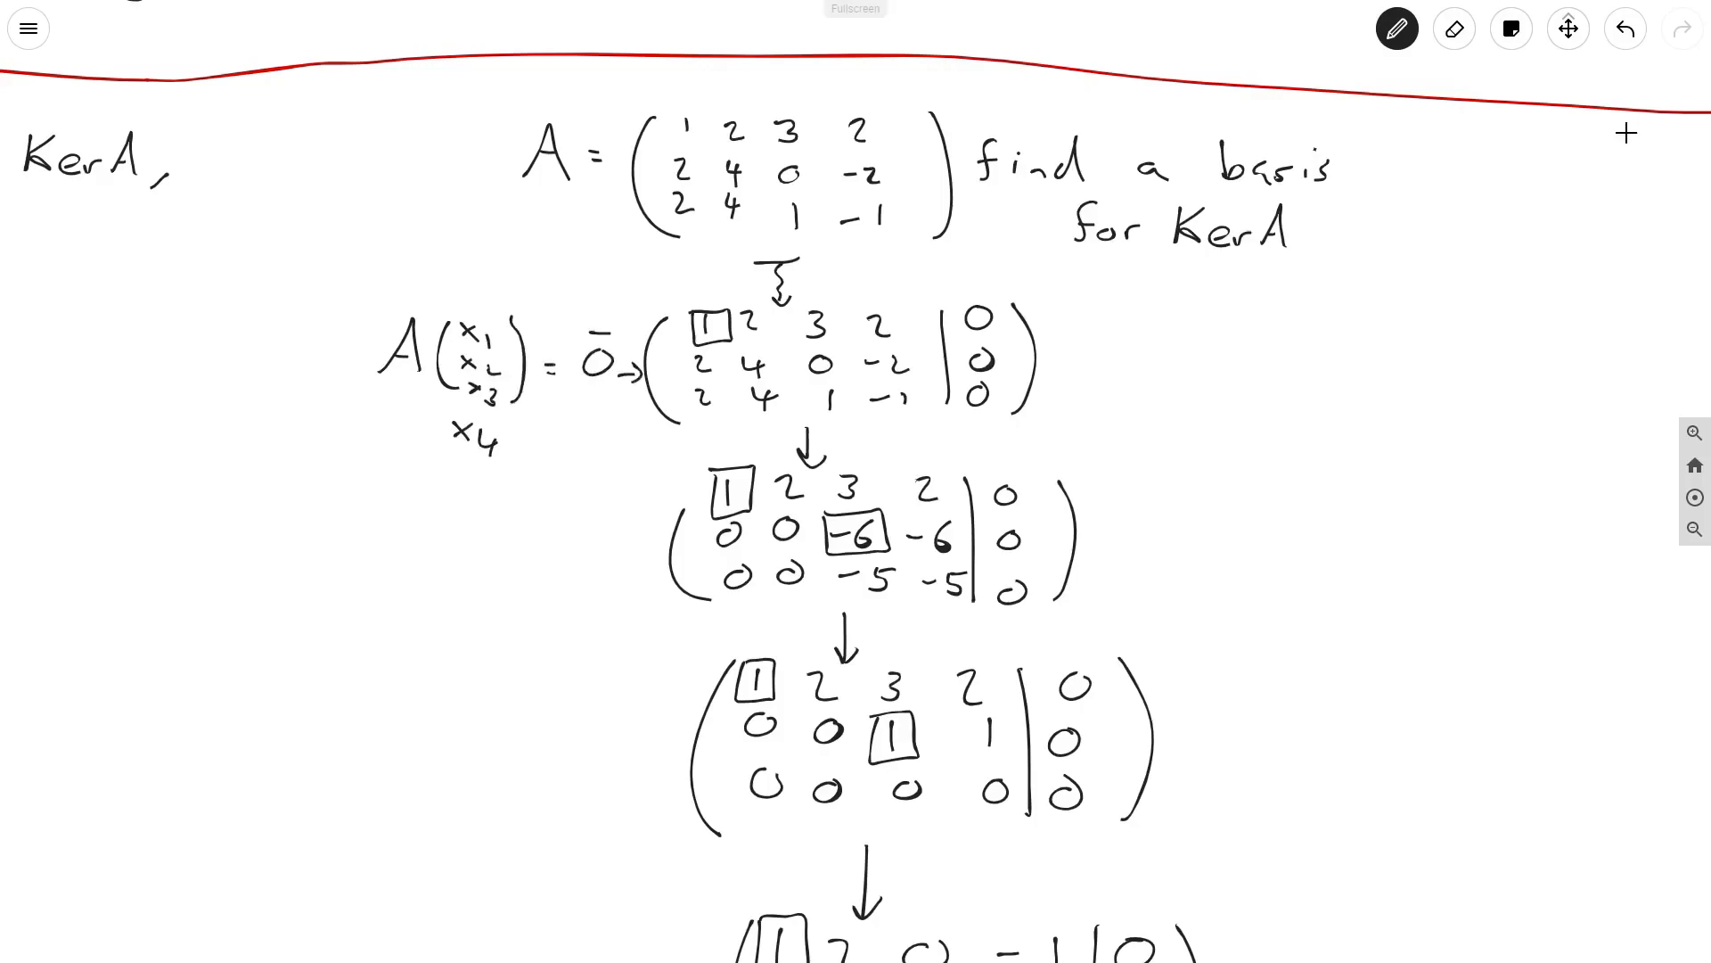
Scroll down to the reduced matrix and the equations x1+2x2−x4=0, x3+x4=0
scroll("down", 3)
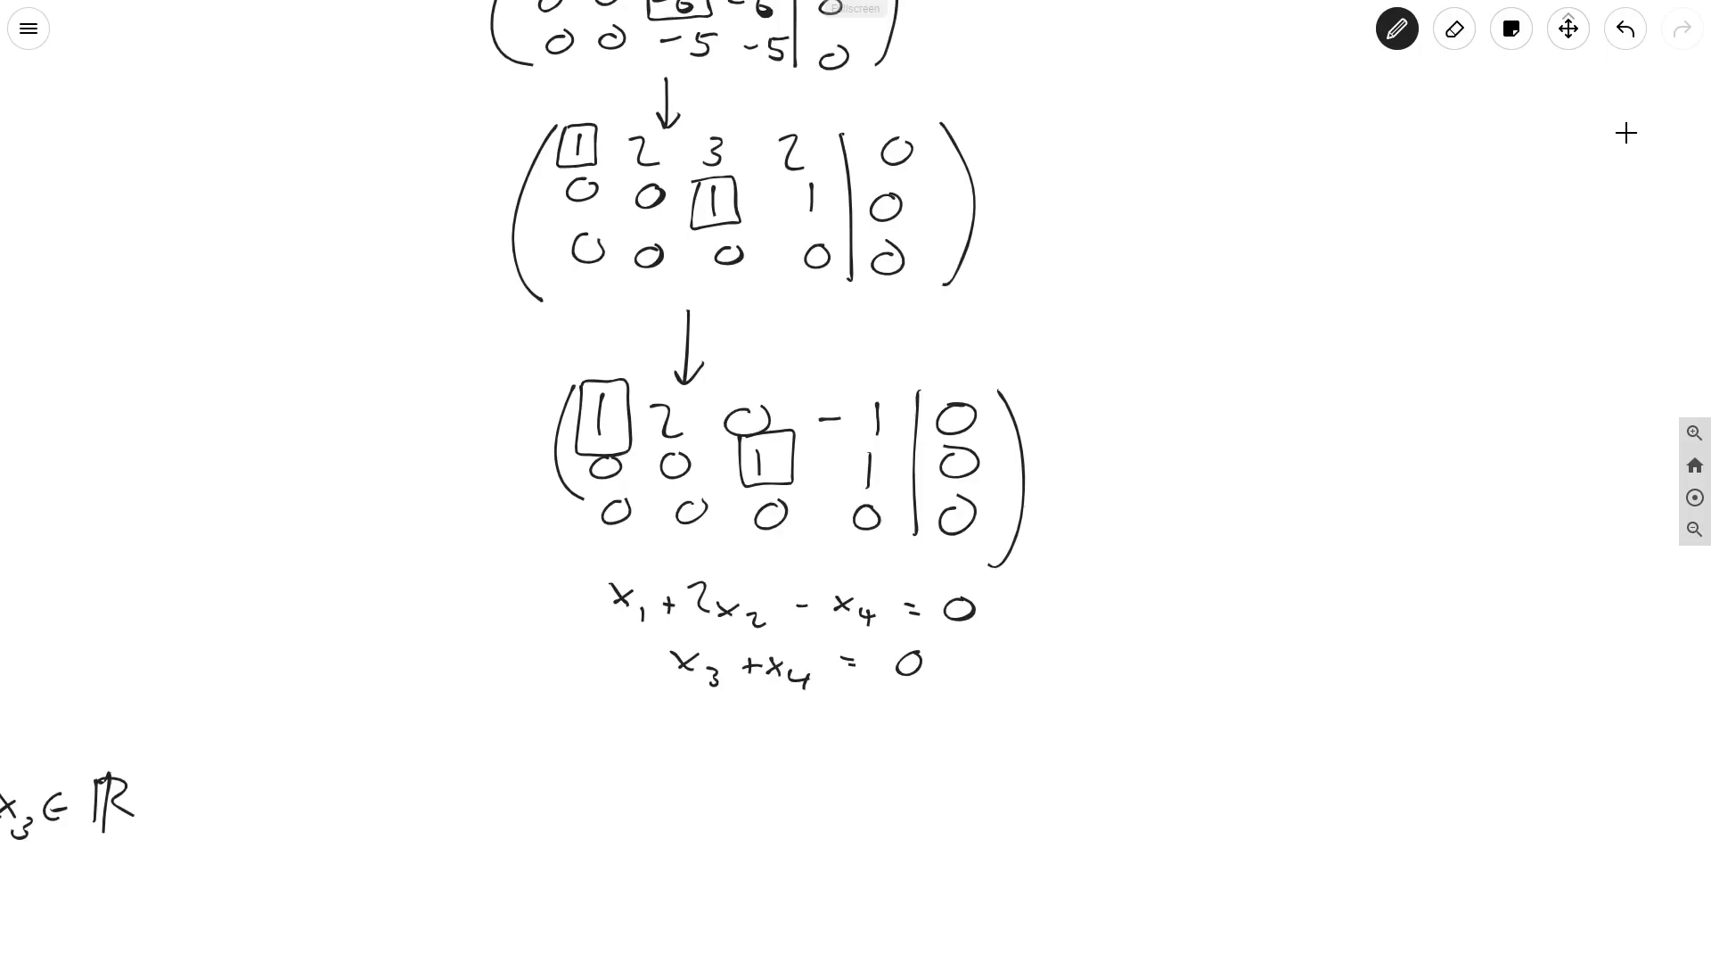
scroll("down", 3)
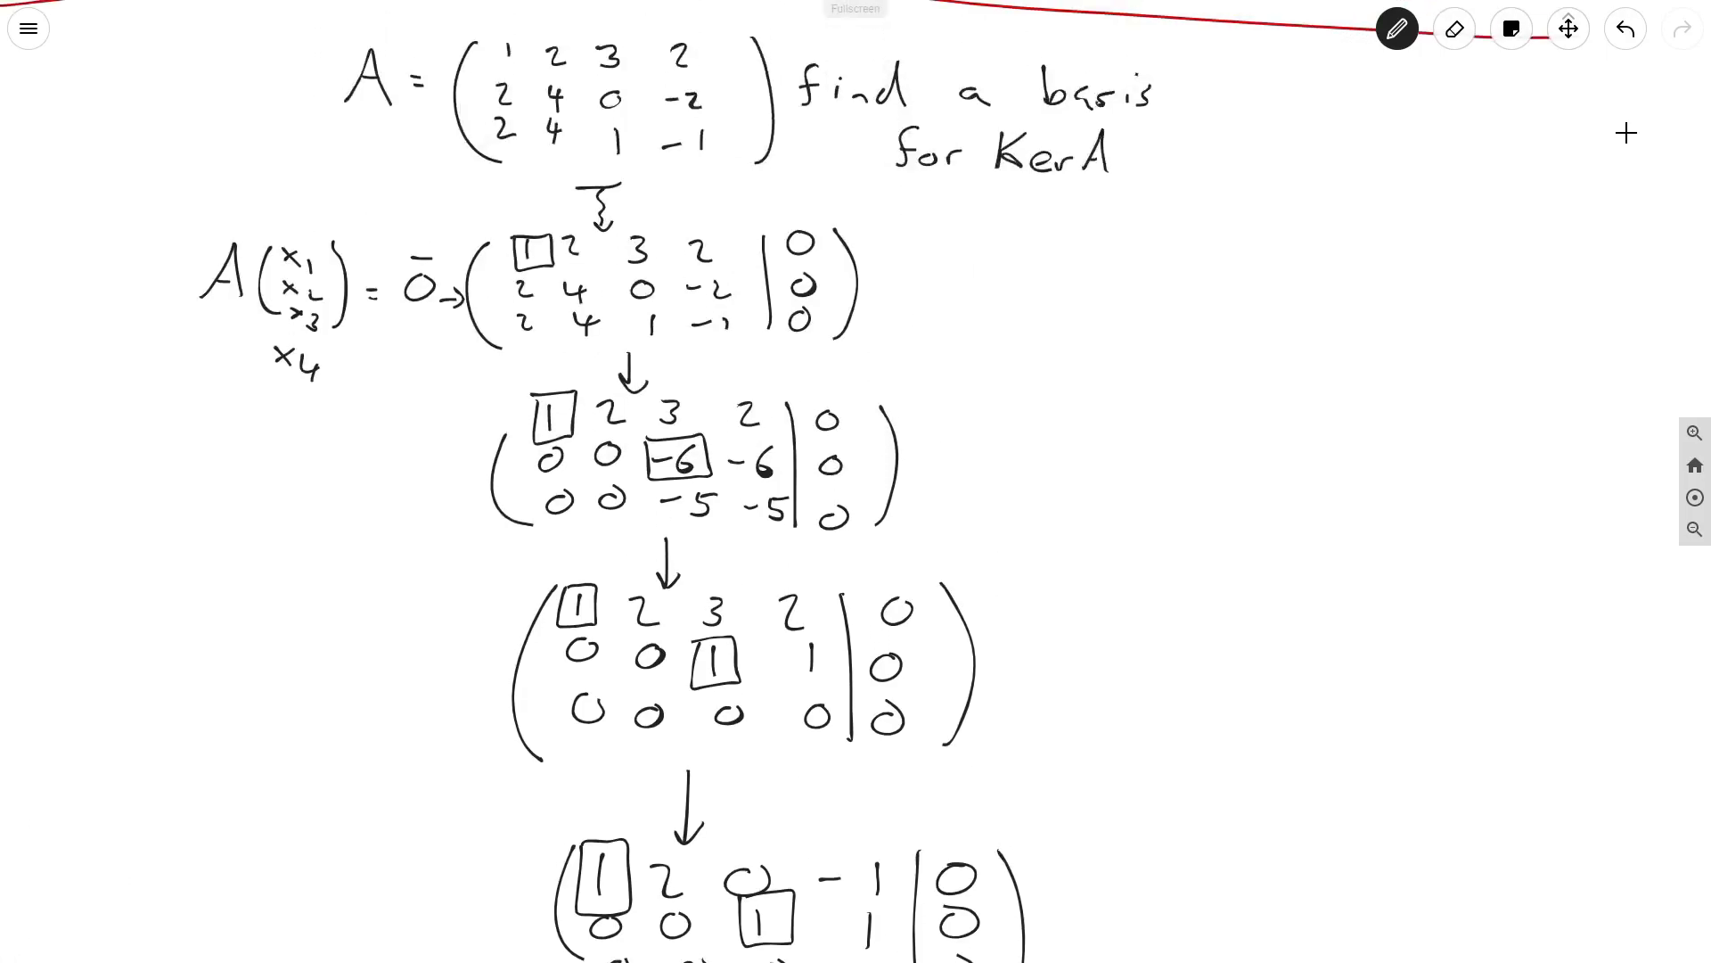
scroll("down", 3)
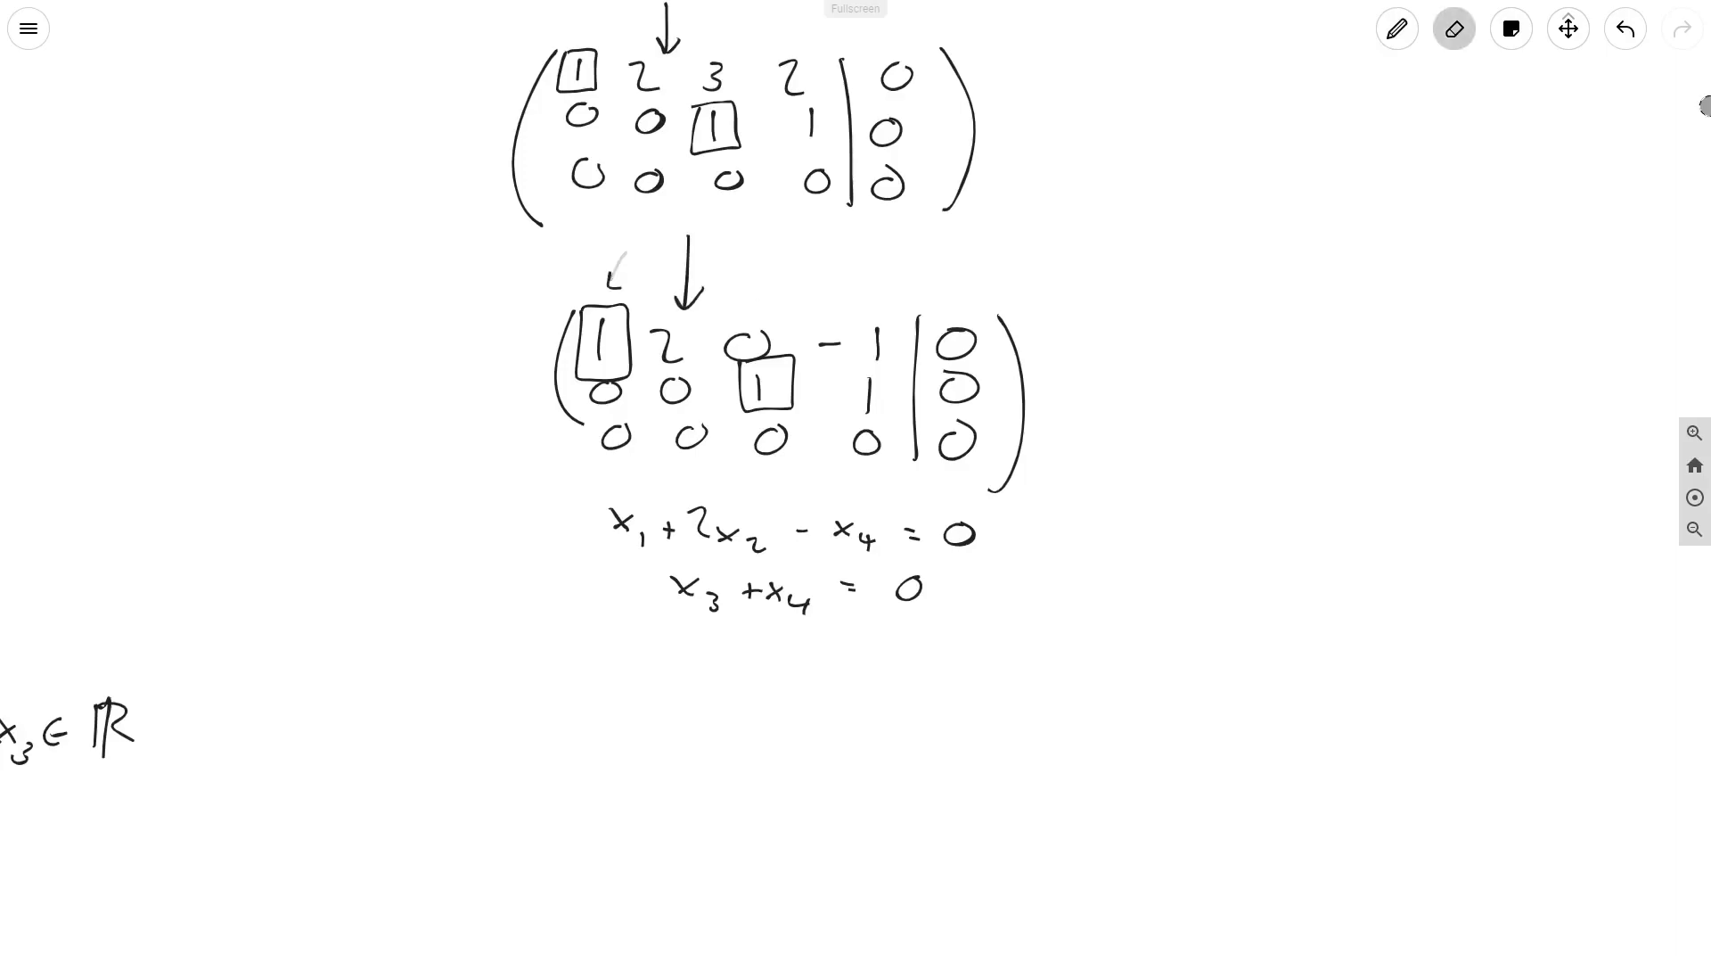
Write x1 = −2x2 + x4, x3 = −x4 and v̄ ∈ Ker A as the vector (−2x2+x4, x2, −x4, x4)
left_click(1396, 29)
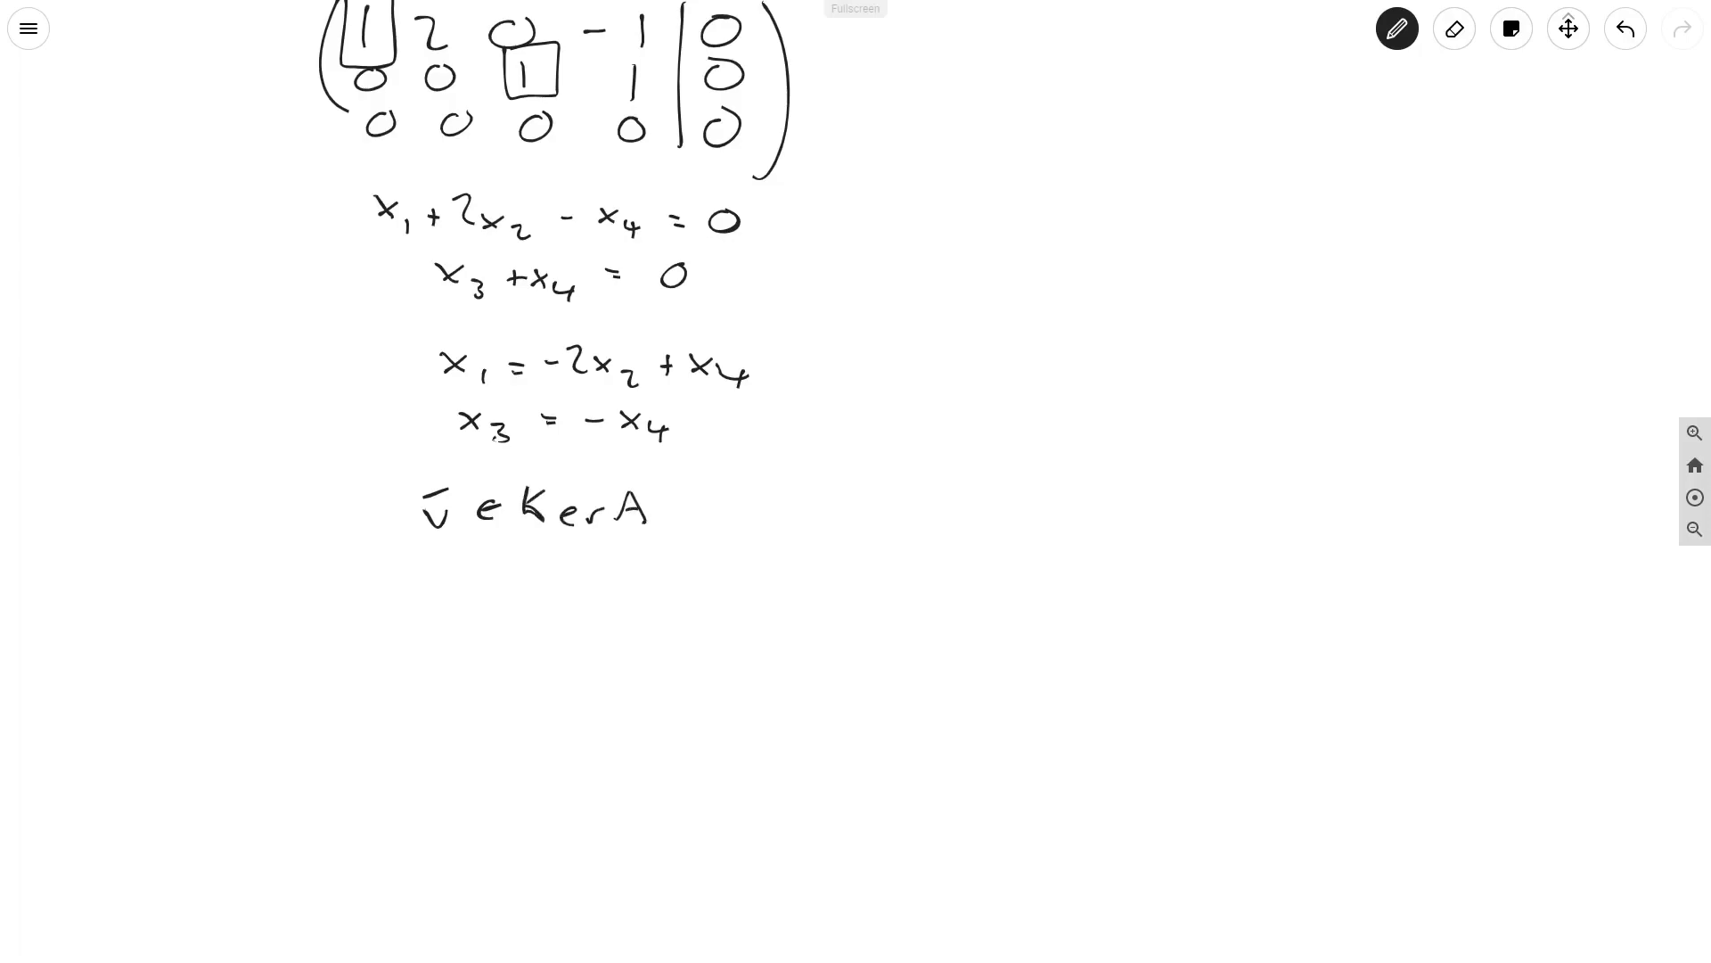
left_click_drag(437, 590, 567, 622)
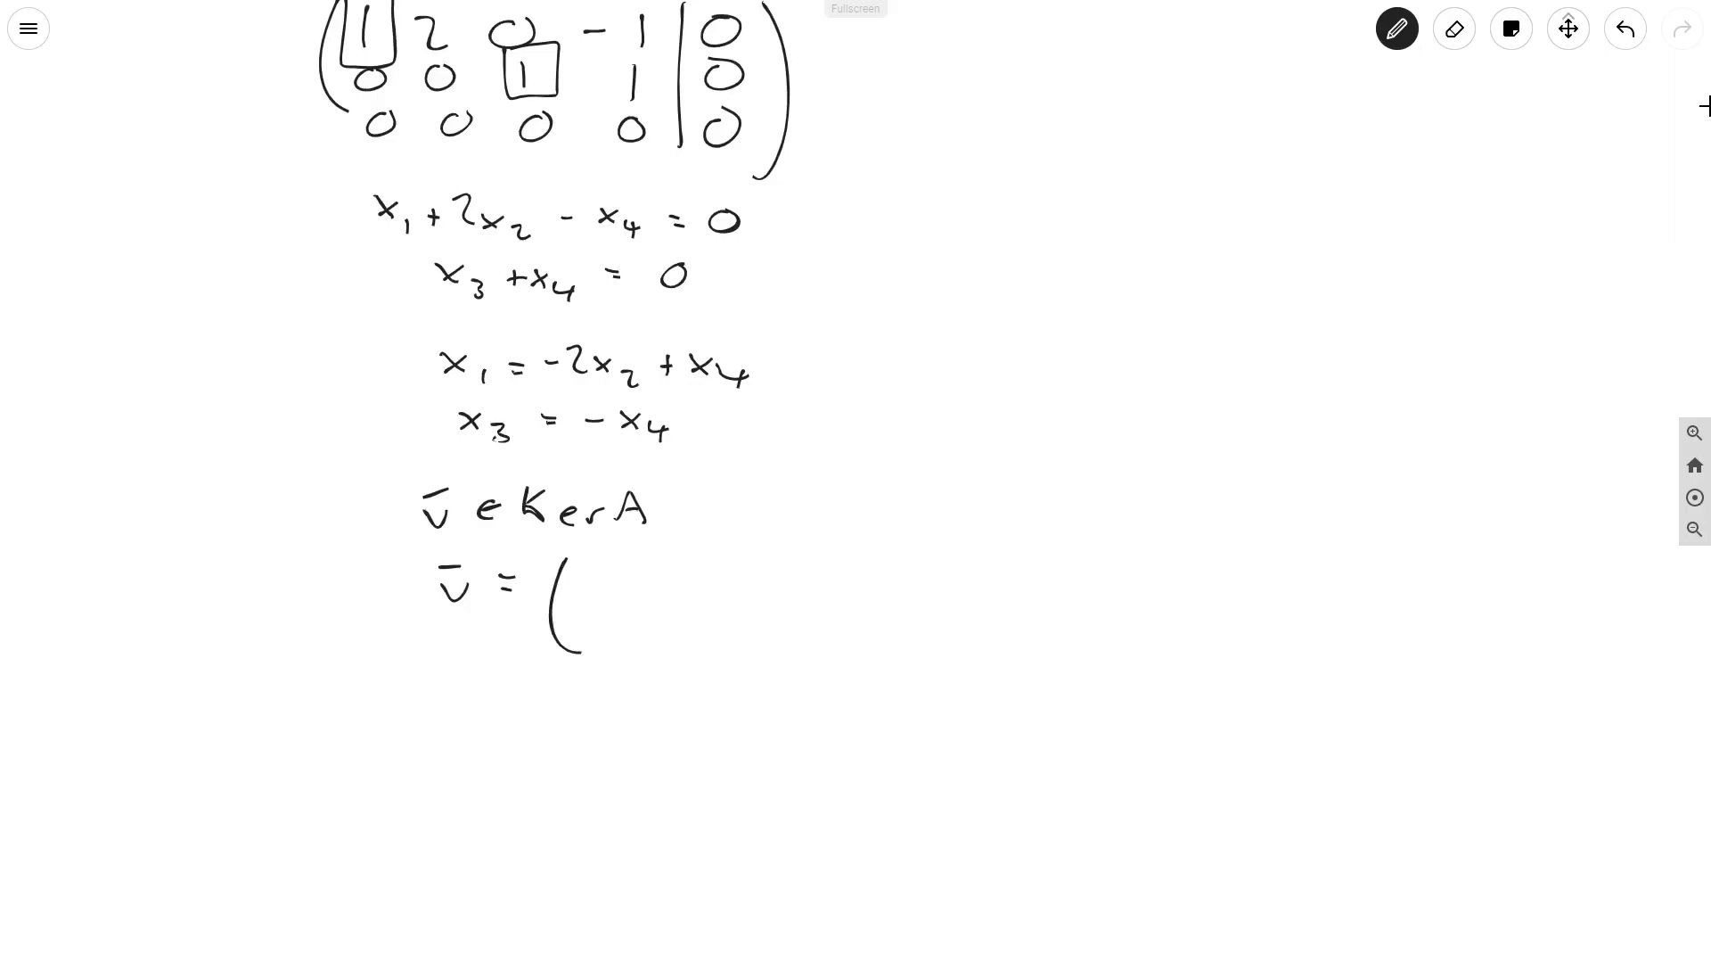
left_click_drag(585, 572, 665, 585)
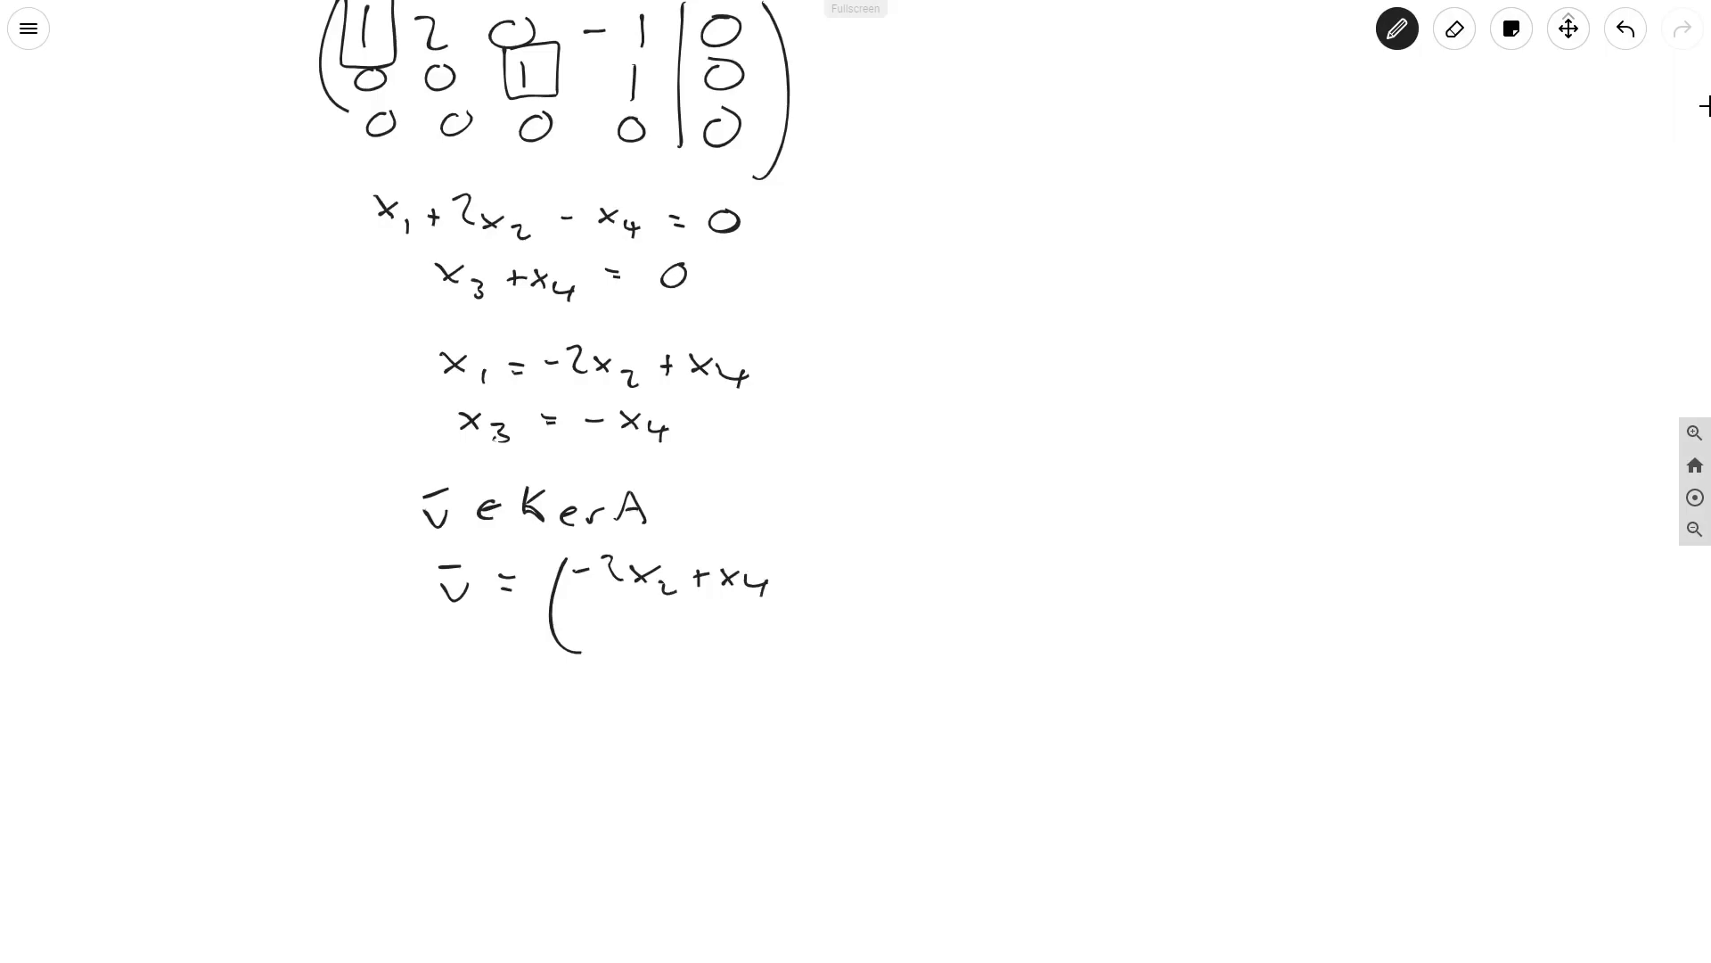
left_click_drag(643, 612, 672, 606)
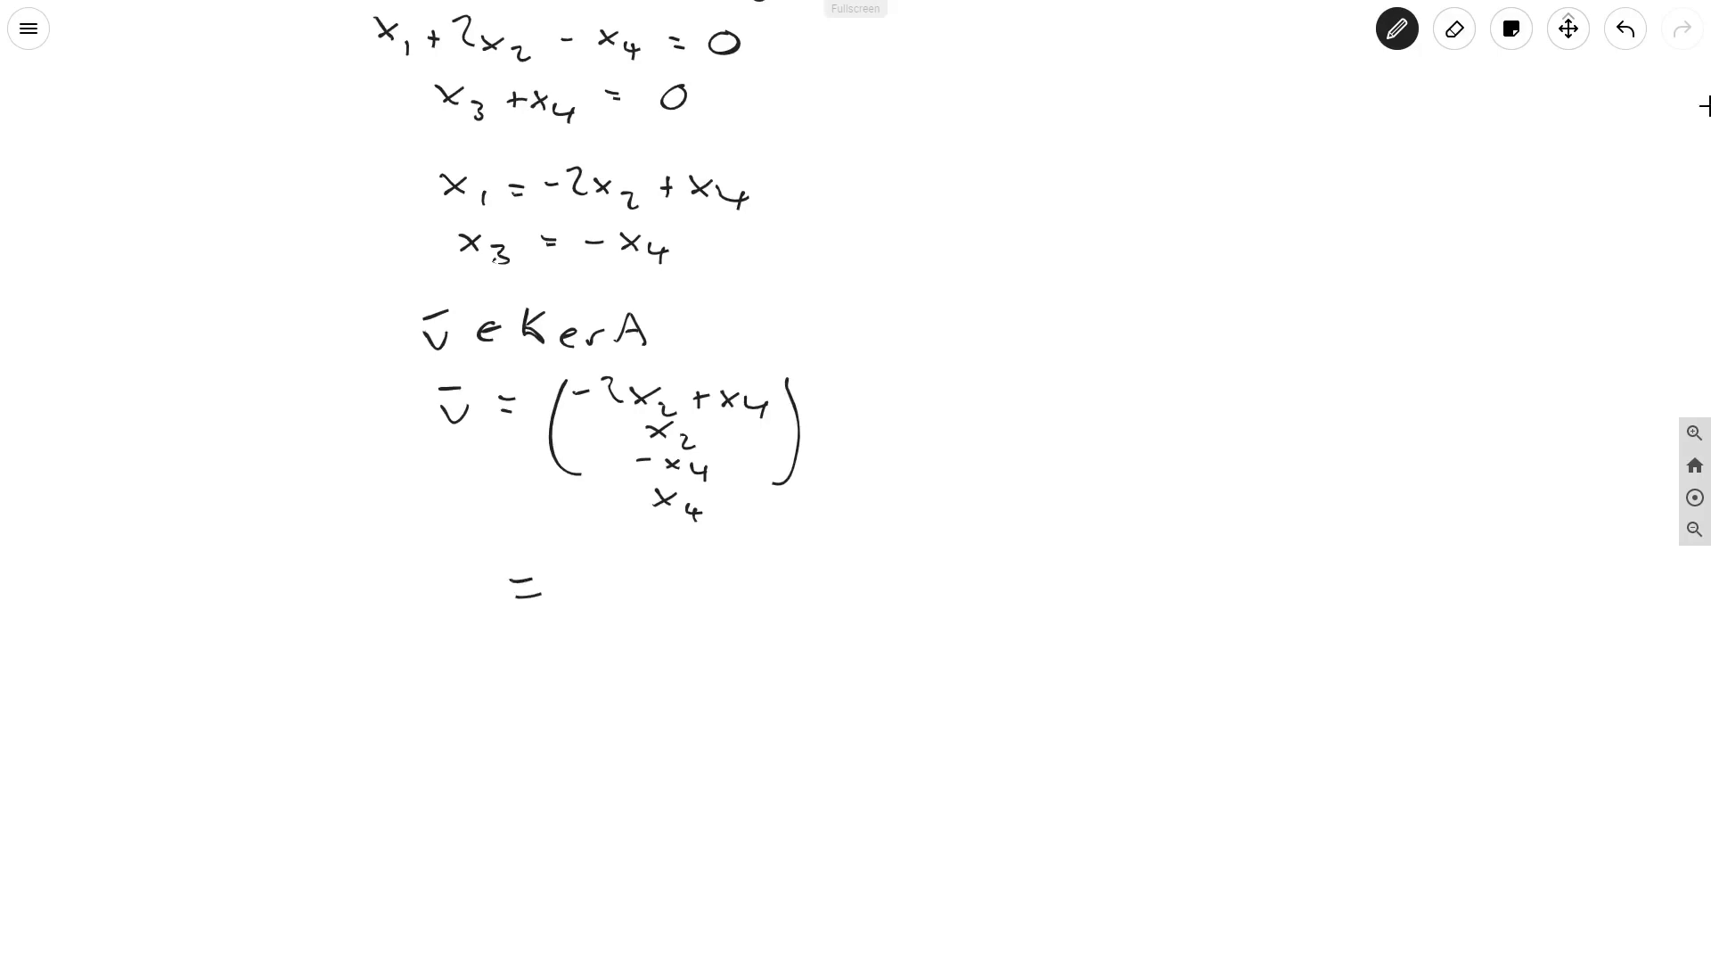
Split v̄ into (−2x2, x2, 0, 0) + (x4, 0, −x4, x4) below the vector
left_click_drag(606, 556, 612, 677)
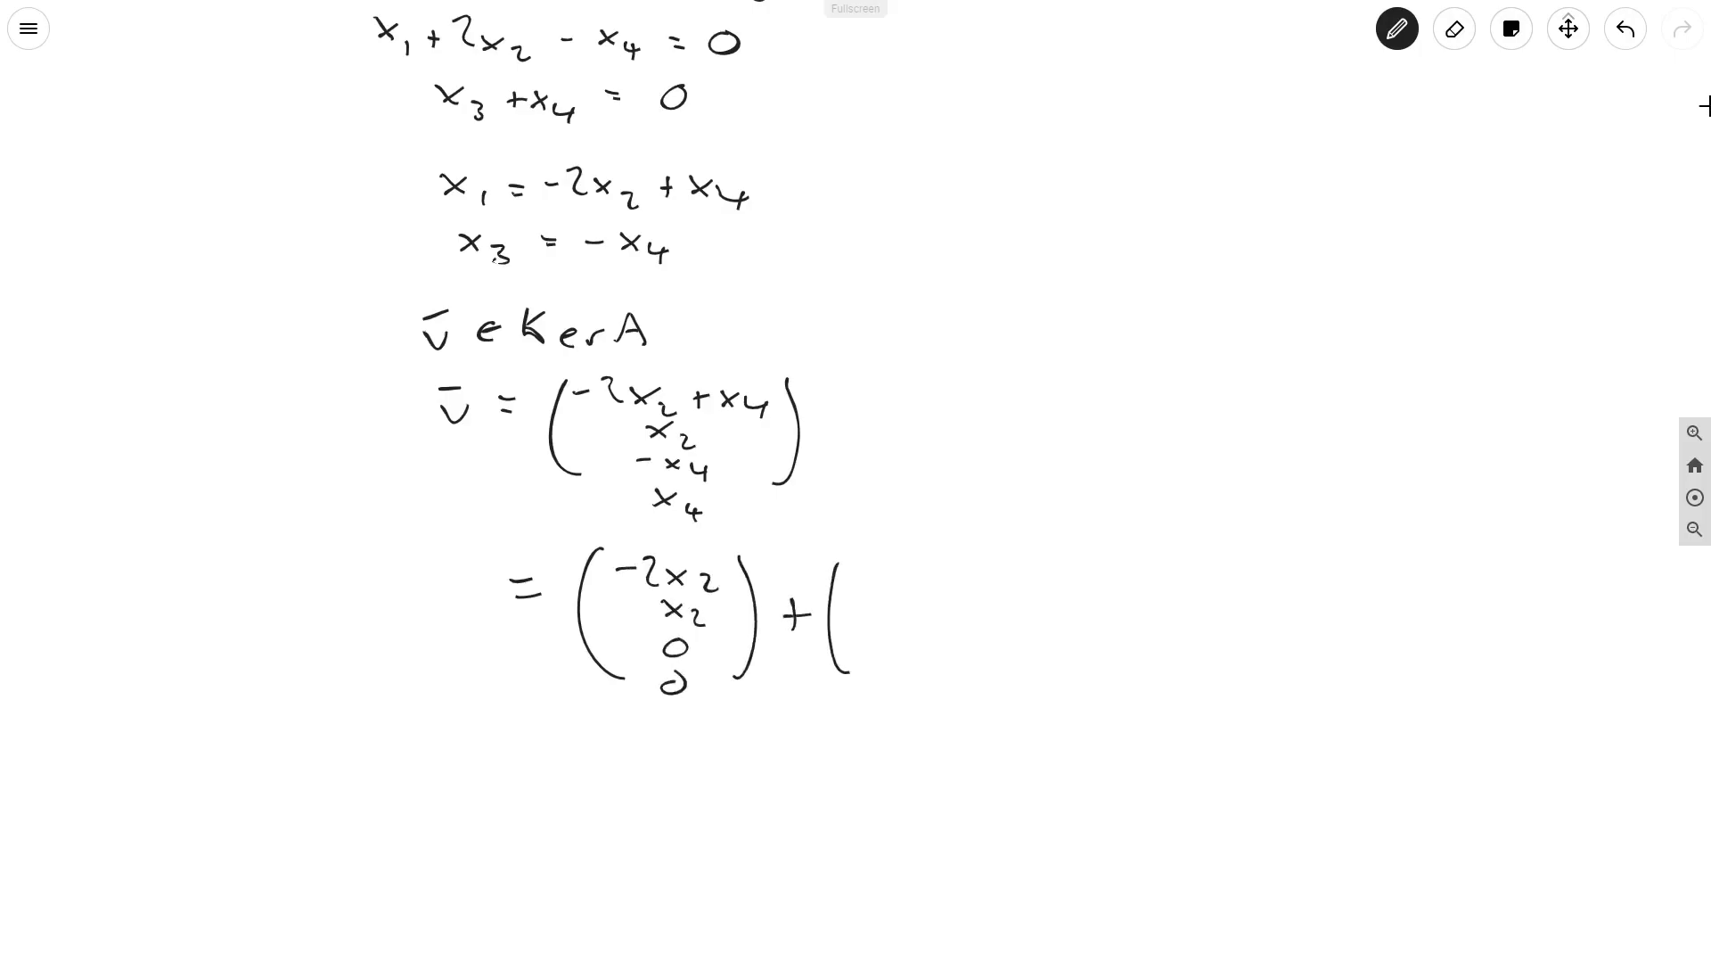
type("x_4")
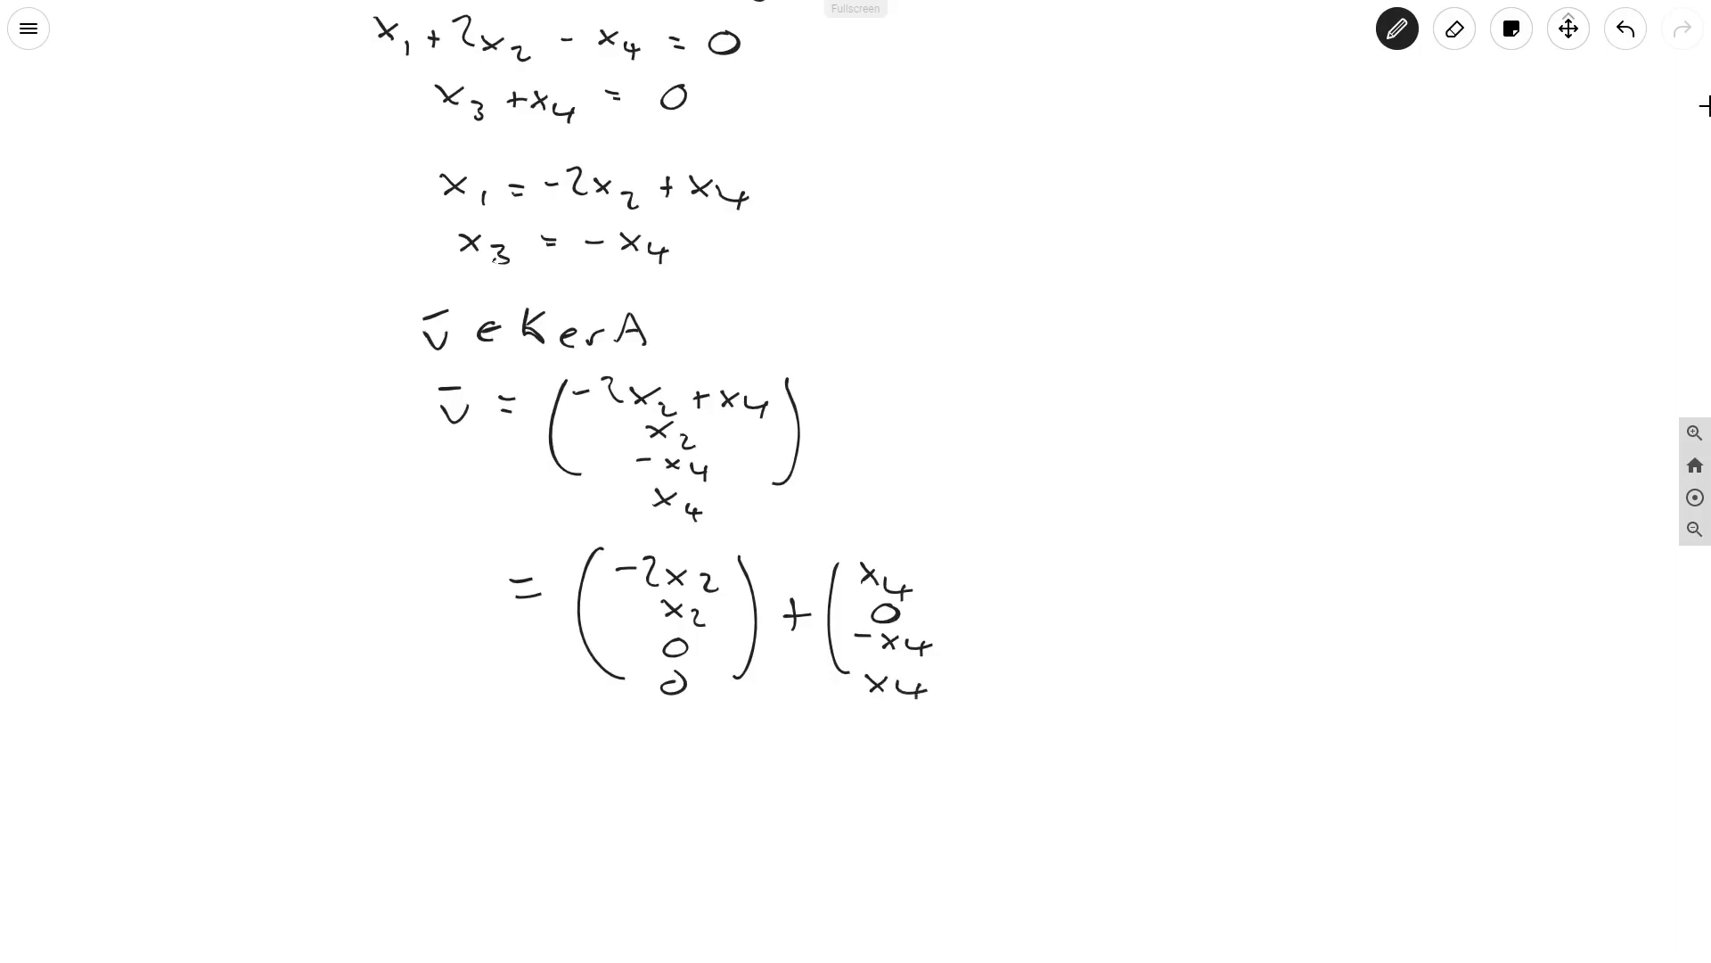
left_click_drag(956, 585, 955, 688)
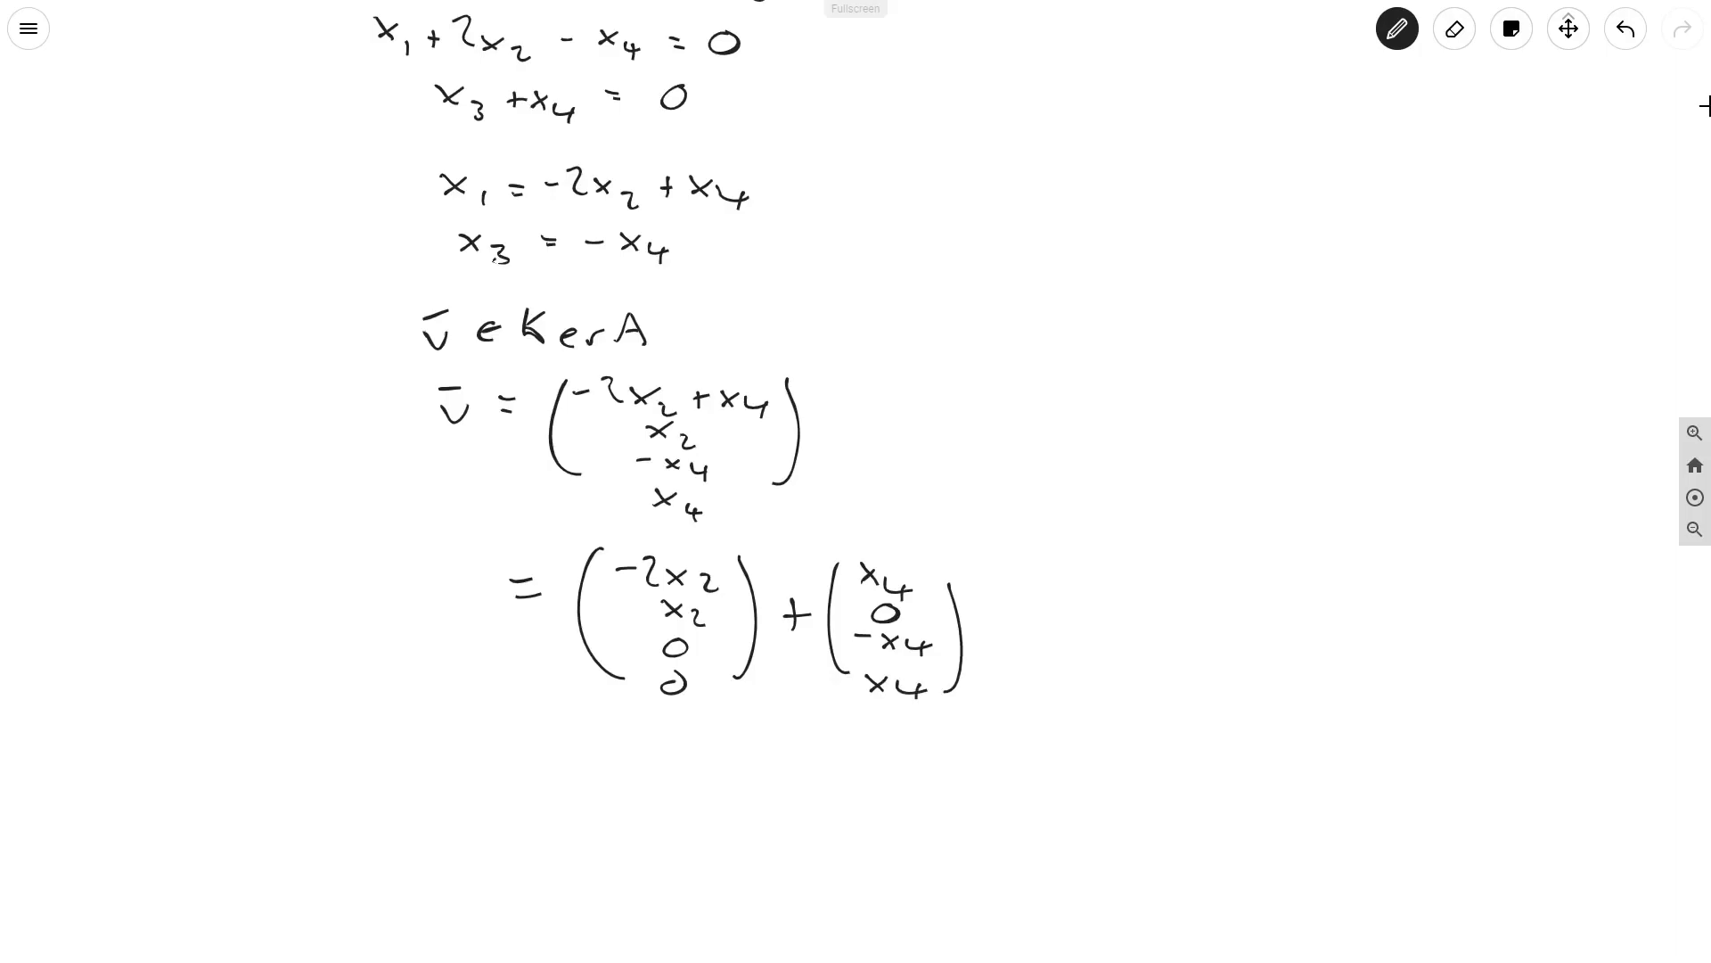
scroll("down", 3)
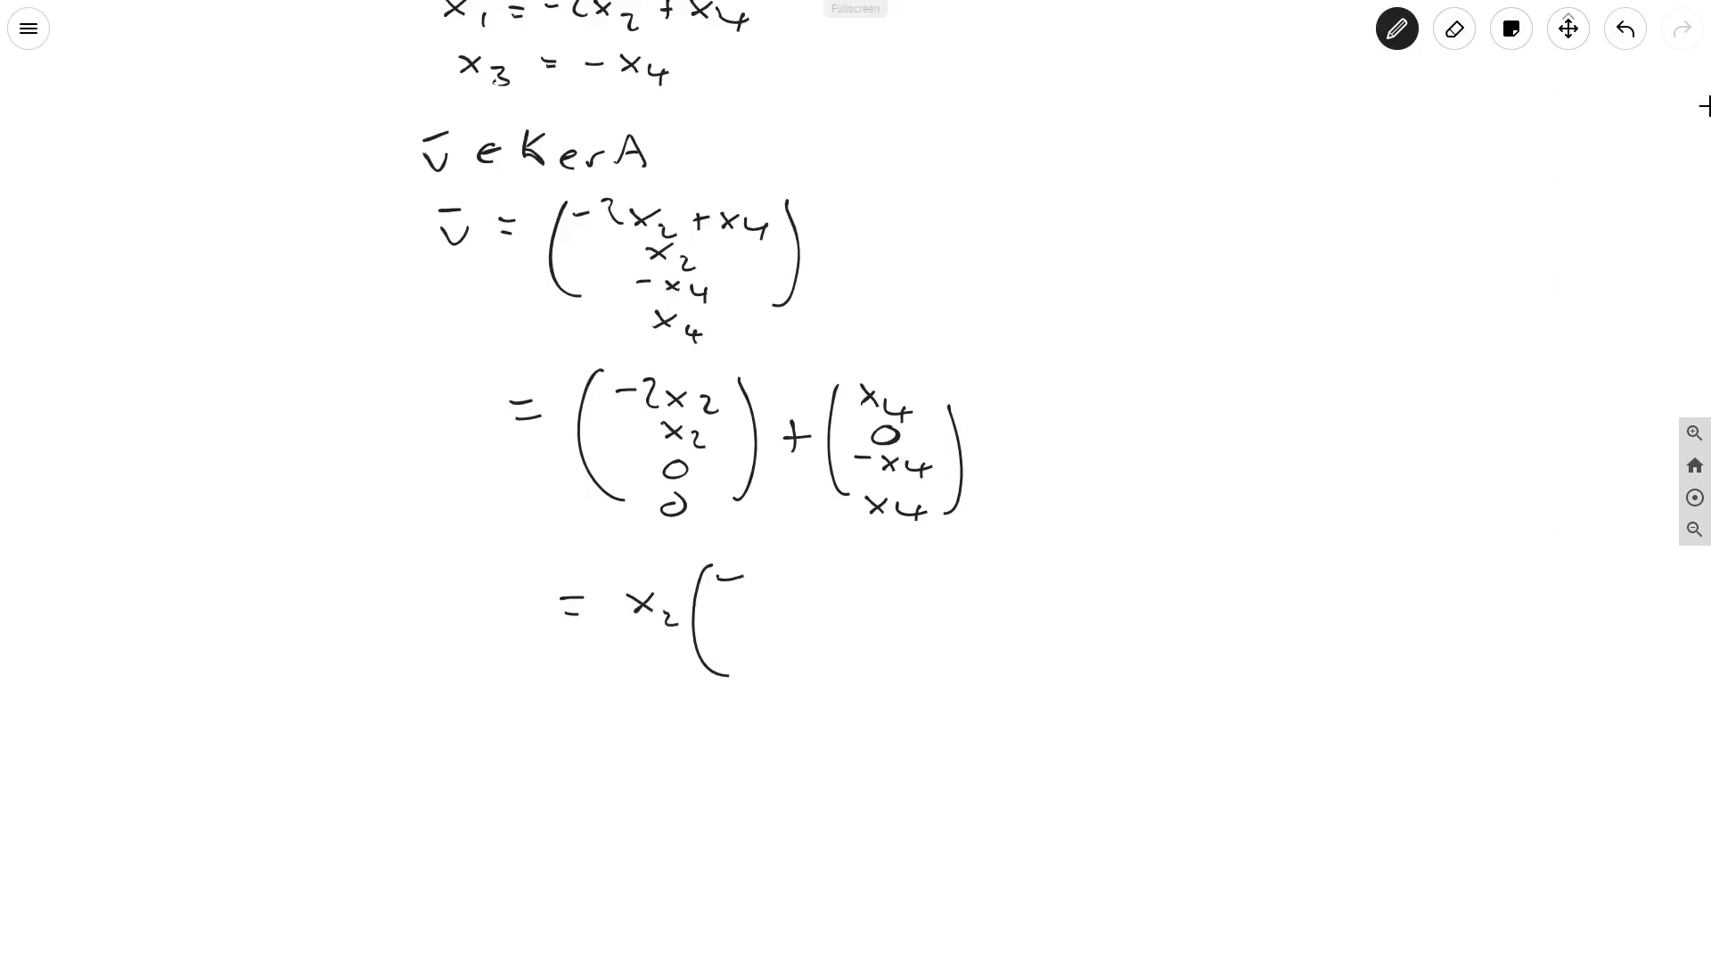
Handwrite v = x2(−2,1,0,0) + x4(1,0,−1,1), then an implication arrow and 'basis'
left_click_drag(759, 567, 752, 672)
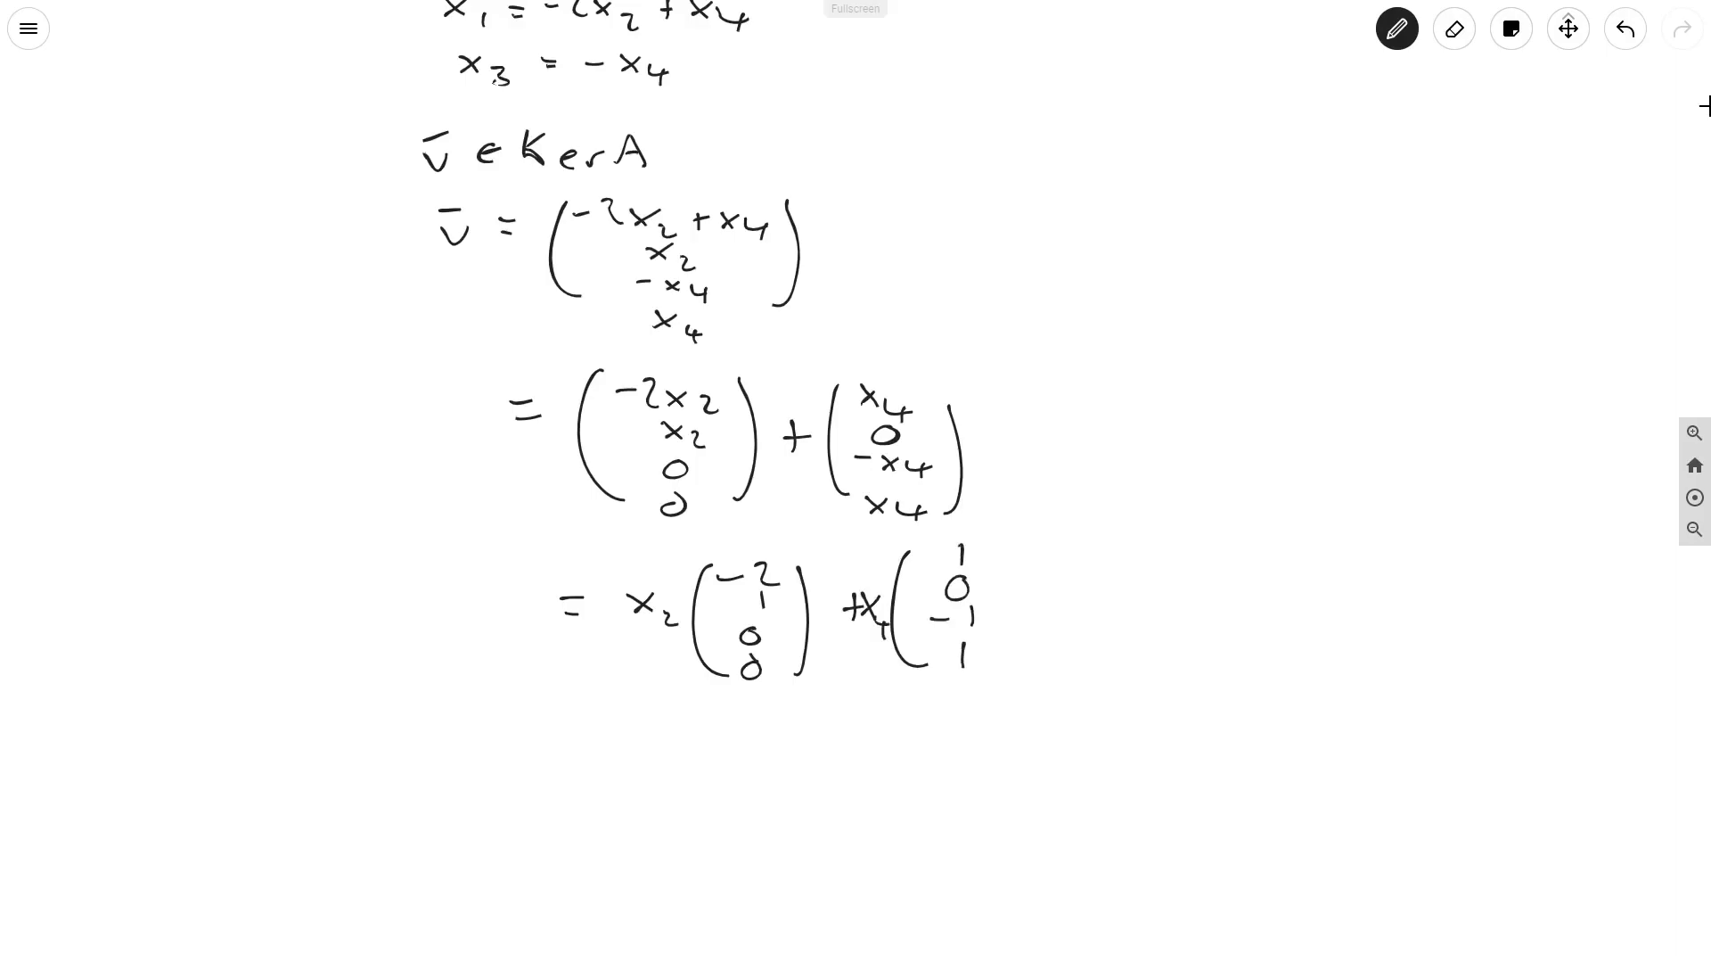
scroll("down", 3)
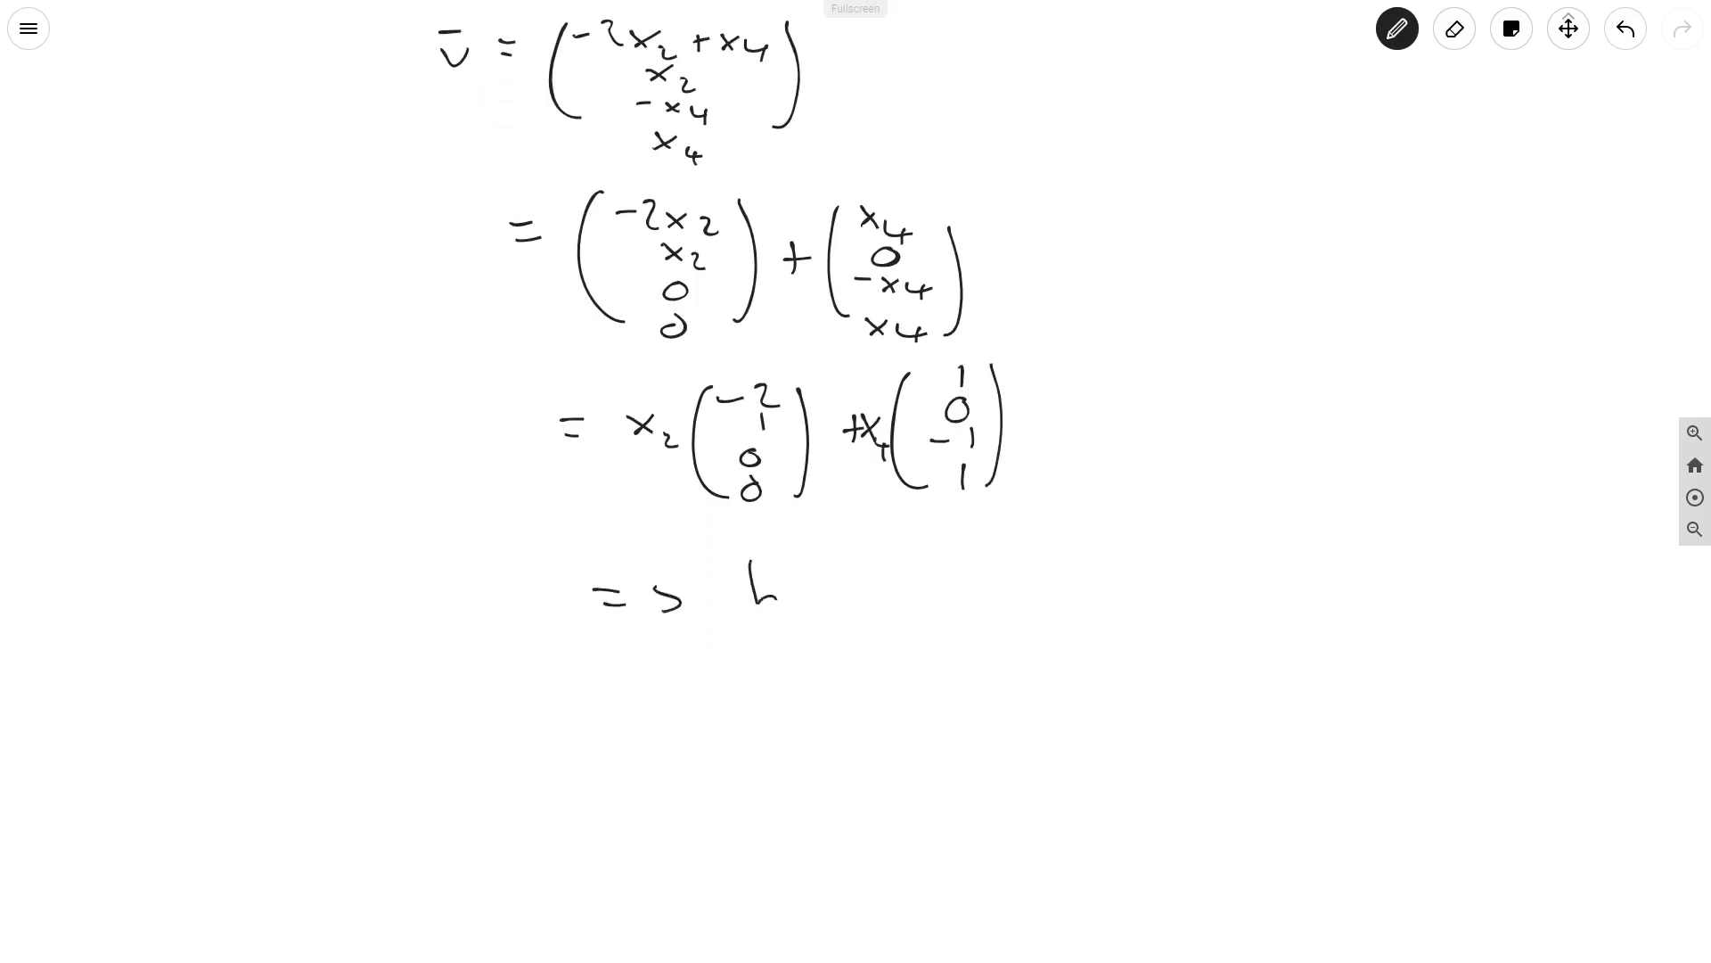
type("basis")
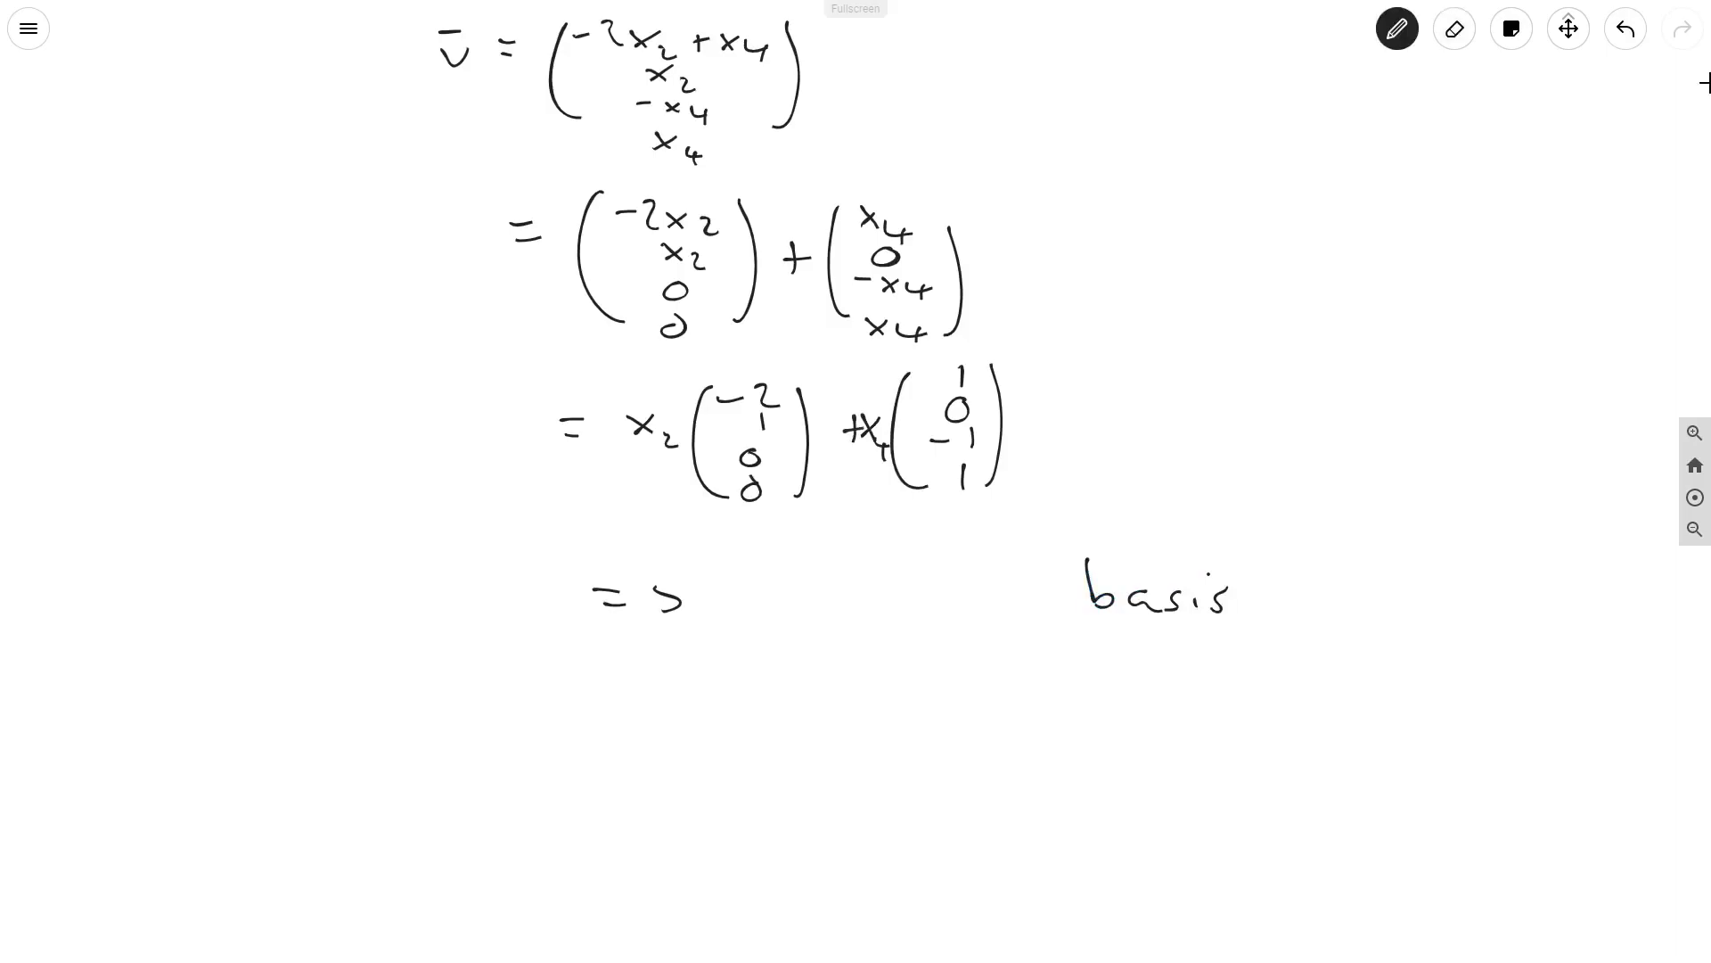
Handwrite the vectors (−2,1,0,0) & (1,0,−1,1) followed by 'are a'
left_click_drag(776, 556, 765, 648)
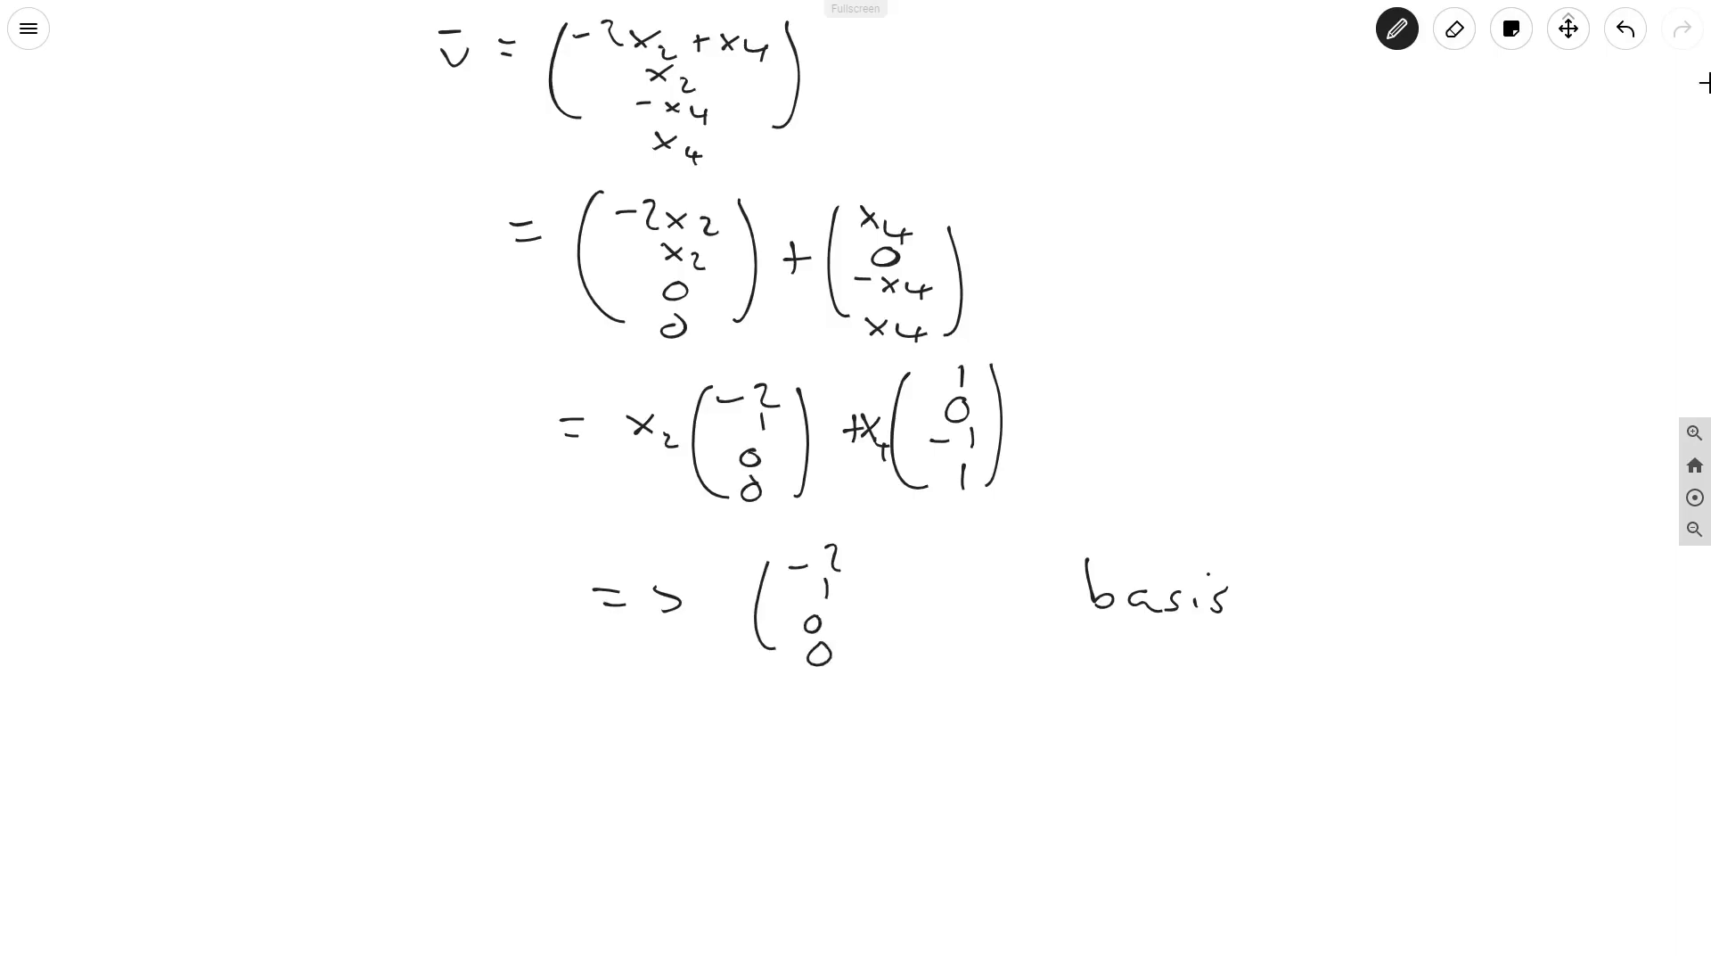
left_click_drag(863, 562, 869, 654)
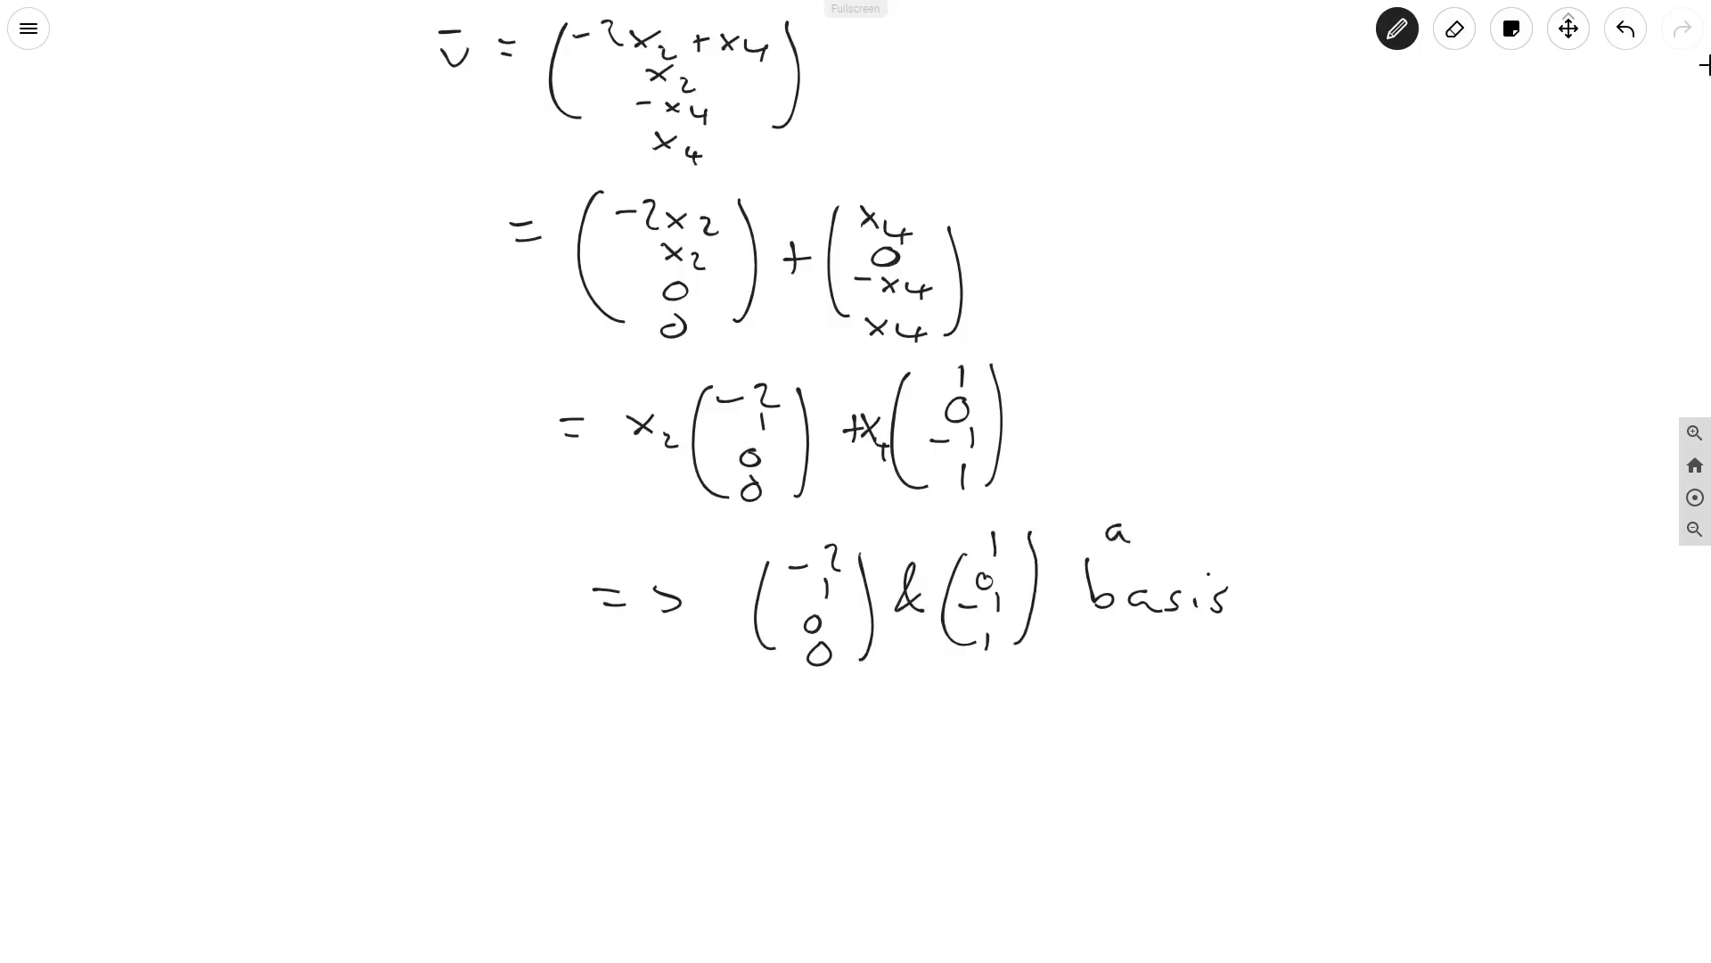
type("area")
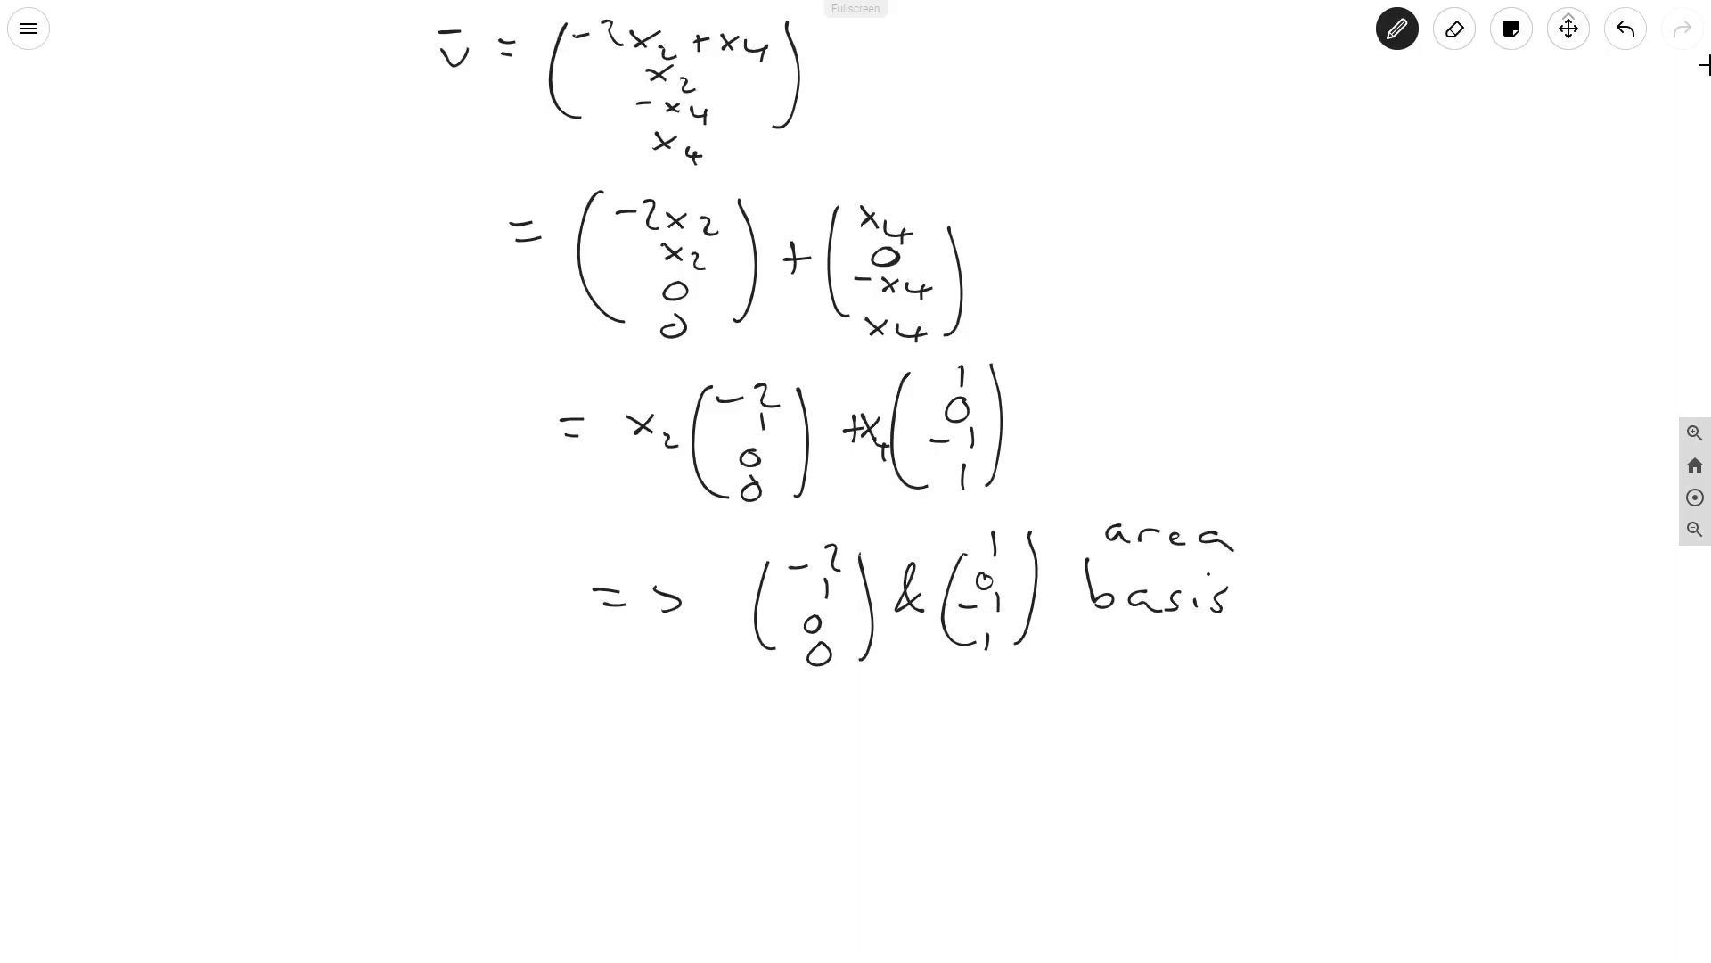
Add 'for Ker A' and underbrace the x2, x4 combination above
left_click_drag(1337, 623, 1374, 639)
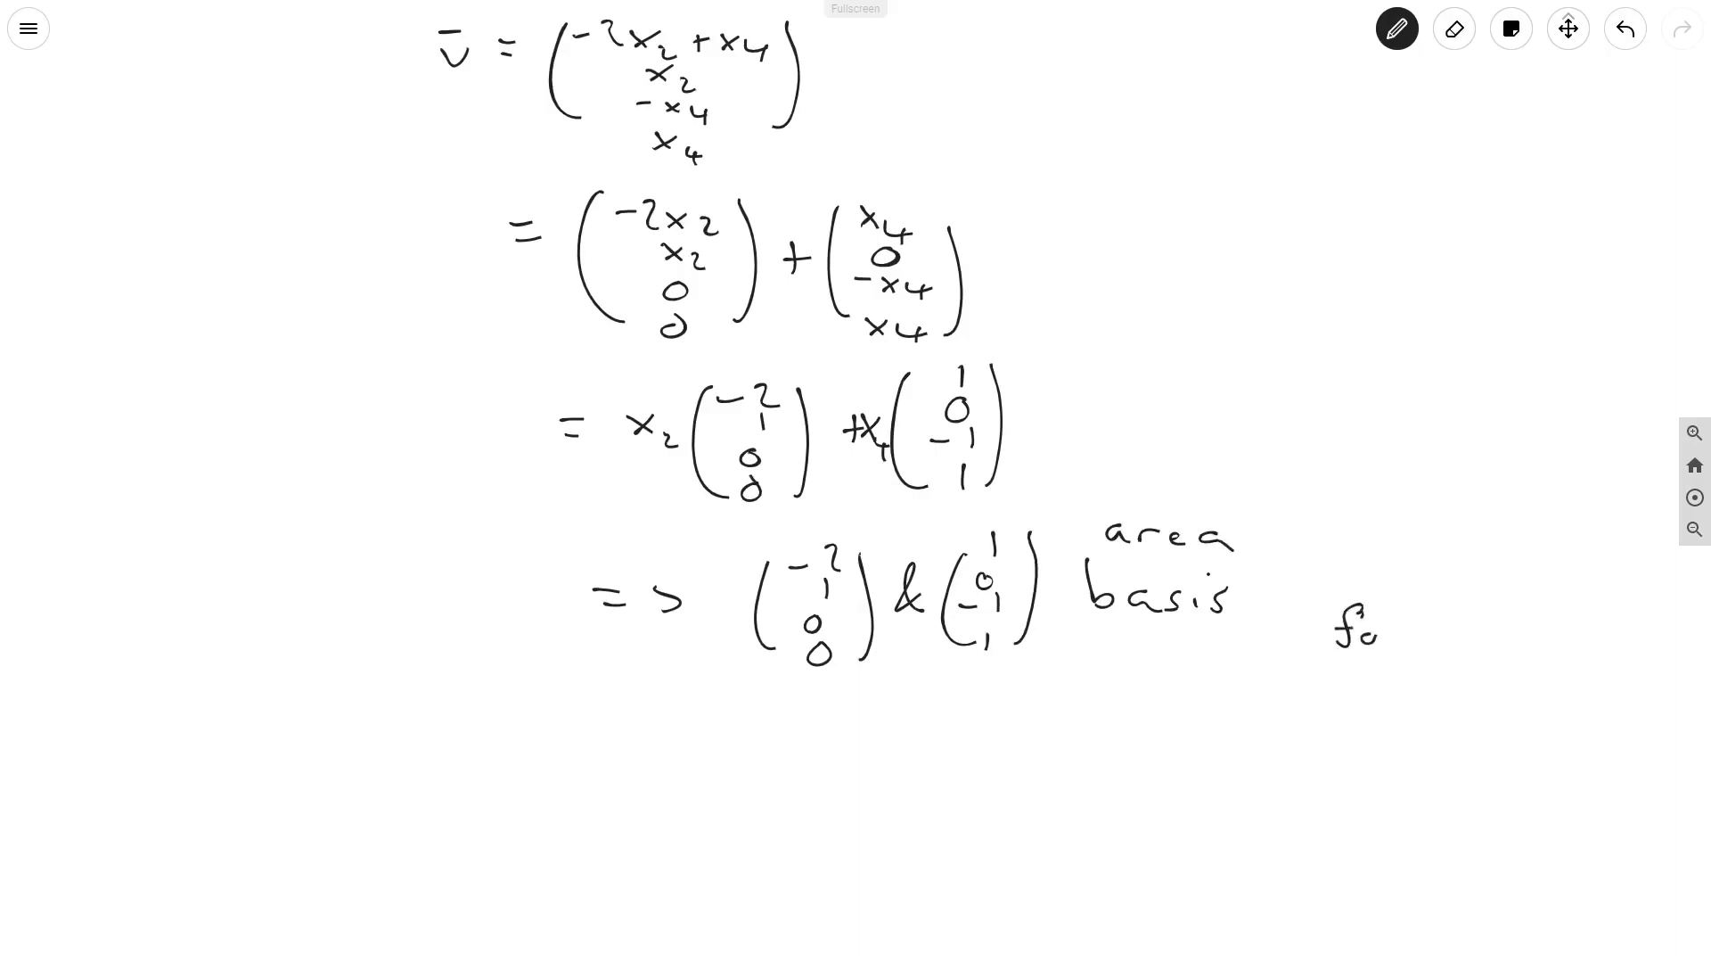
type("for ker")
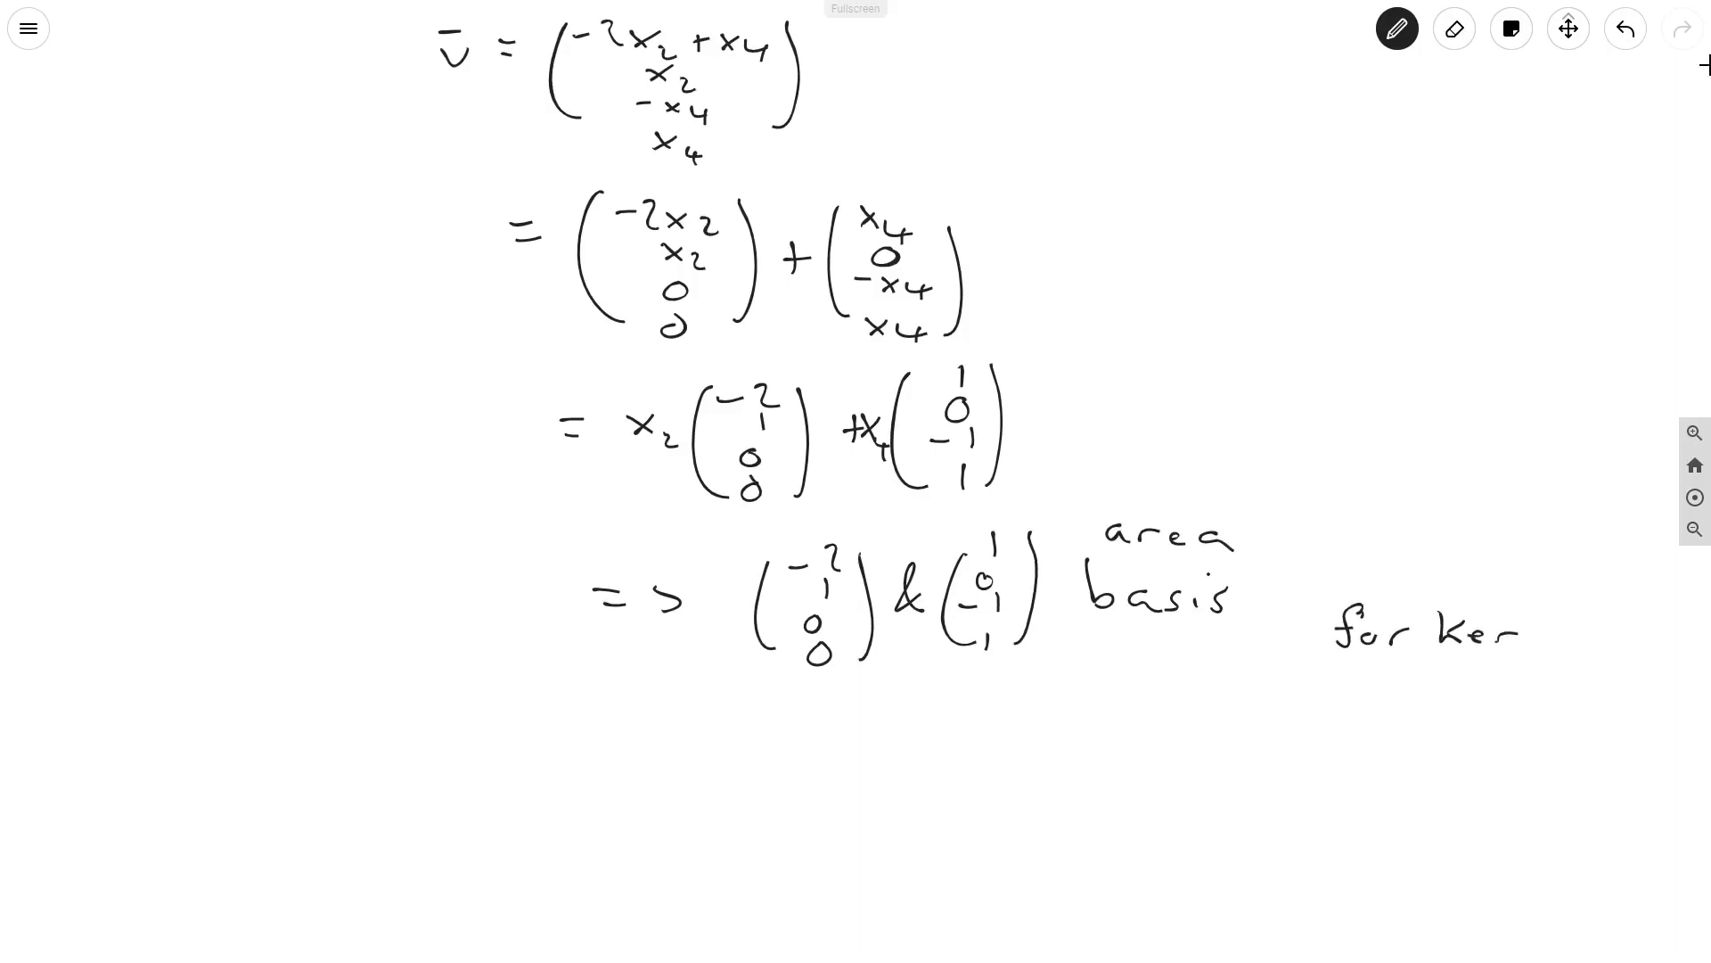
type("A")
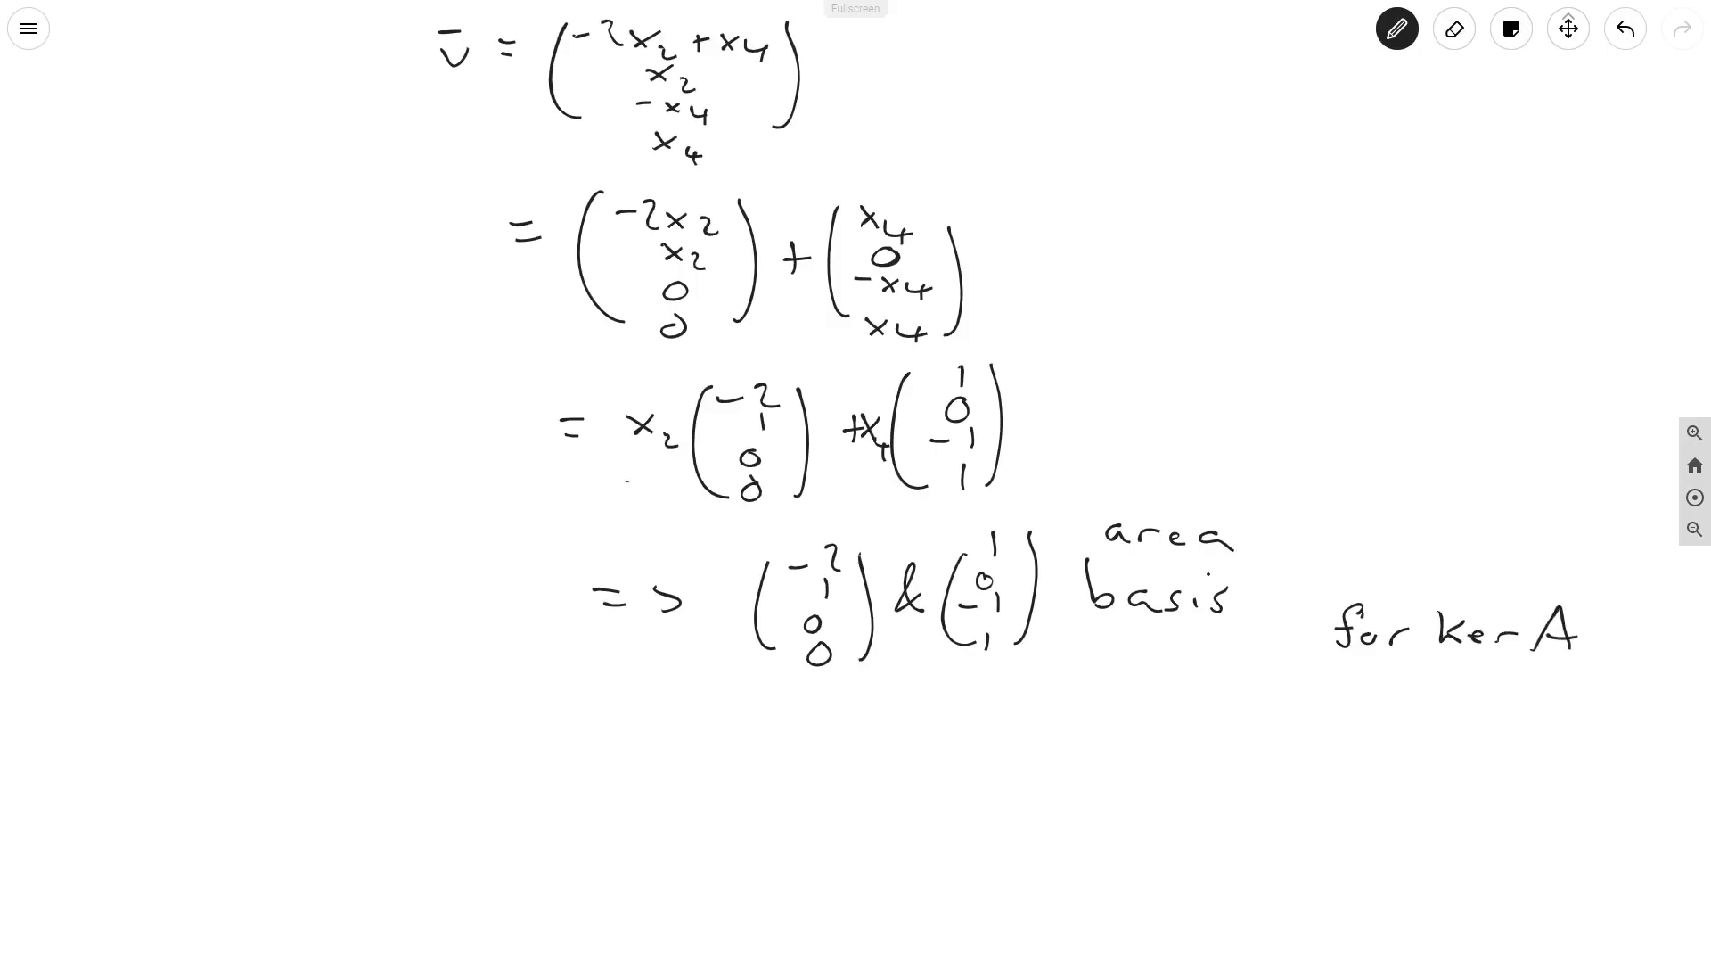
left_click_drag(628, 484, 1032, 485)
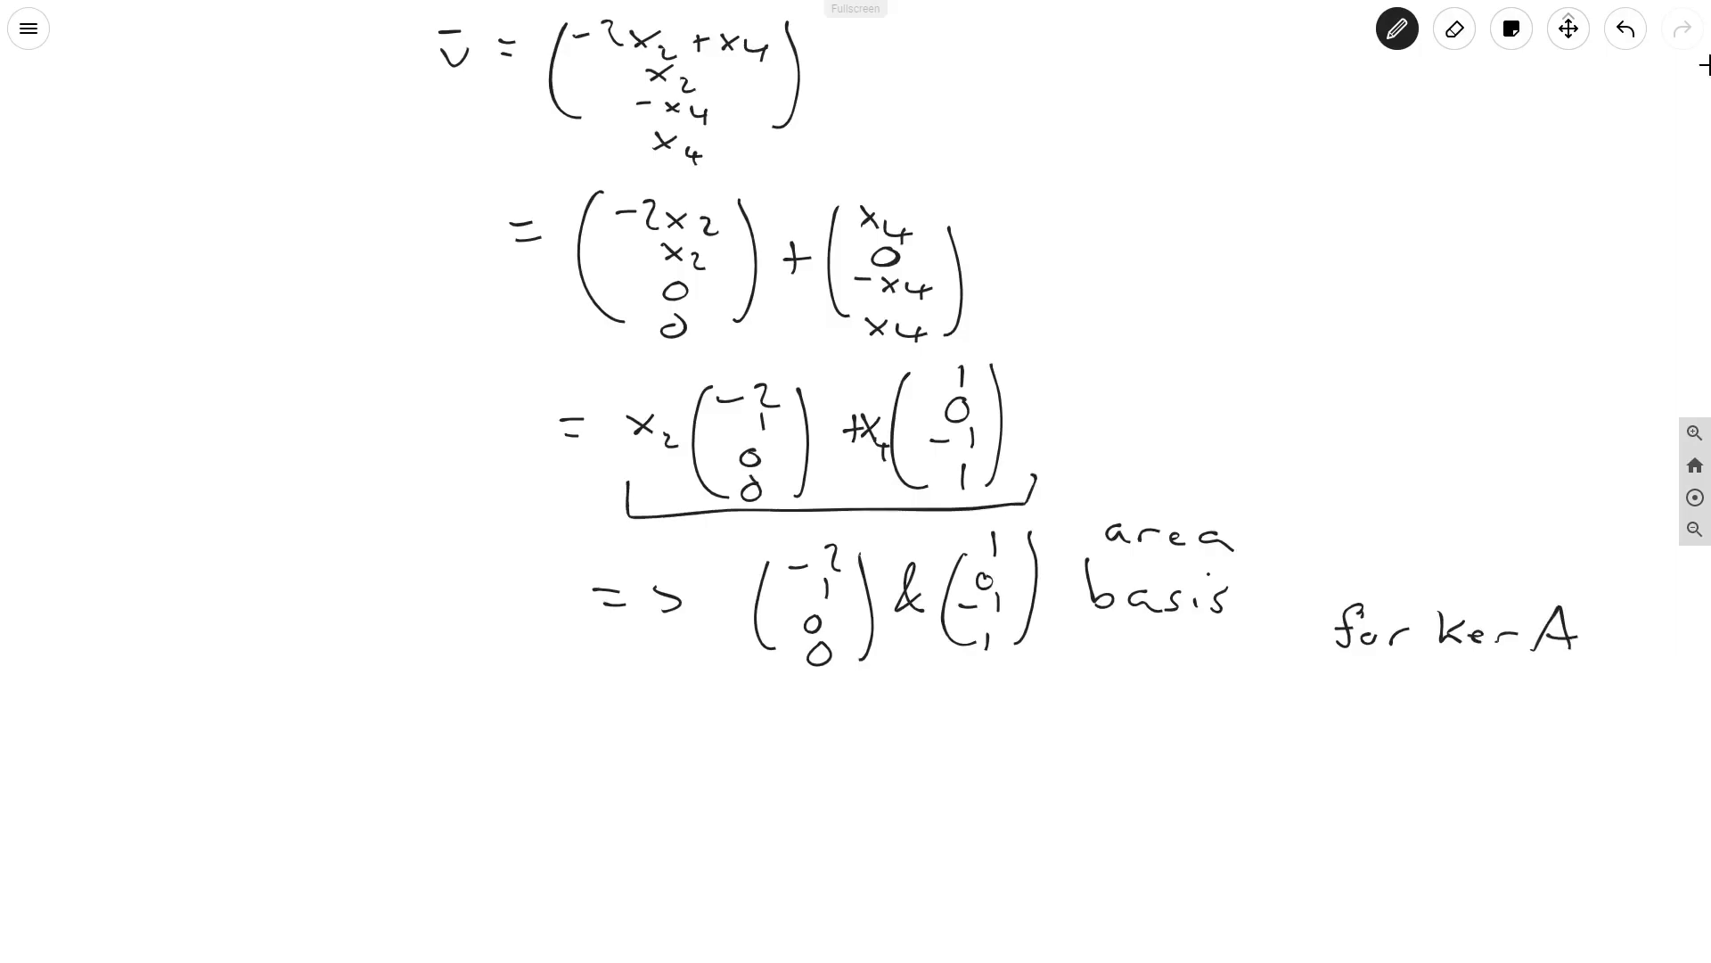